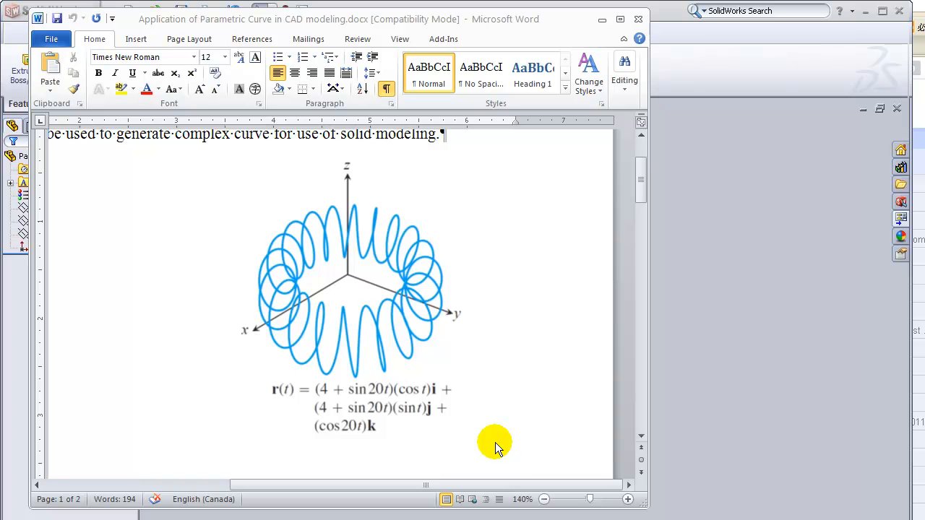
mouse_move(489, 403)
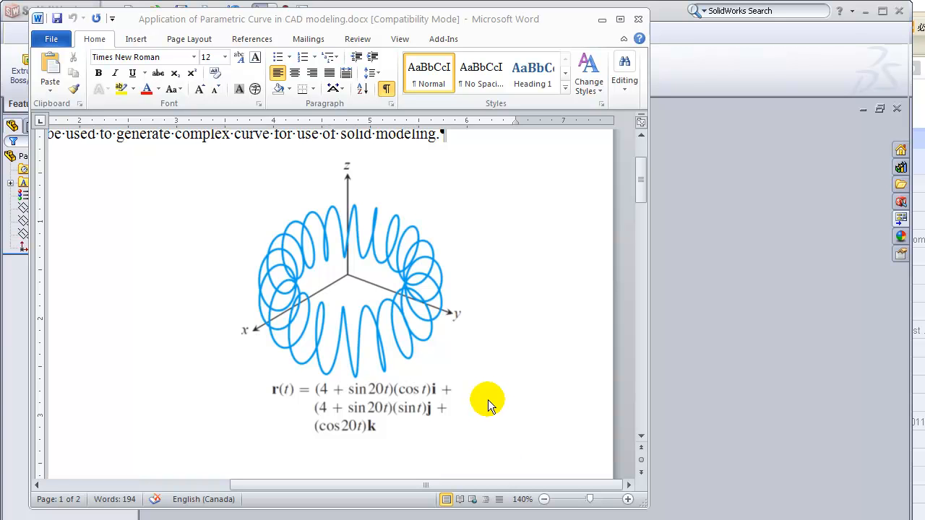
mouse_move(486, 387)
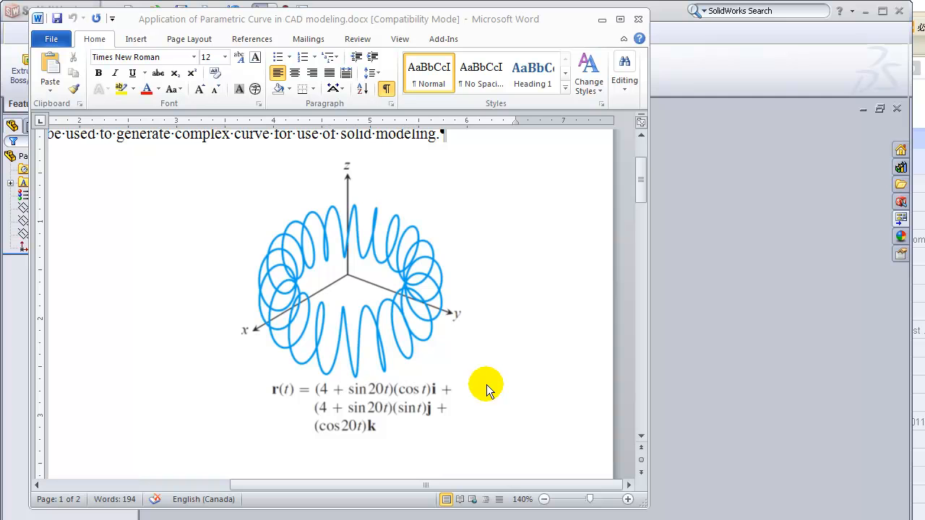
mouse_move(436, 307)
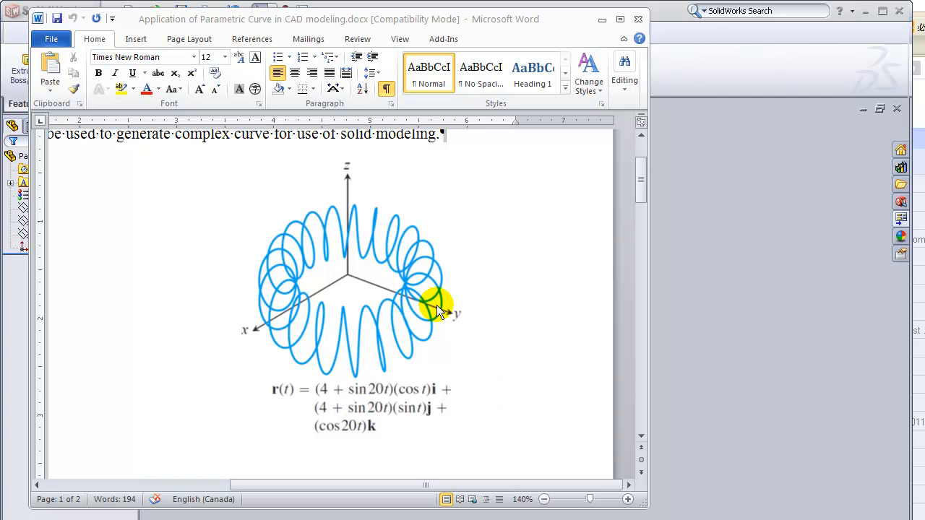
mouse_move(441, 412)
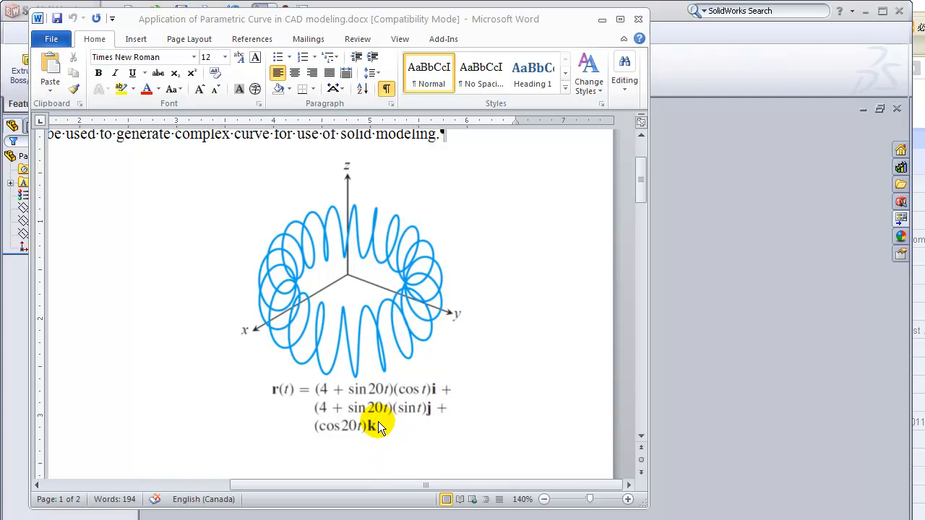
mouse_move(346, 294)
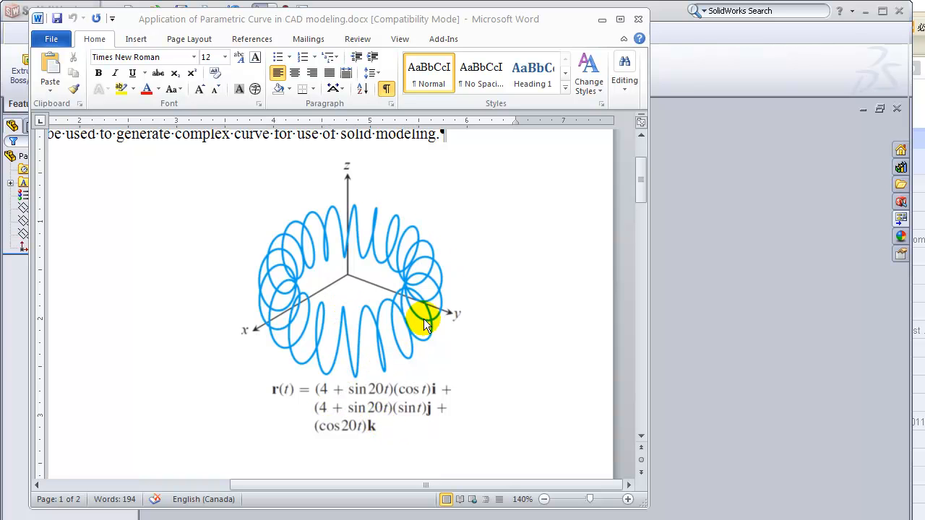
mouse_move(335, 405)
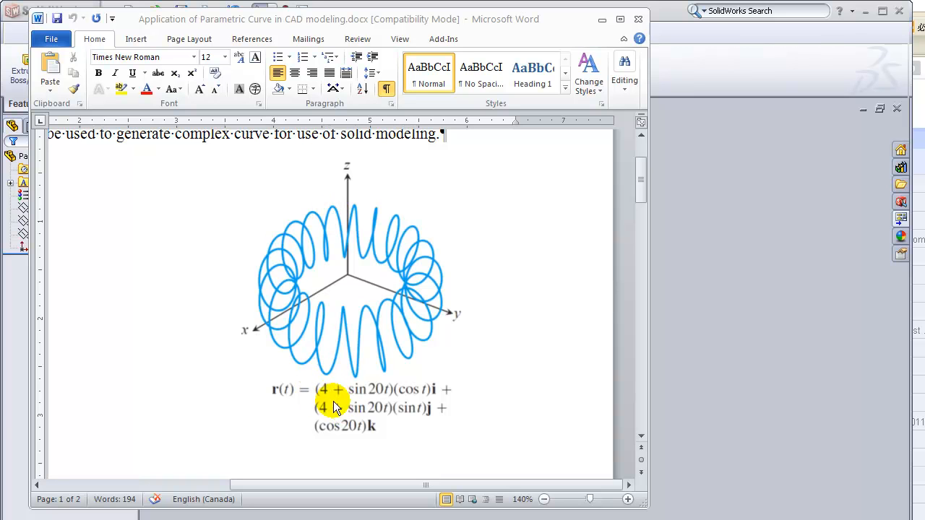
mouse_move(408, 411)
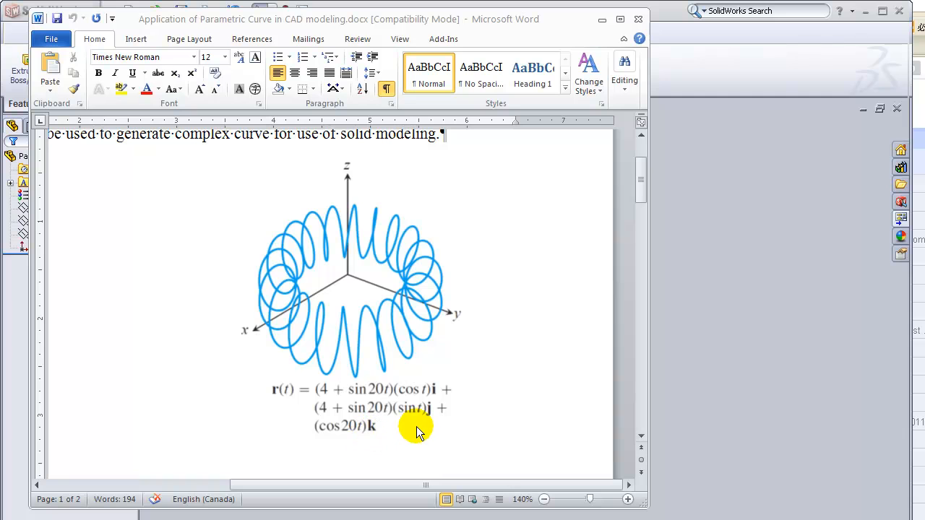
mouse_move(408, 430)
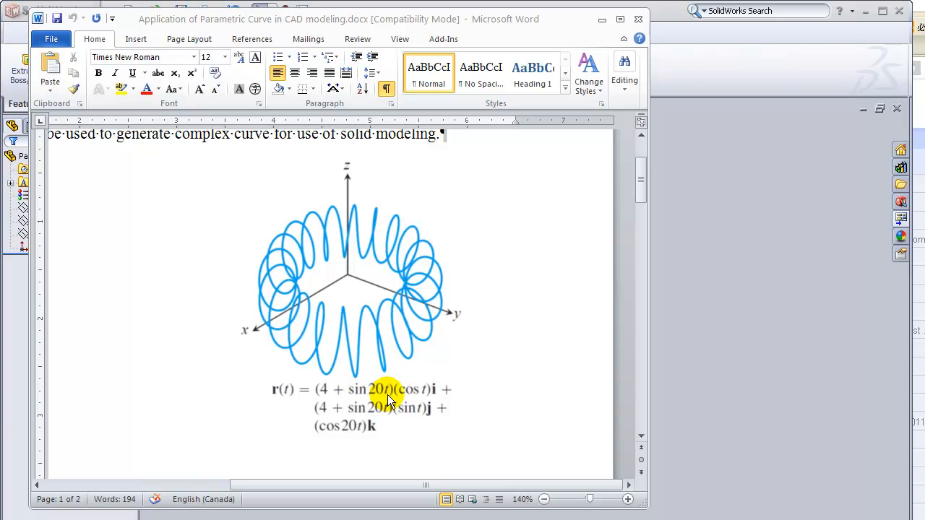
mouse_move(354, 390)
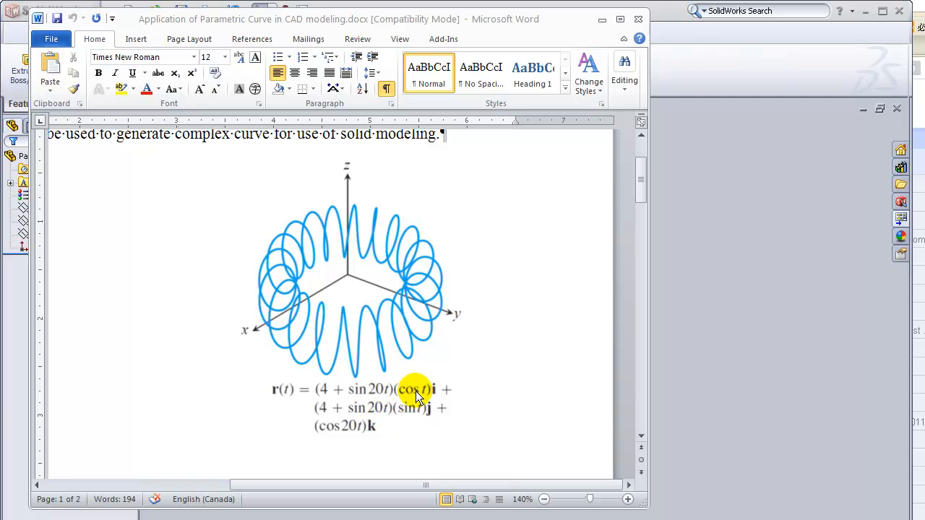
mouse_move(370, 379)
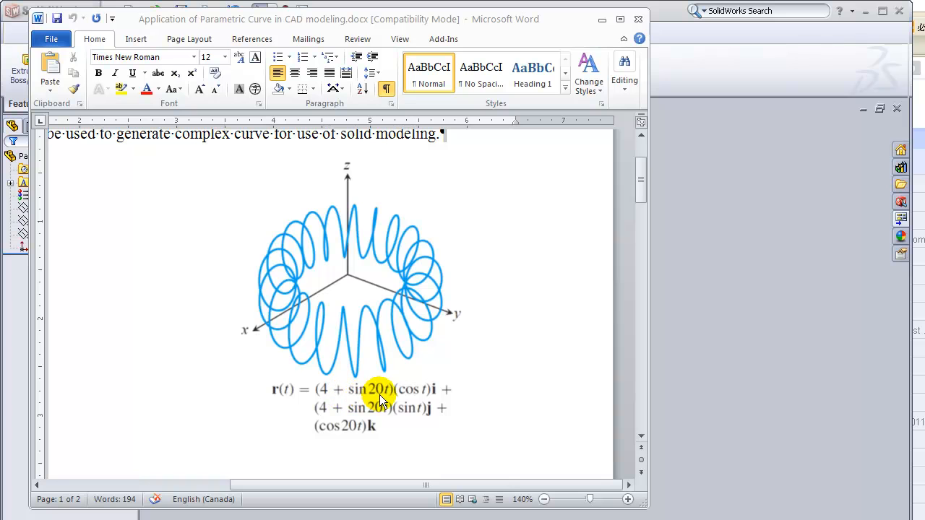
mouse_move(395, 381)
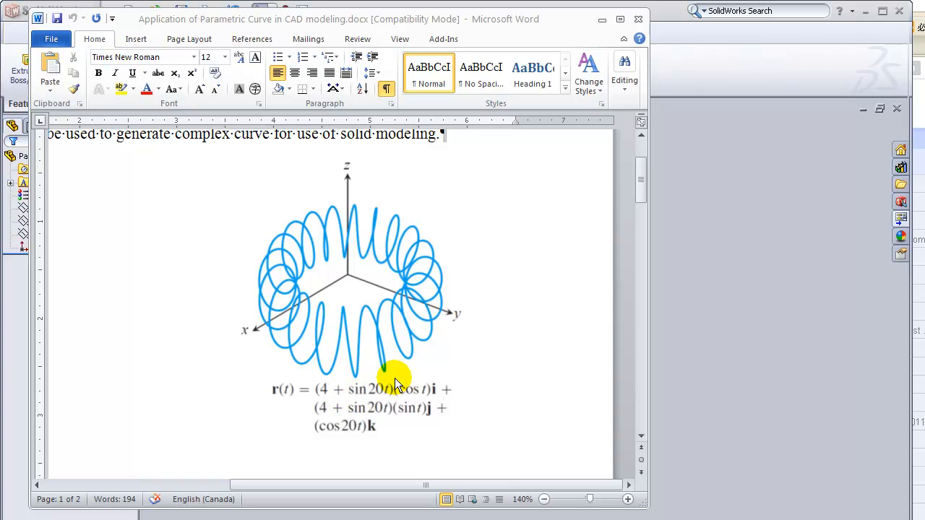
mouse_move(383, 396)
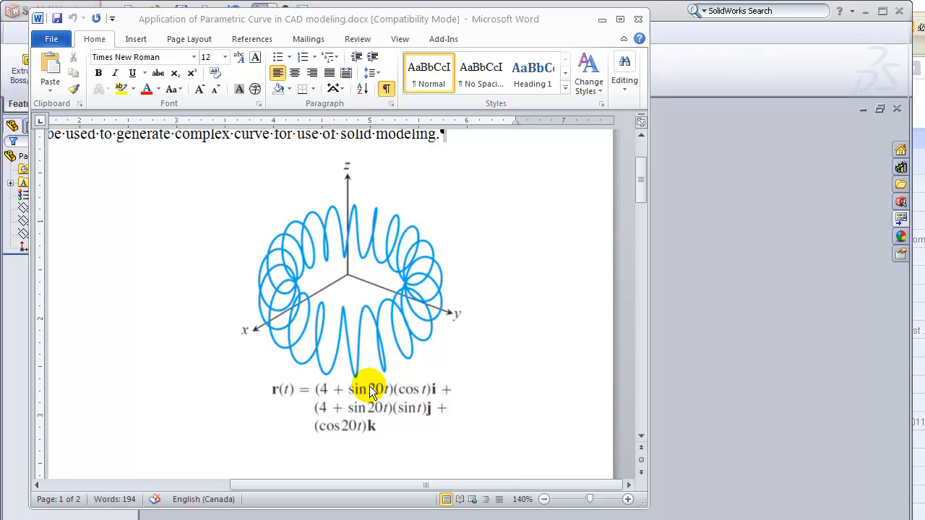
mouse_move(376, 402)
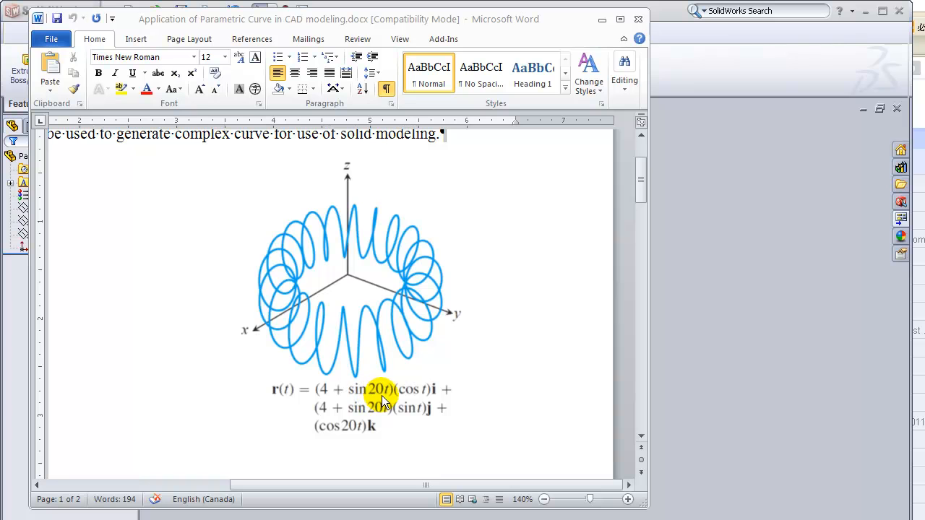
mouse_move(399, 259)
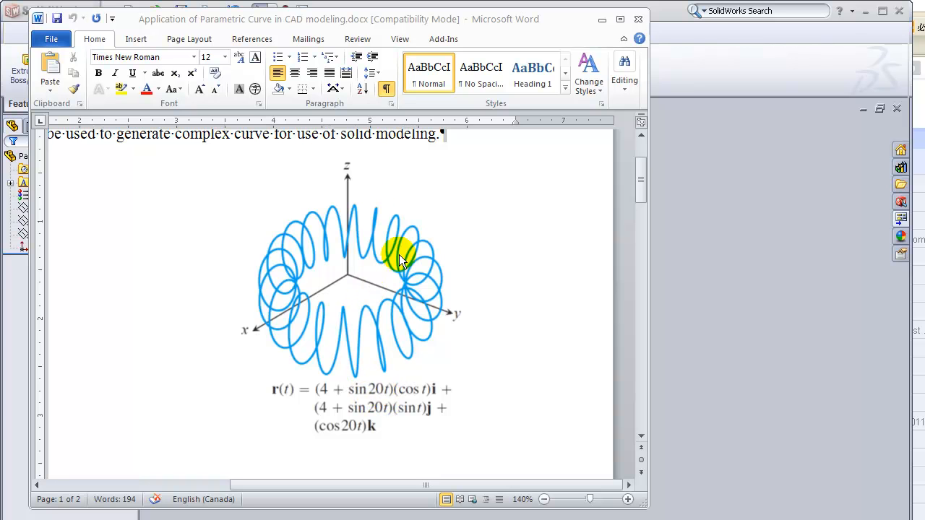
mouse_move(362, 338)
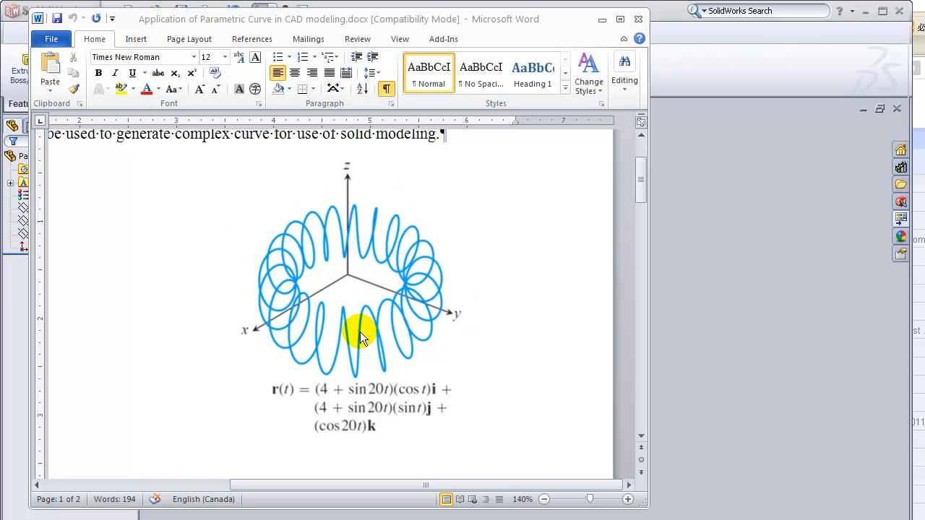
mouse_move(412, 358)
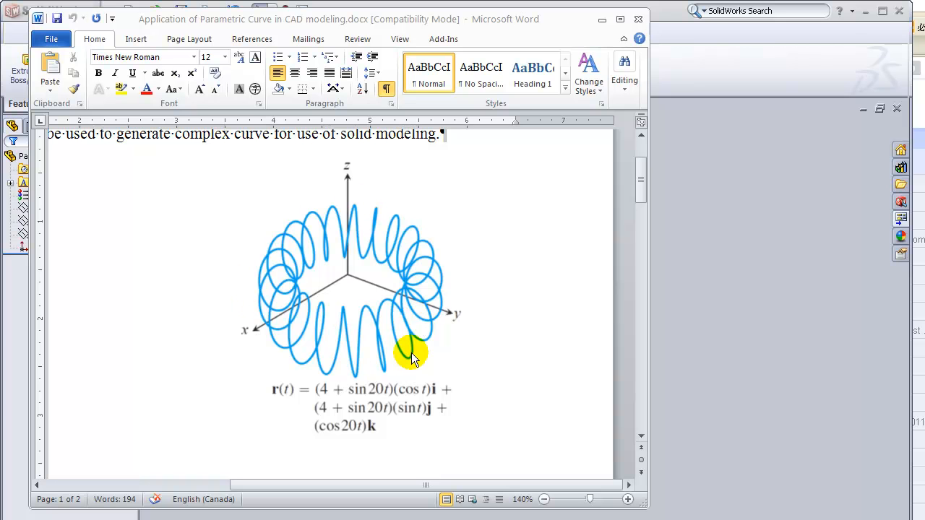
mouse_move(315, 263)
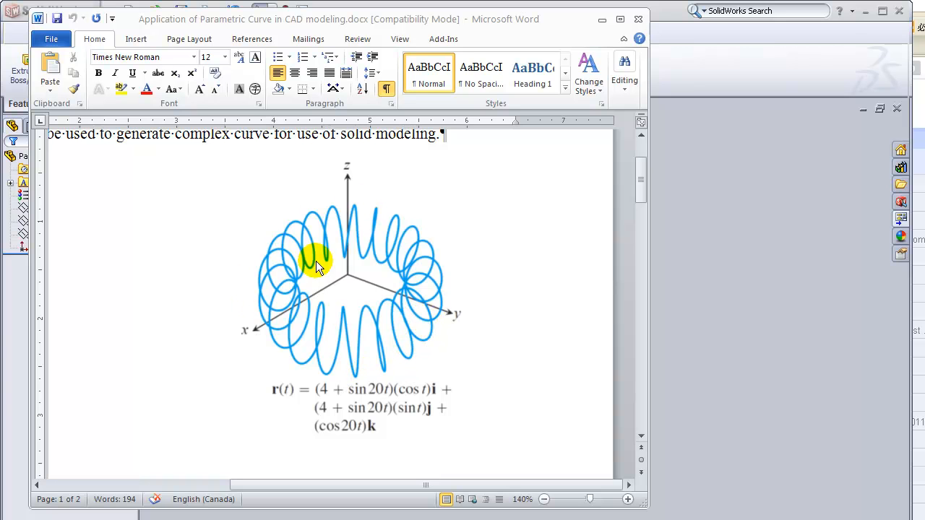
mouse_move(463, 310)
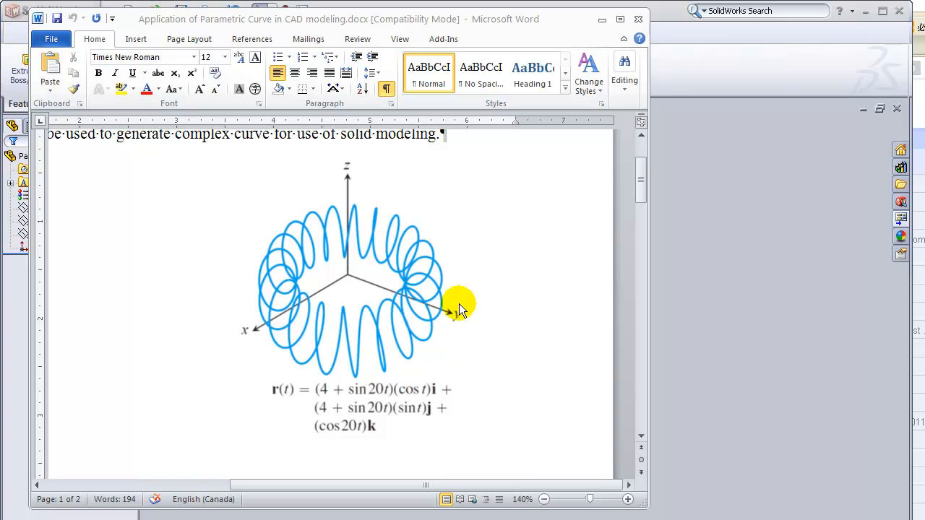
mouse_move(354, 246)
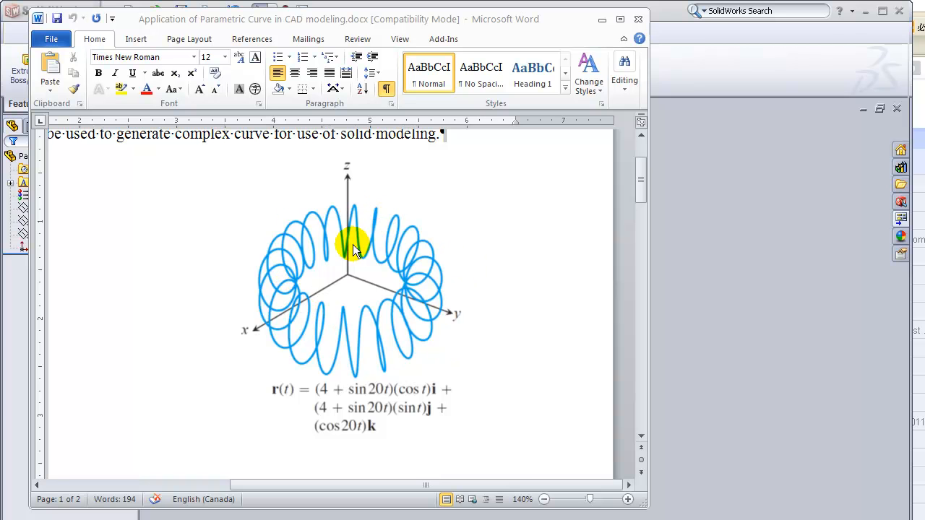
mouse_move(393, 249)
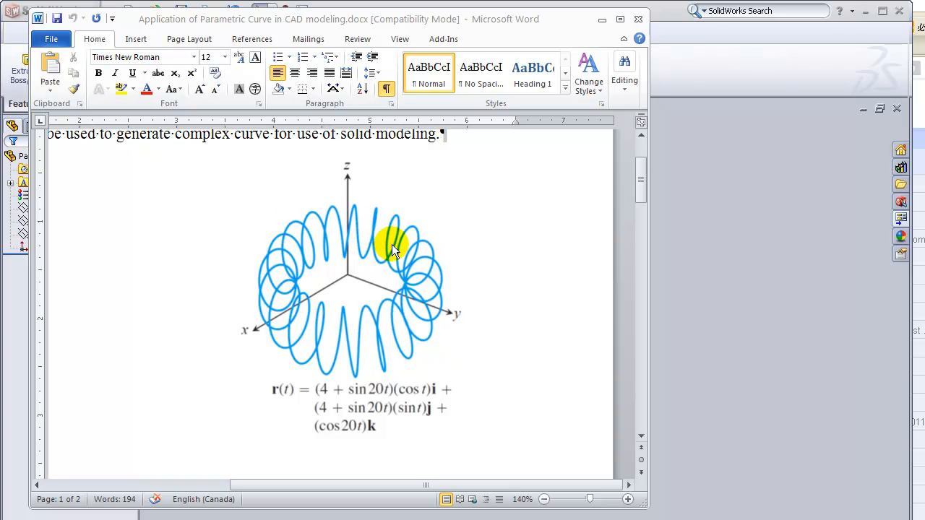
mouse_move(402, 313)
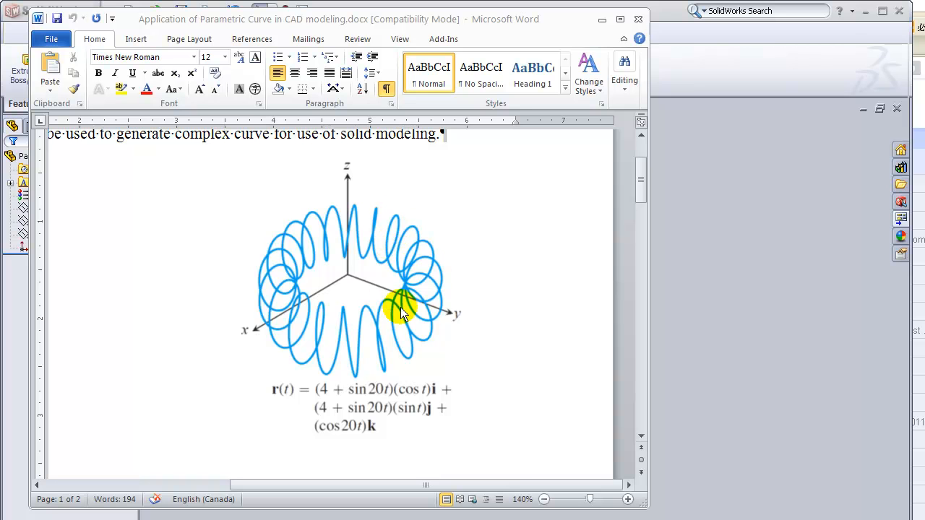
mouse_move(373, 402)
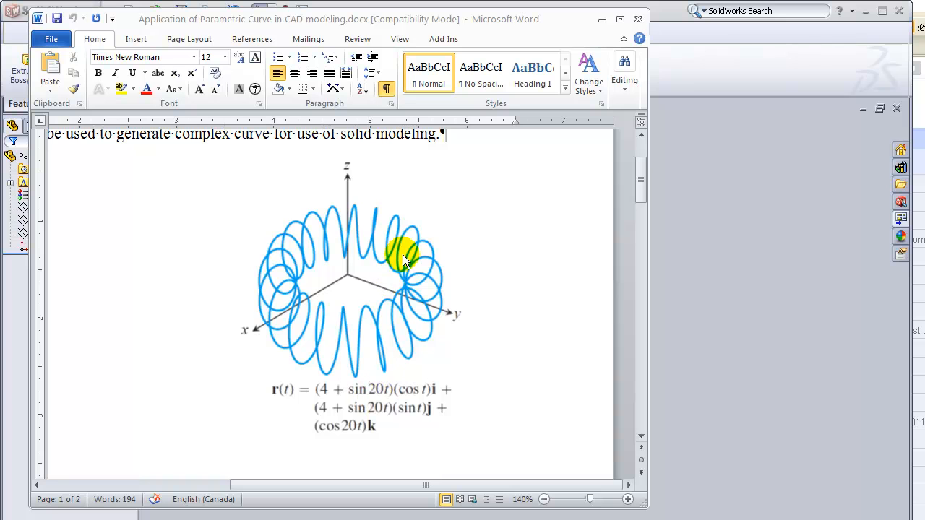
mouse_move(364, 398)
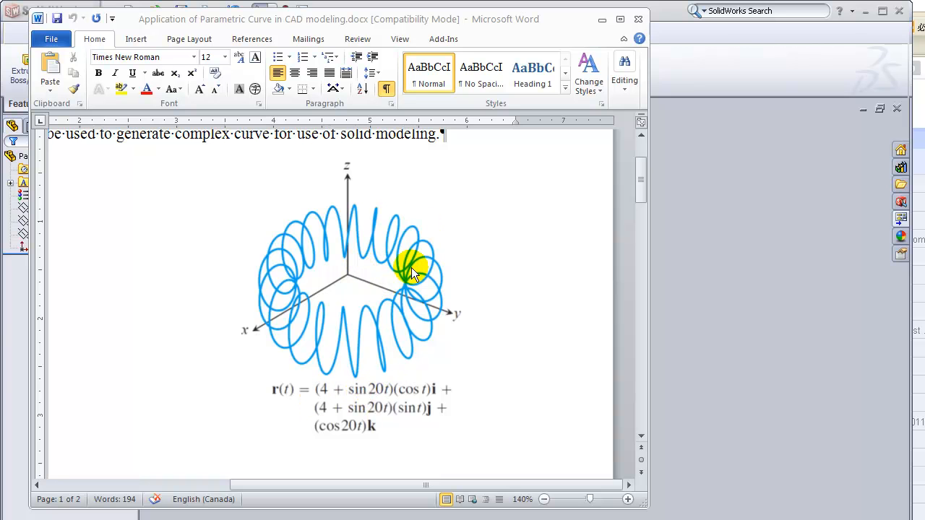
mouse_move(321, 346)
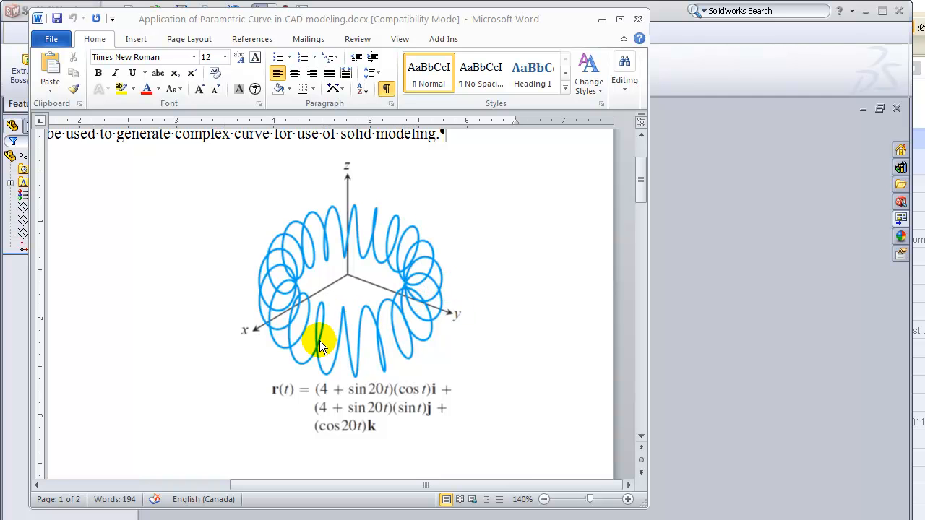
mouse_move(347, 437)
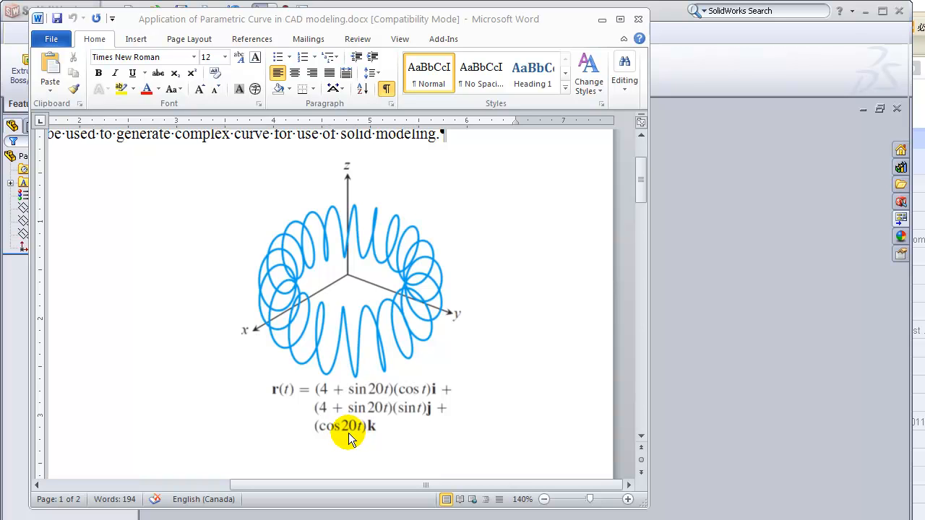
mouse_move(373, 272)
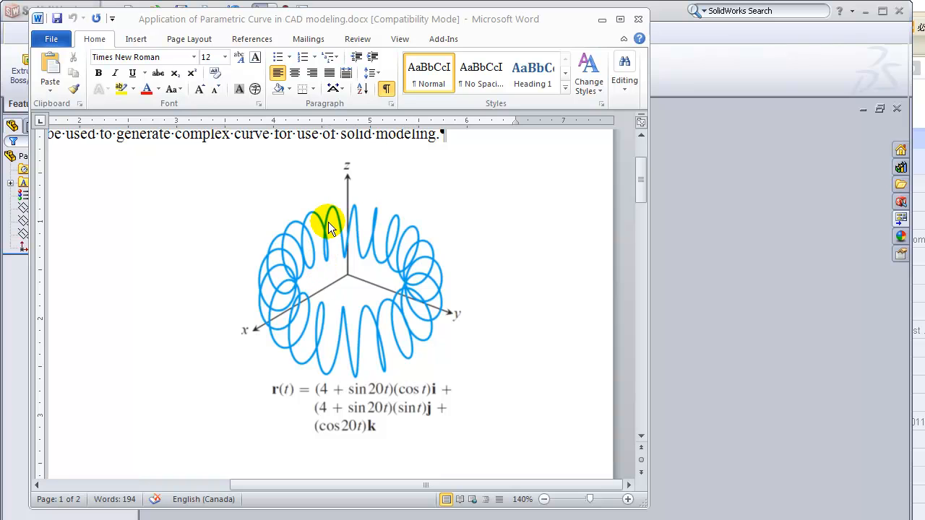
mouse_move(390, 229)
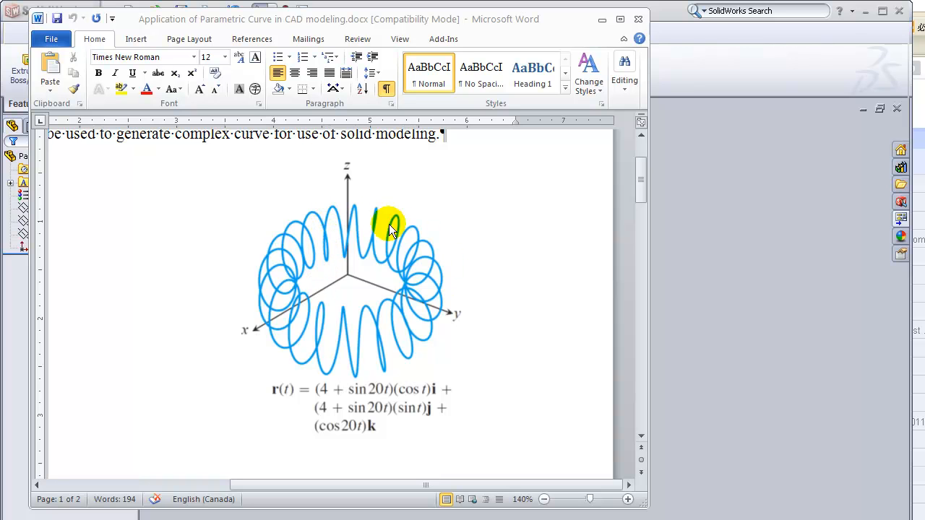
mouse_move(252, 272)
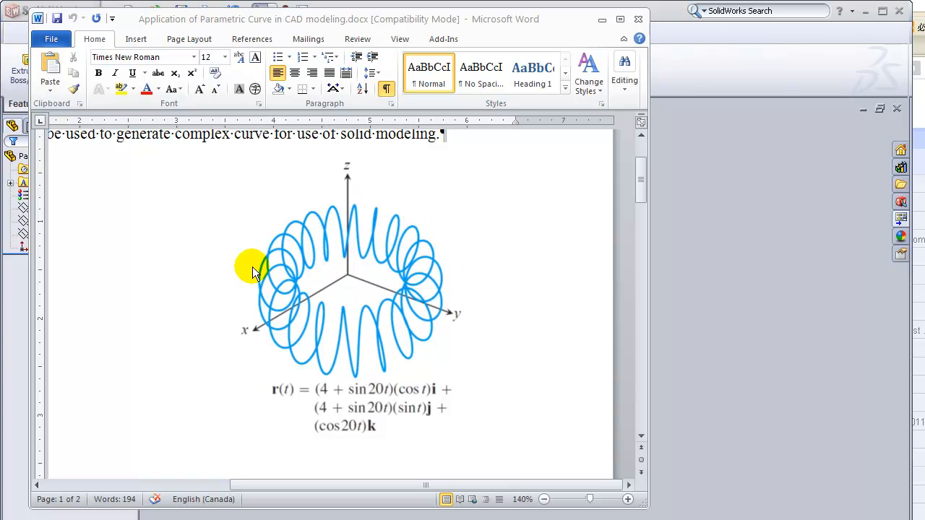
mouse_move(233, 296)
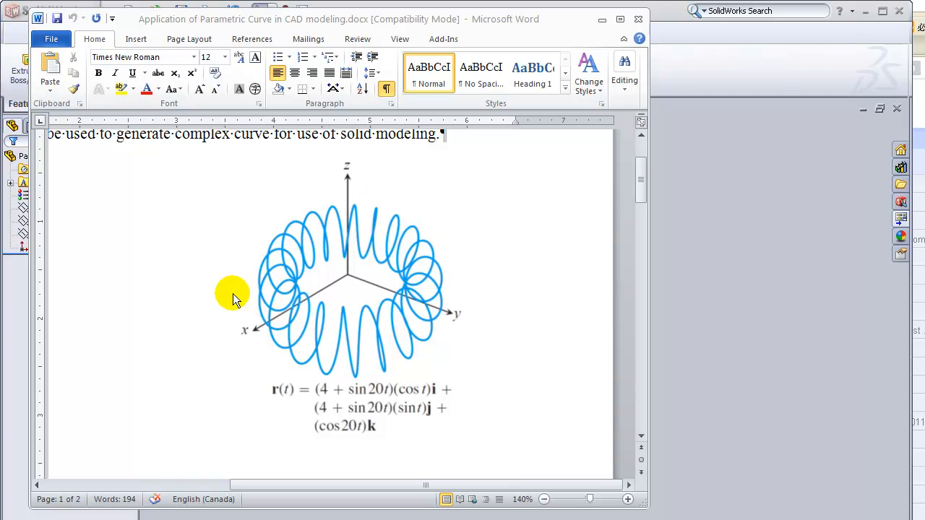
mouse_move(373, 335)
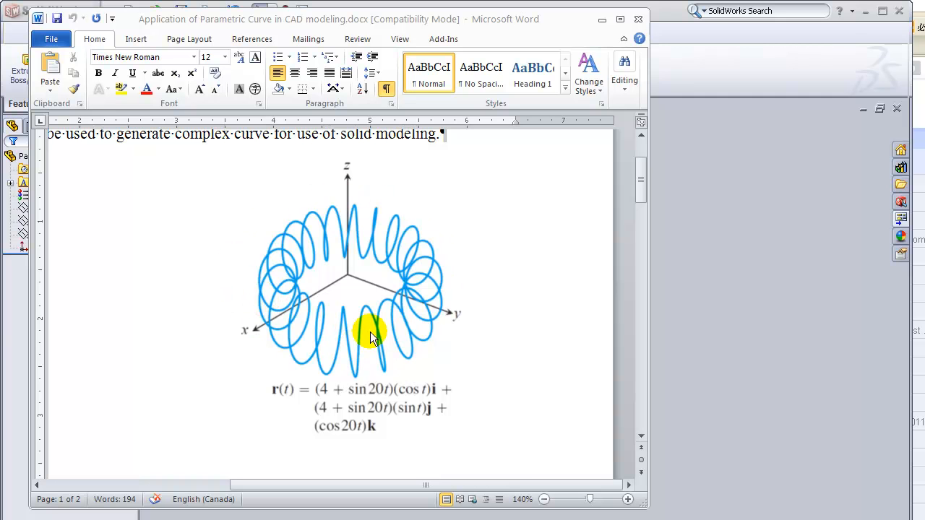
mouse_move(418, 302)
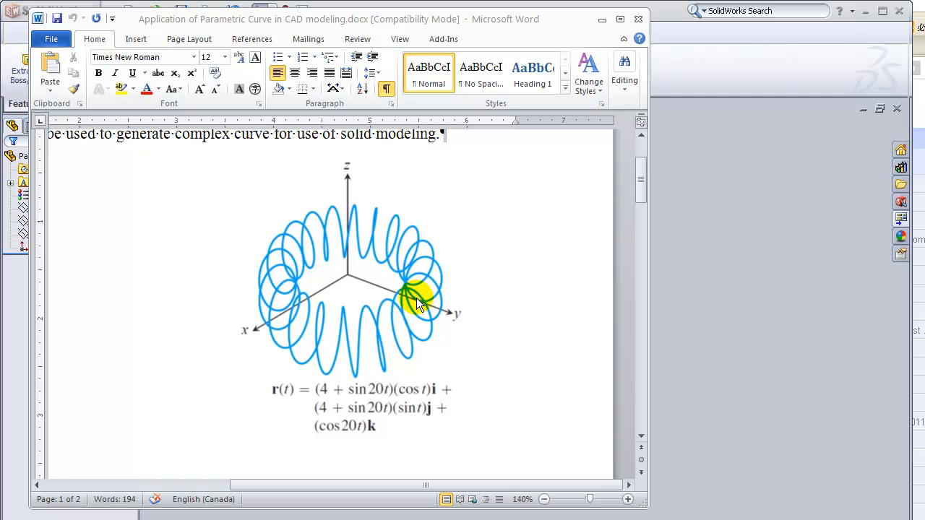
mouse_move(488, 361)
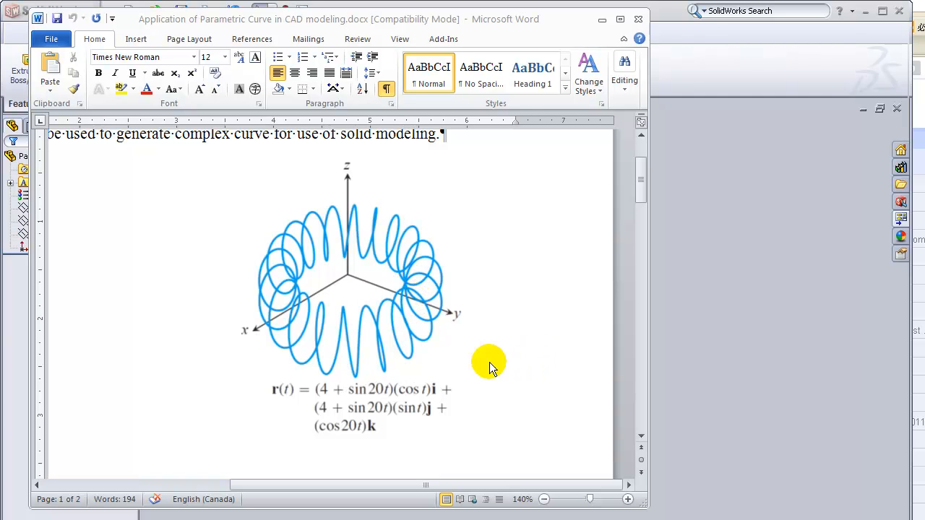
mouse_move(679, 30)
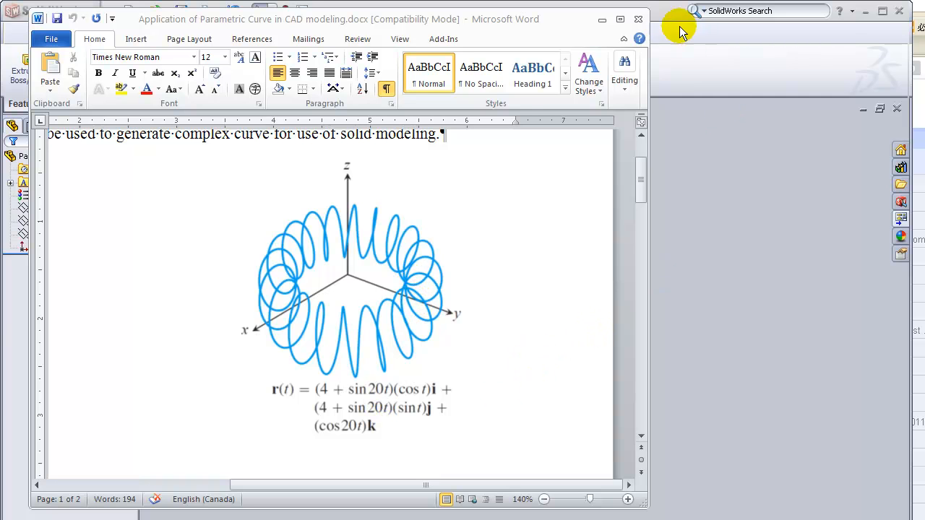
mouse_move(668, 20)
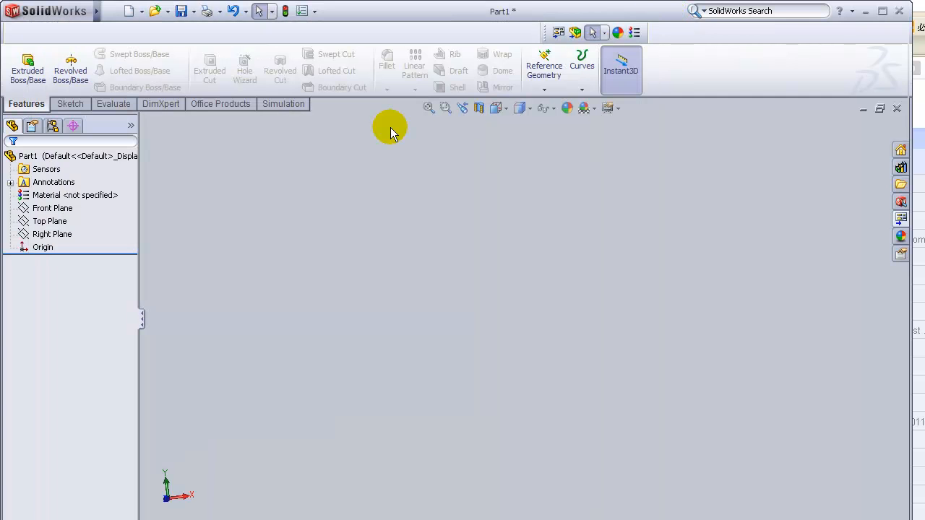
mouse_move(70, 65)
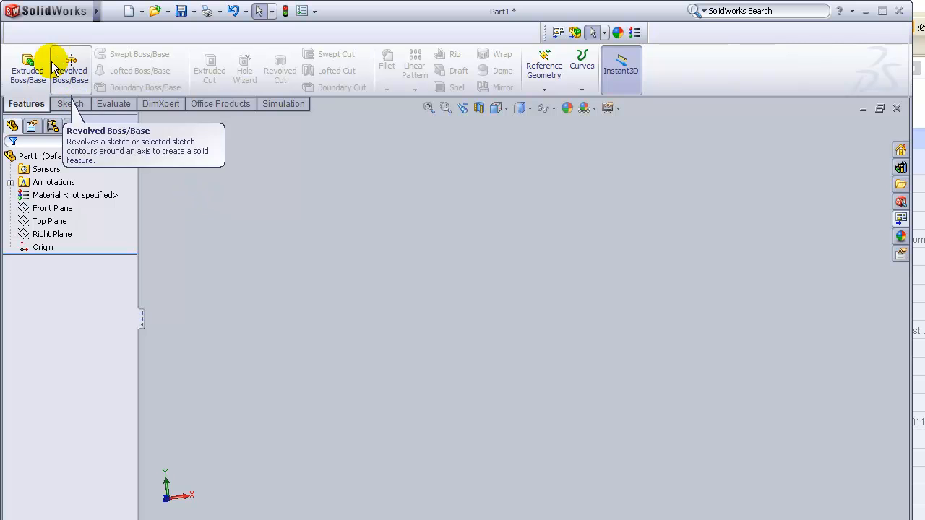
mouse_move(222, 210)
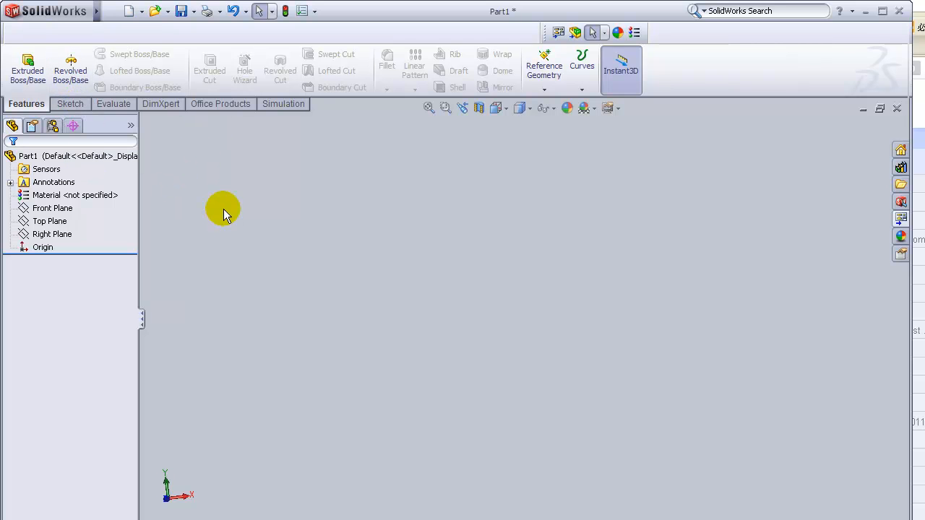
mouse_move(75, 125)
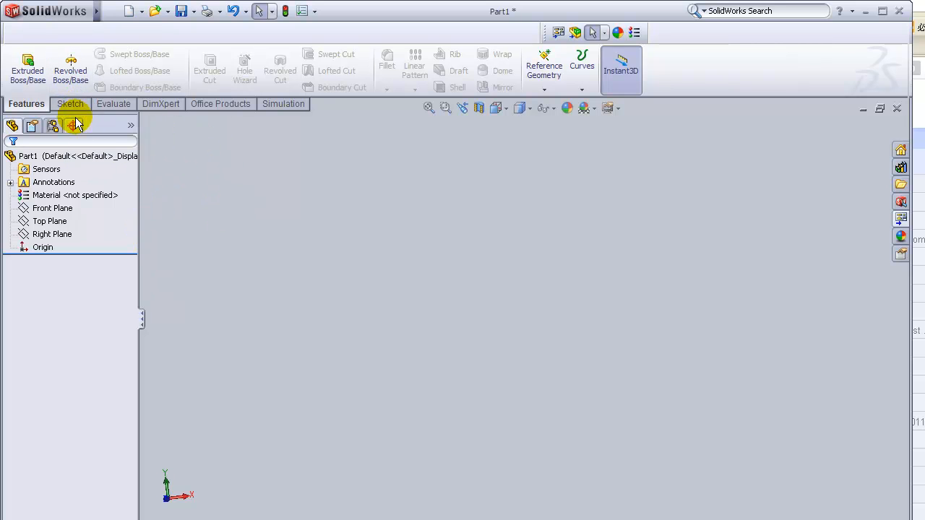
Step: Show the Sketch commands in the CommandManager for Part1
left_click(69, 104)
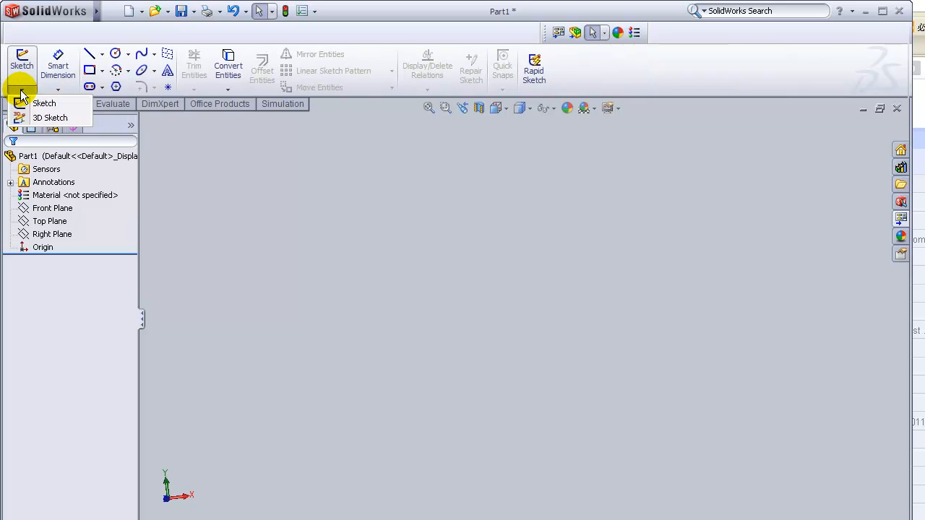
mouse_move(49, 119)
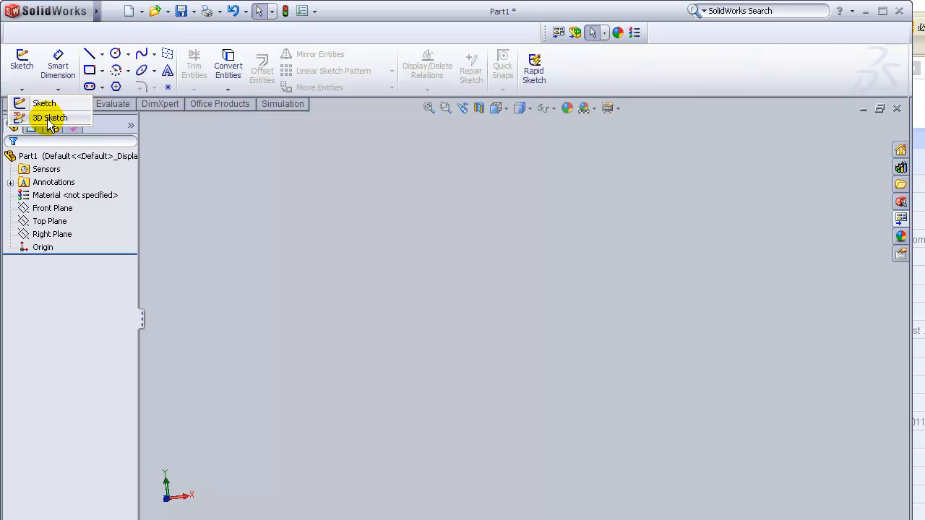
Step: Start a new 3D sketch (3DSketch2) in Part1
left_click(49, 118)
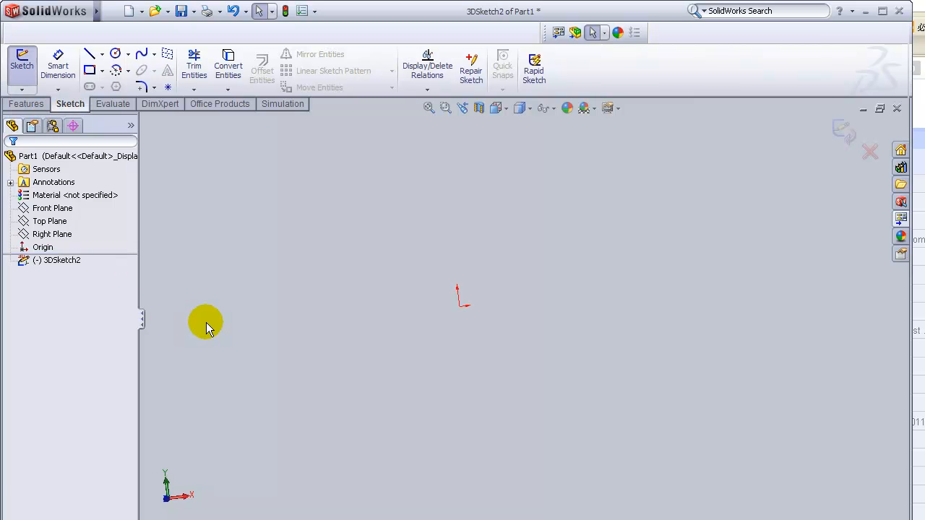
mouse_move(56, 281)
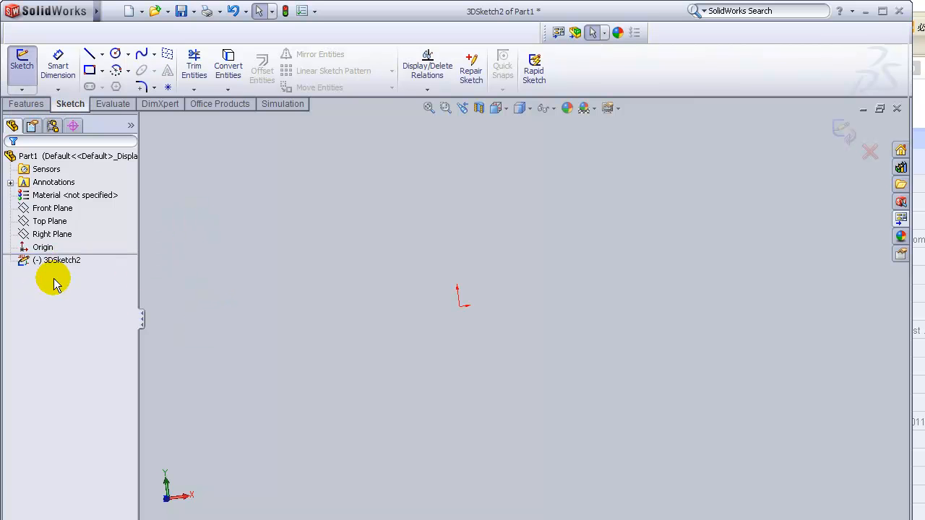
mouse_move(127, 40)
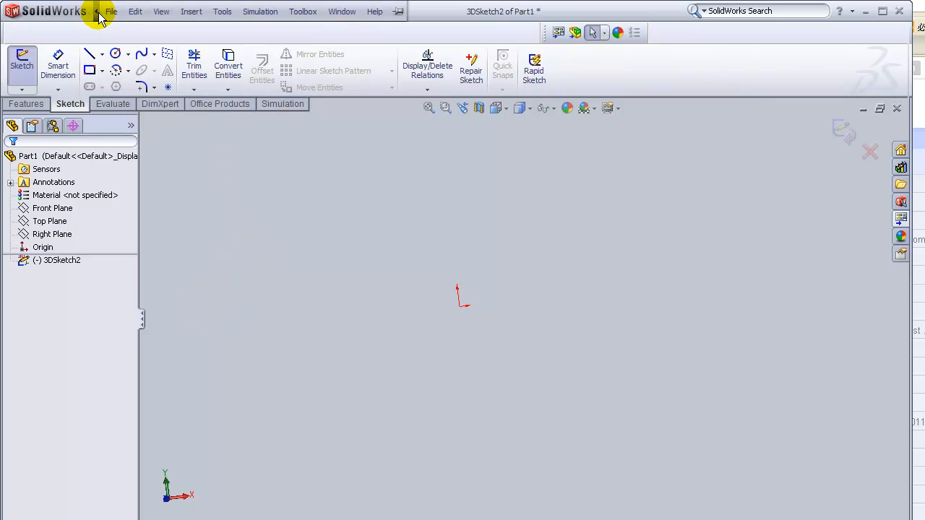
Step: Start an Equation Driven Curve in the 3D sketch via Tools > Sketch Entities
left_click(223, 11)
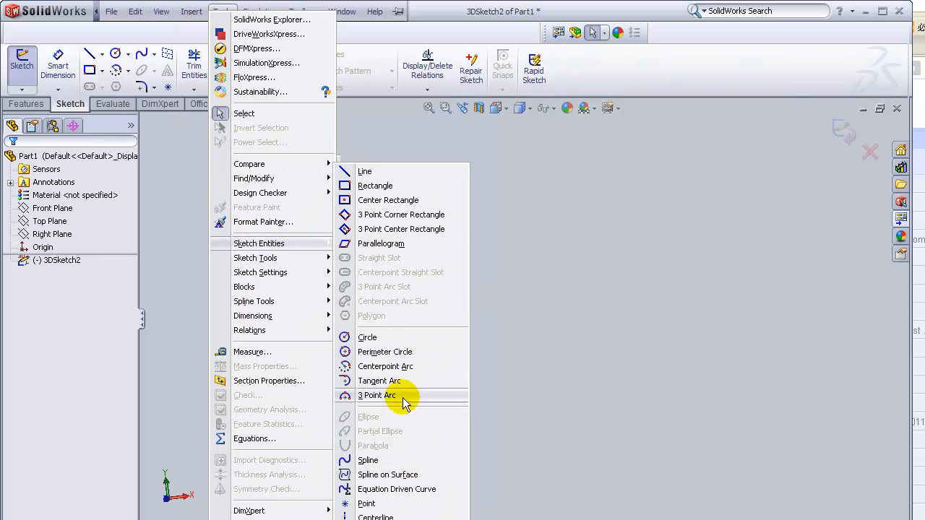
left_click(396, 489)
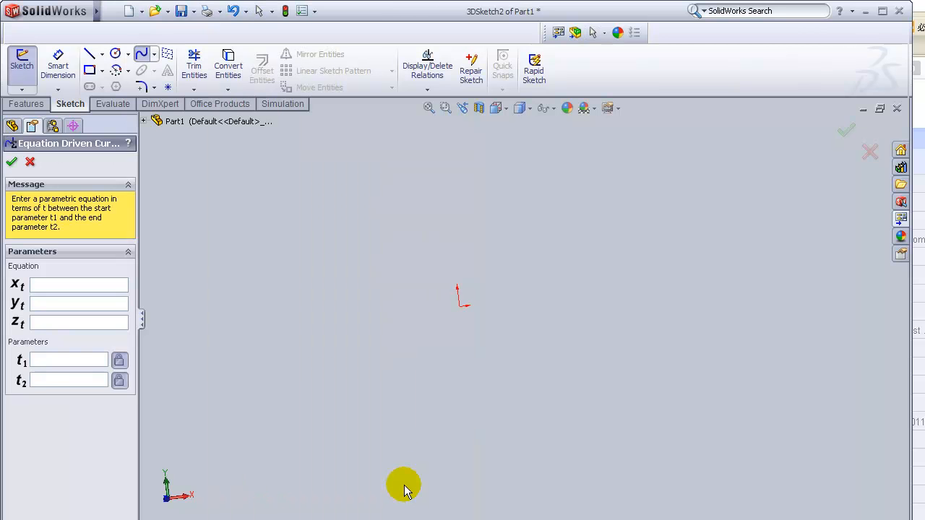
left_click(78, 285)
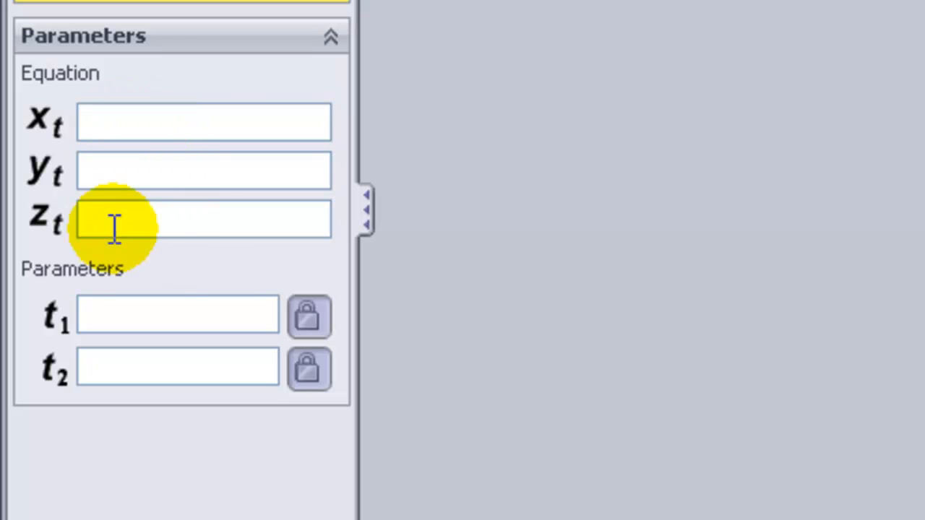
mouse_move(171, 297)
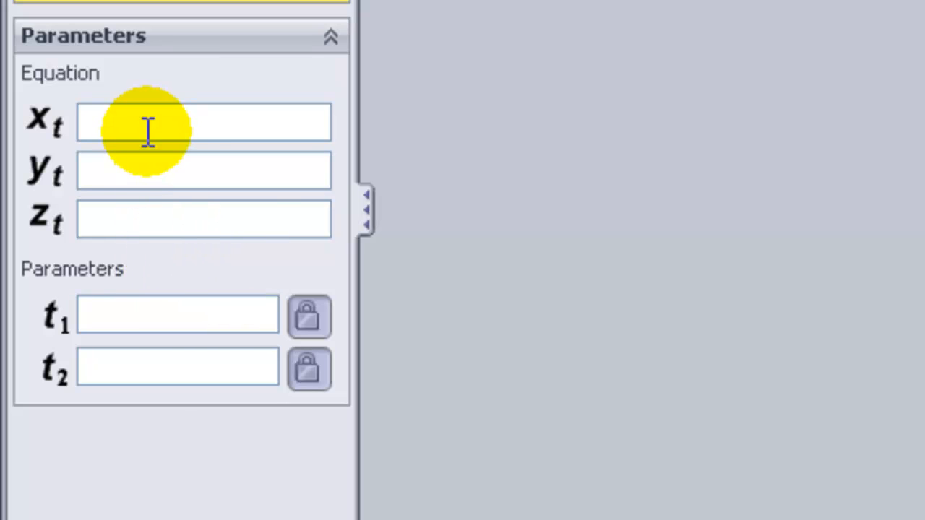
mouse_move(156, 199)
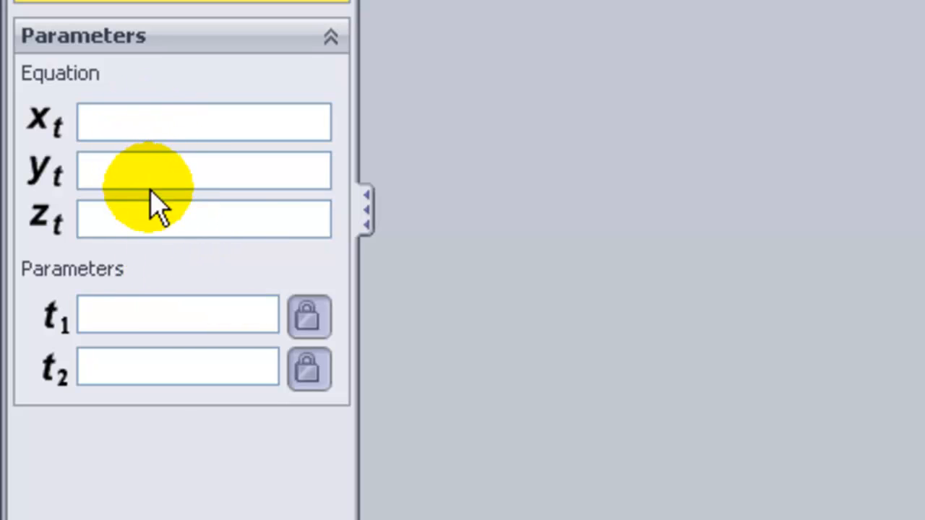
left_click(204, 121)
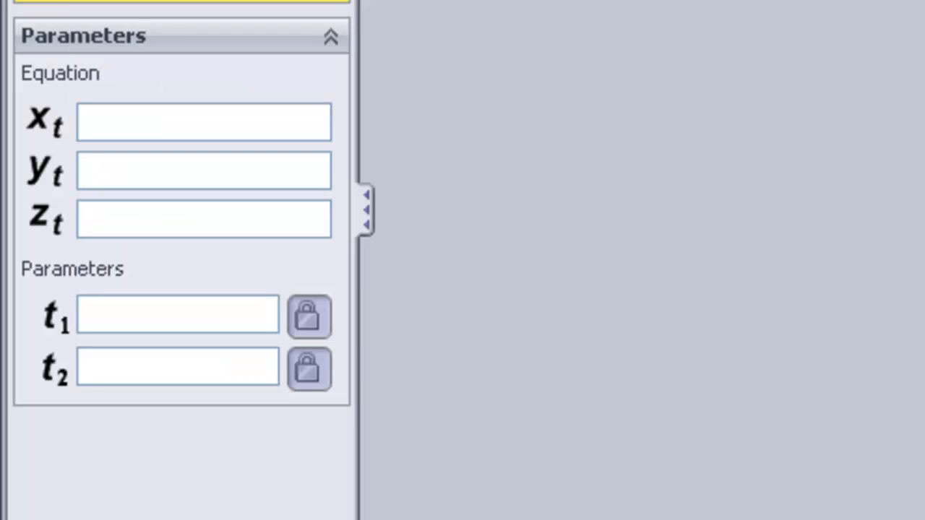
Step: Enter the x equation (4+sin(20*t))*cos(t)
left_click(205, 121)
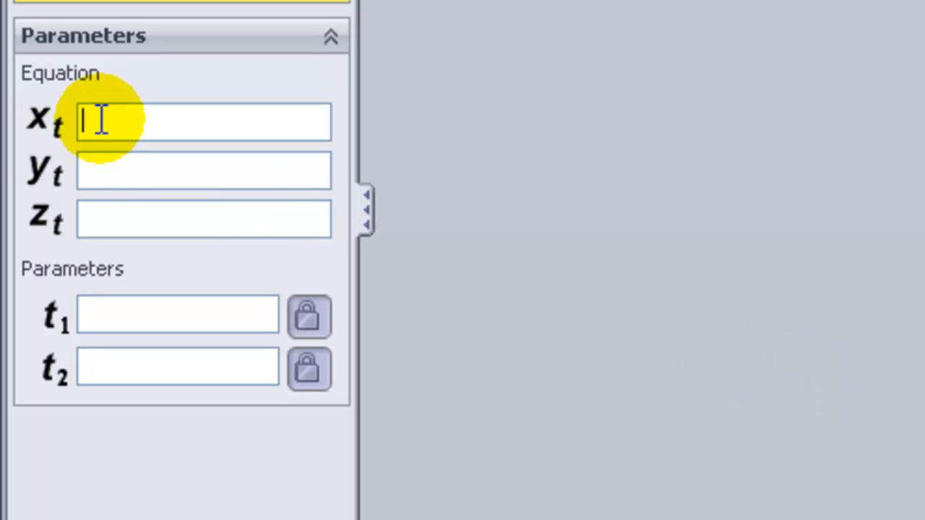
type("(4")
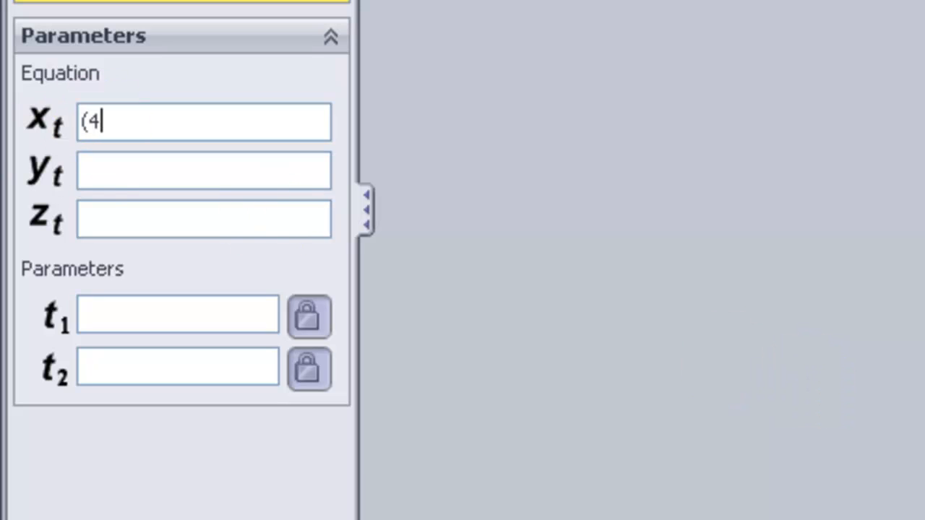
type("+")
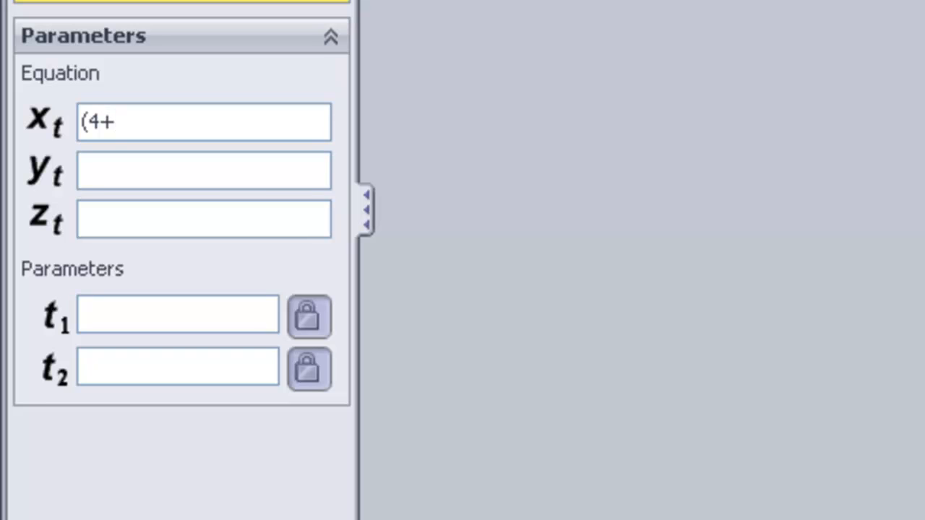
type("sin(20")
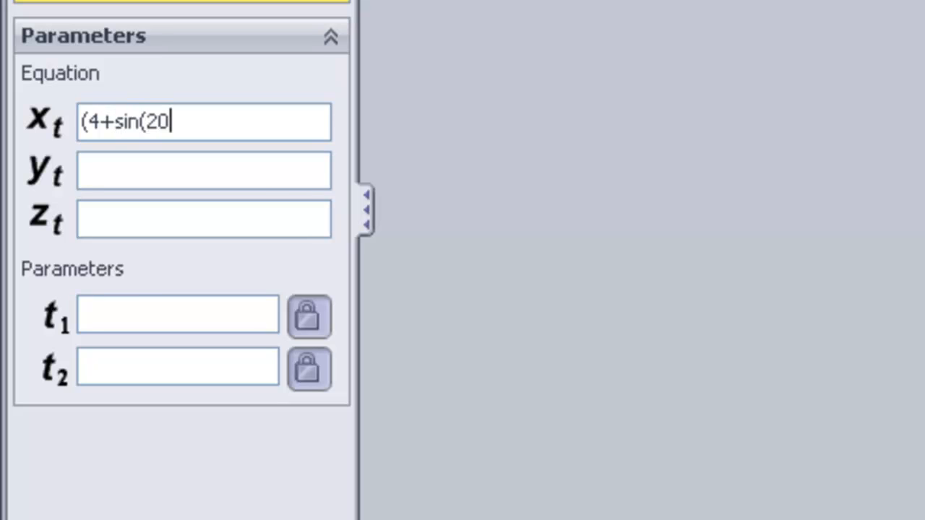
type("*t))")
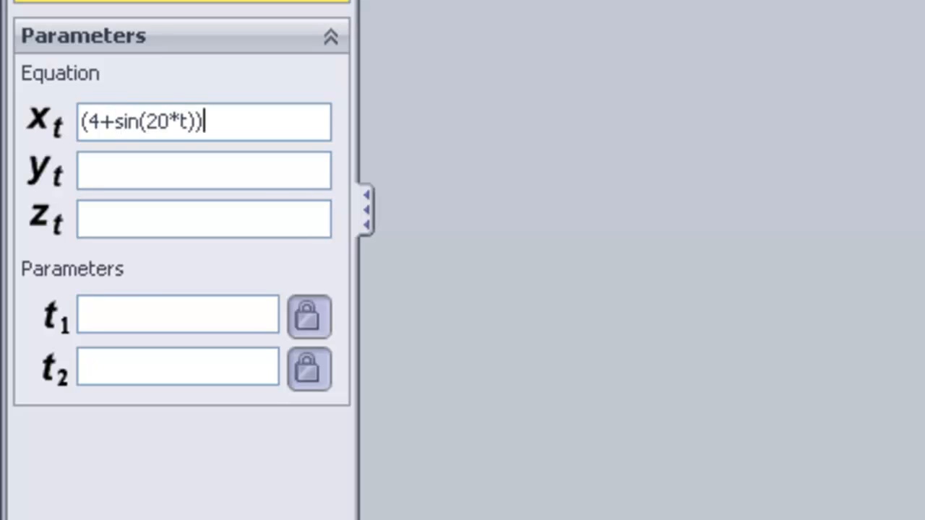
type("*cos")
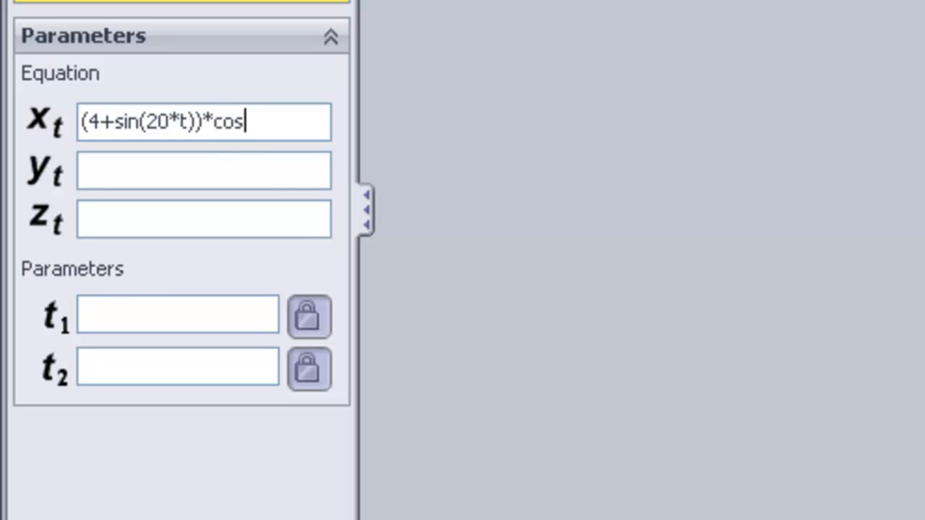
type("(t)")
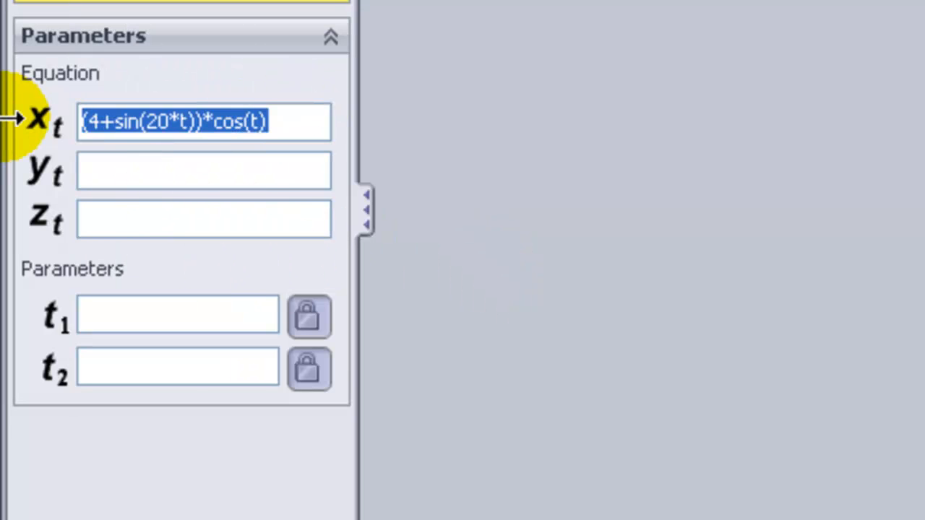
Step: Enter the y equation (4+sin(20*t))*sin(t) and z equation cos(20*t)
left_click(204, 170)
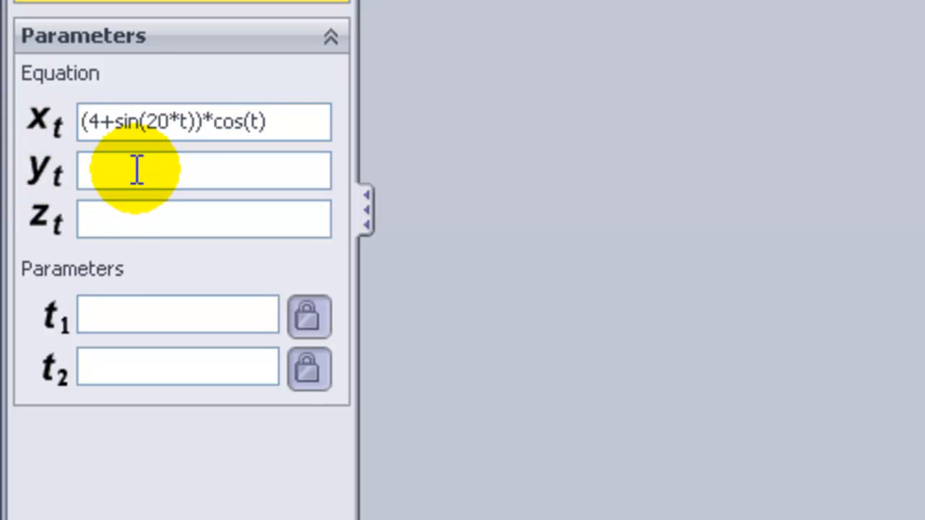
type("(4+sin(20*t))*cos(t)")
type("(4+sin(20*t))*sin(t")
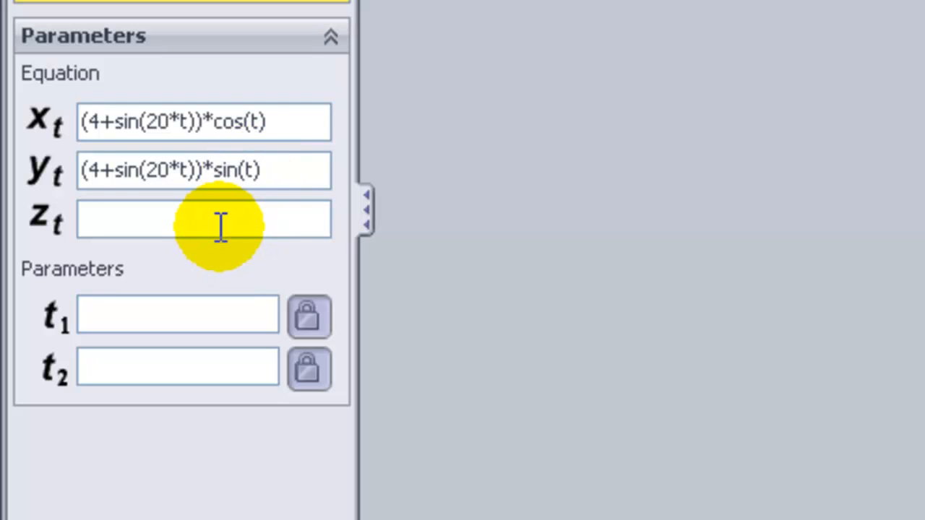
type("cos")
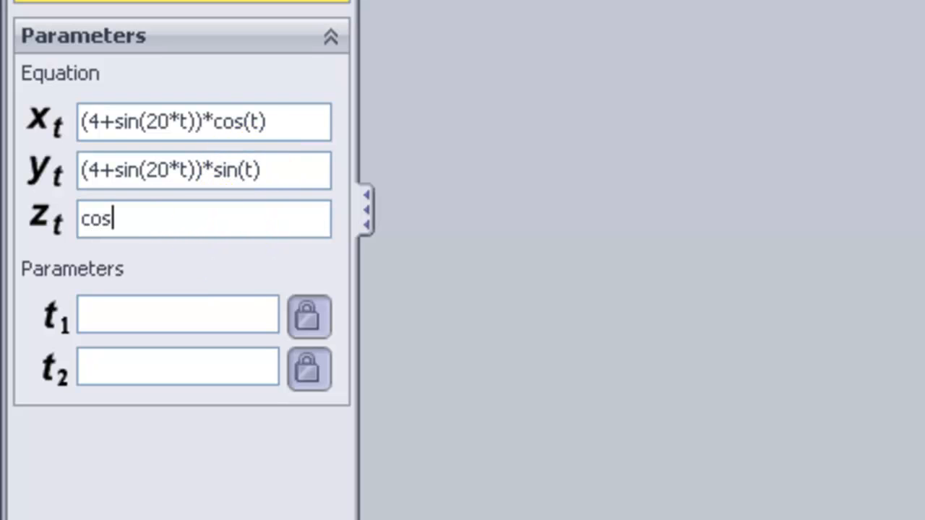
type("(20*")
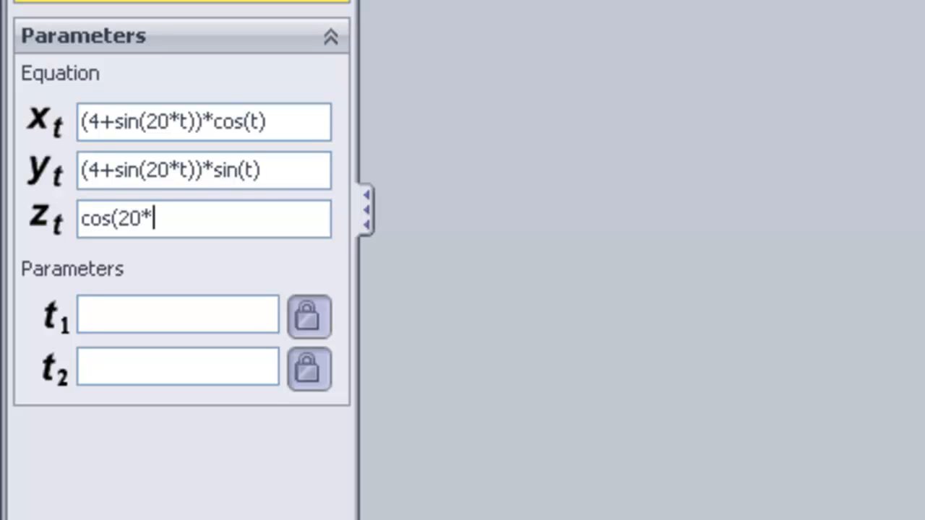
type("t)")
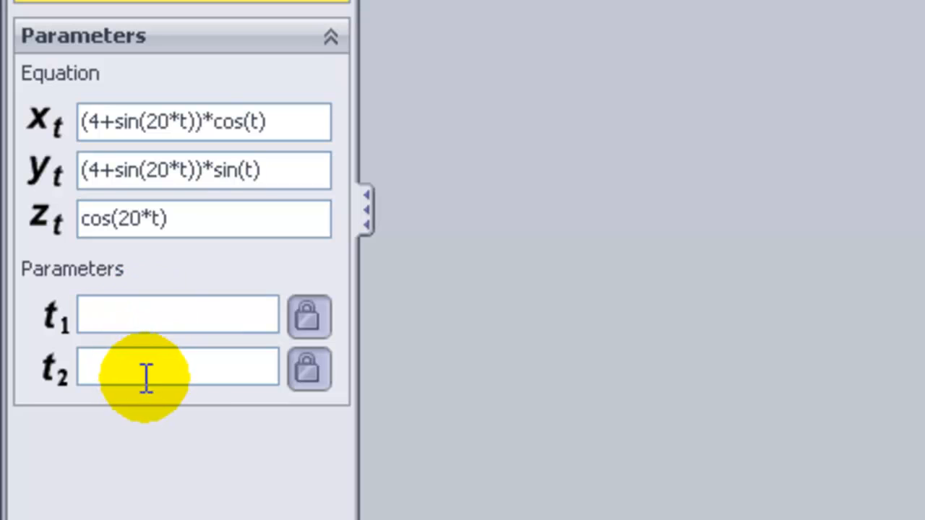
mouse_move(180, 340)
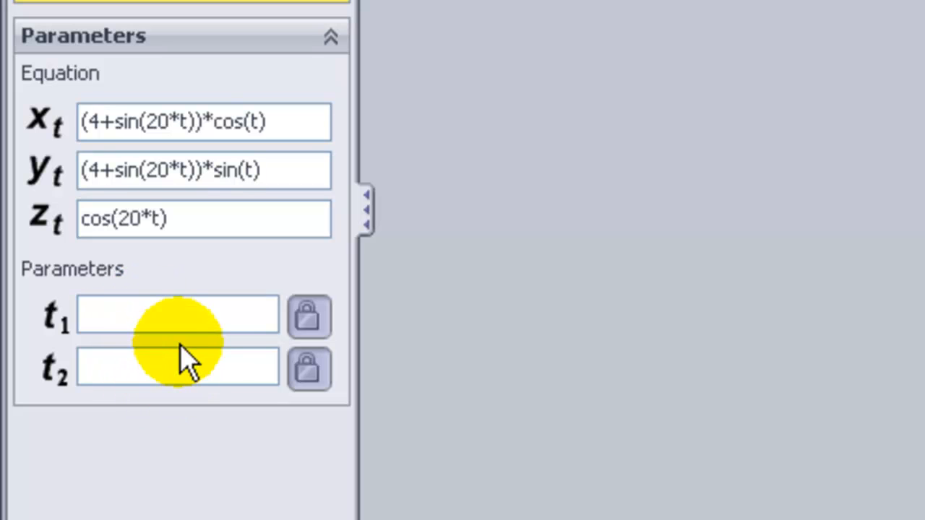
Step: Set the curve parameter range t1 = 0 and t2 = pi
left_click(176, 315)
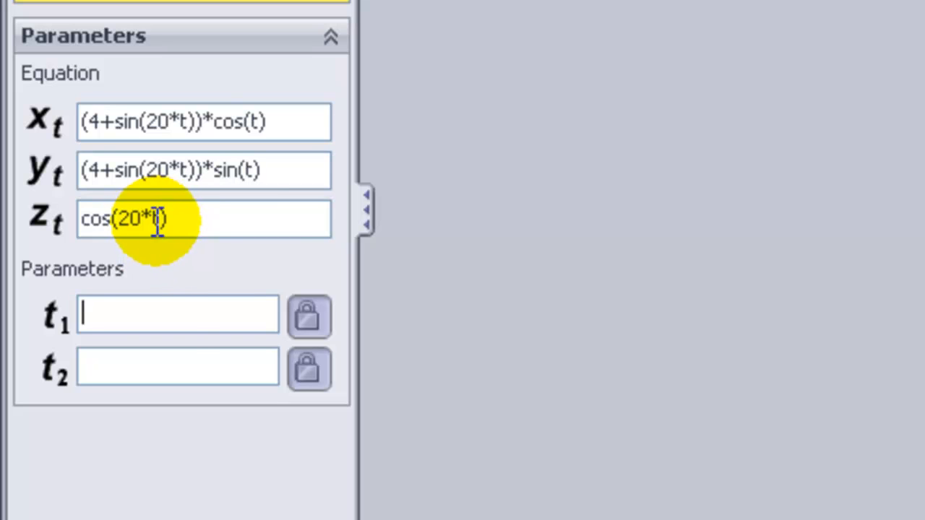
type("0")
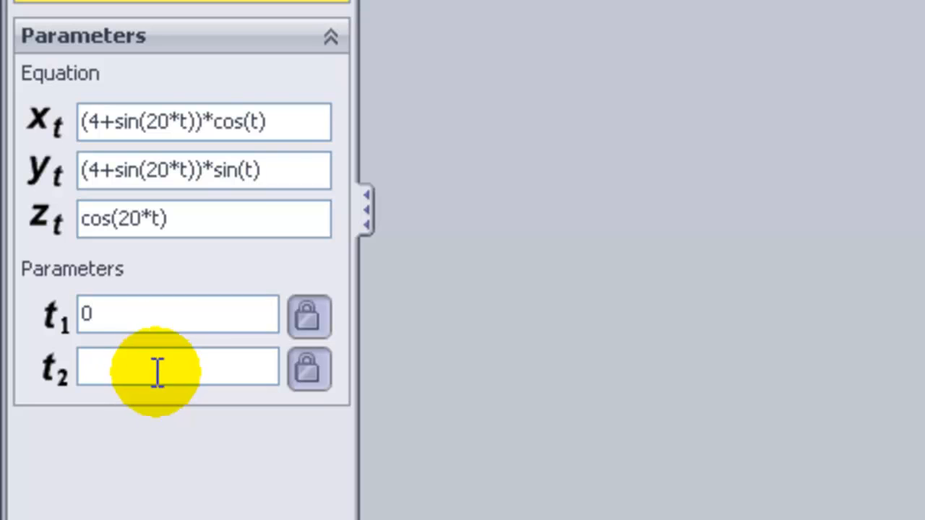
mouse_move(262, 122)
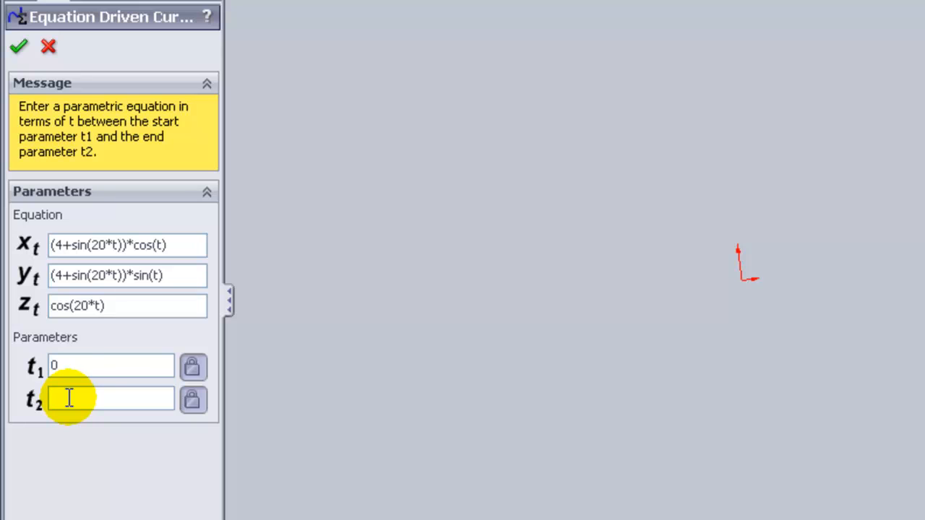
type("pi")
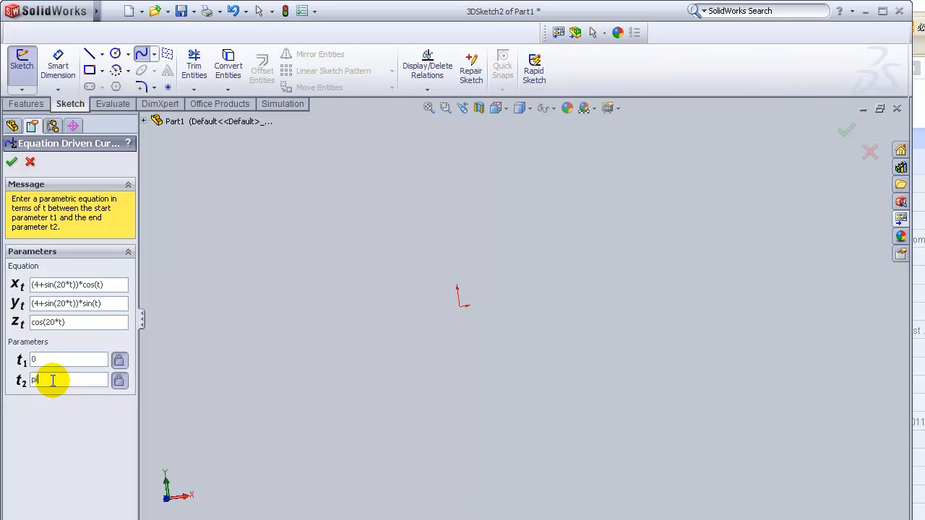
mouse_move(62, 384)
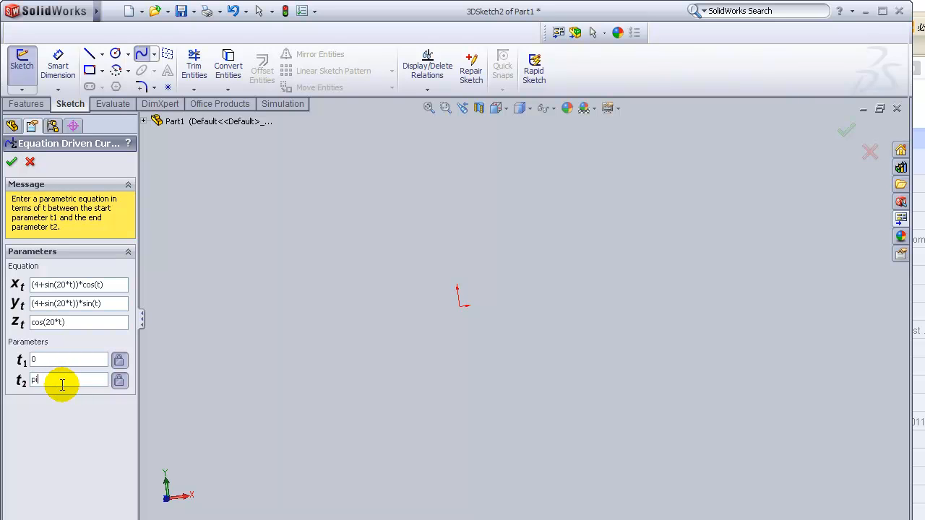
mouse_move(85, 231)
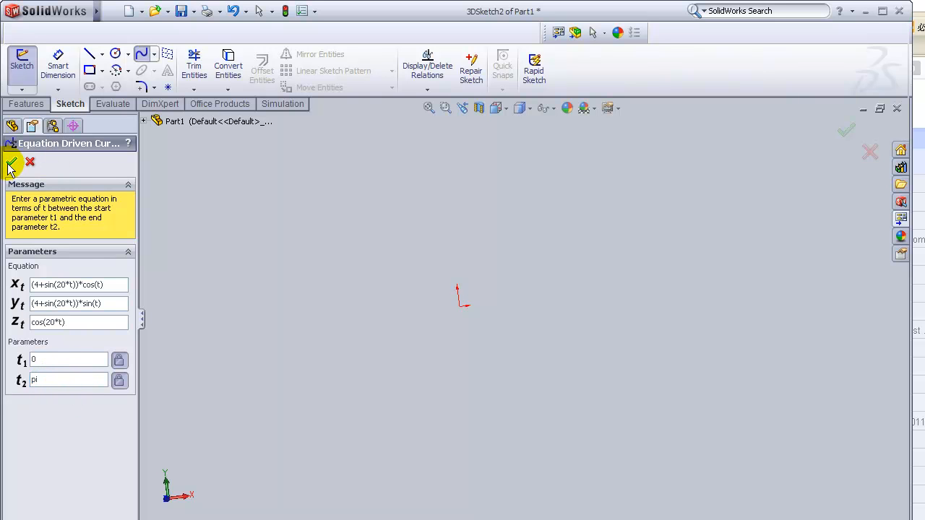
Step: Accept the equation-driven curve, creating the wavy spiral in 3DSketch2
left_click(12, 162)
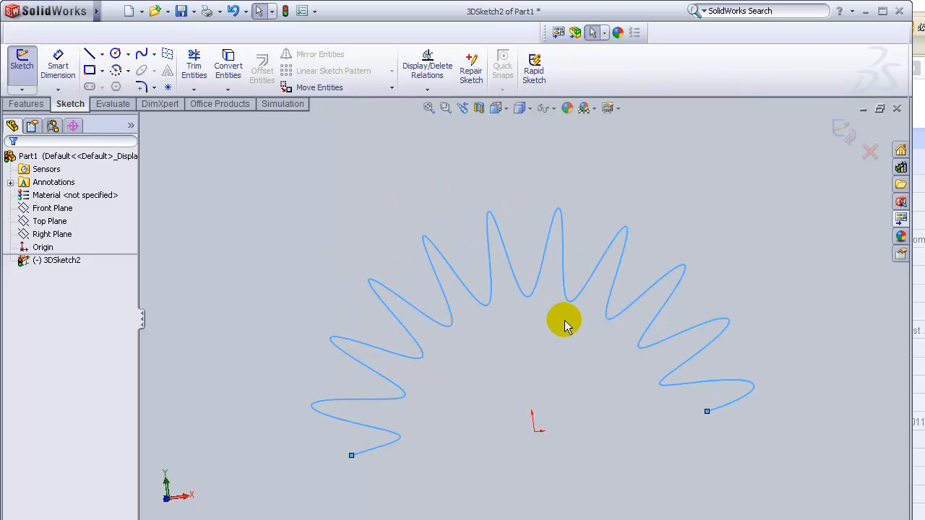
mouse_move(754, 436)
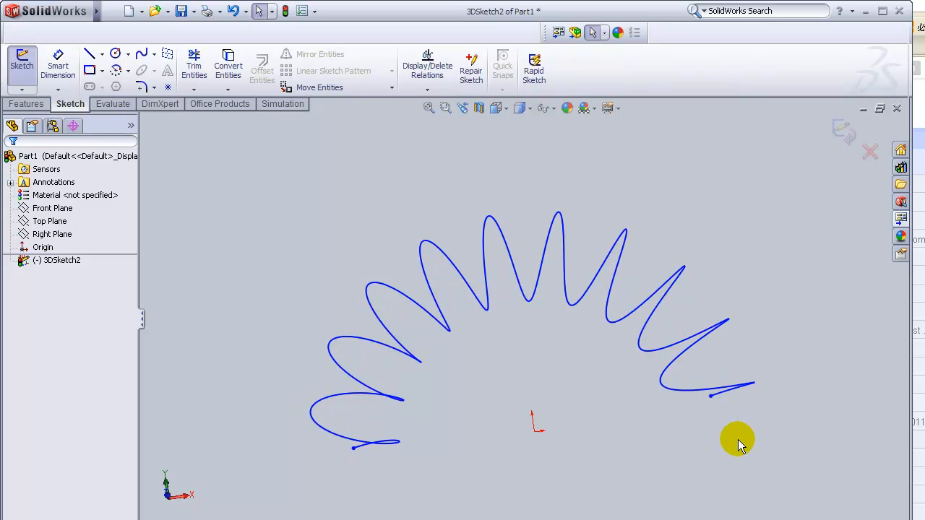
mouse_move(779, 441)
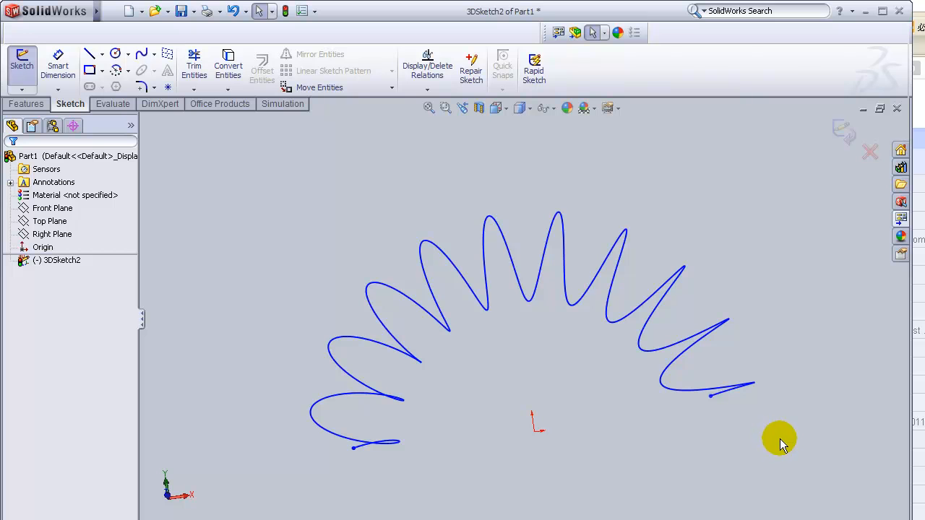
mouse_move(541, 222)
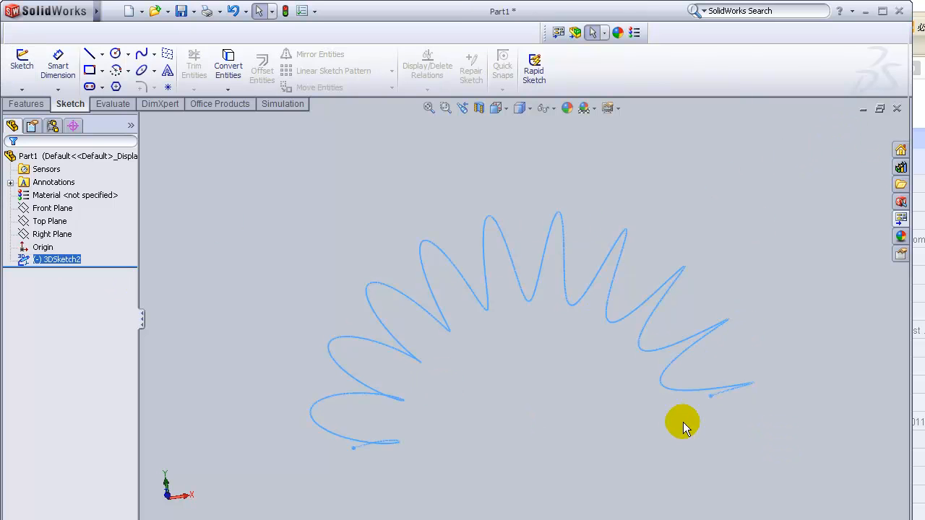
mouse_move(26, 104)
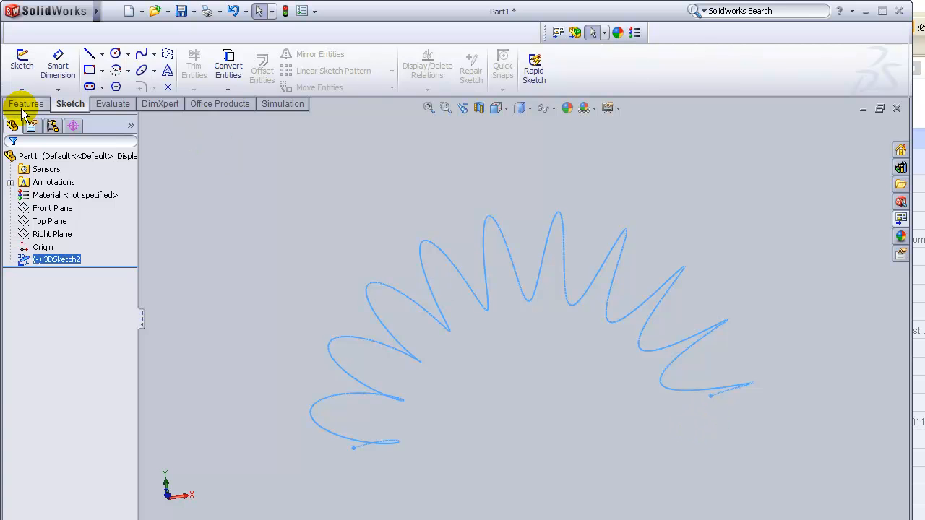
Step: Show the Features commands above the finished spiral curve
left_click(26, 104)
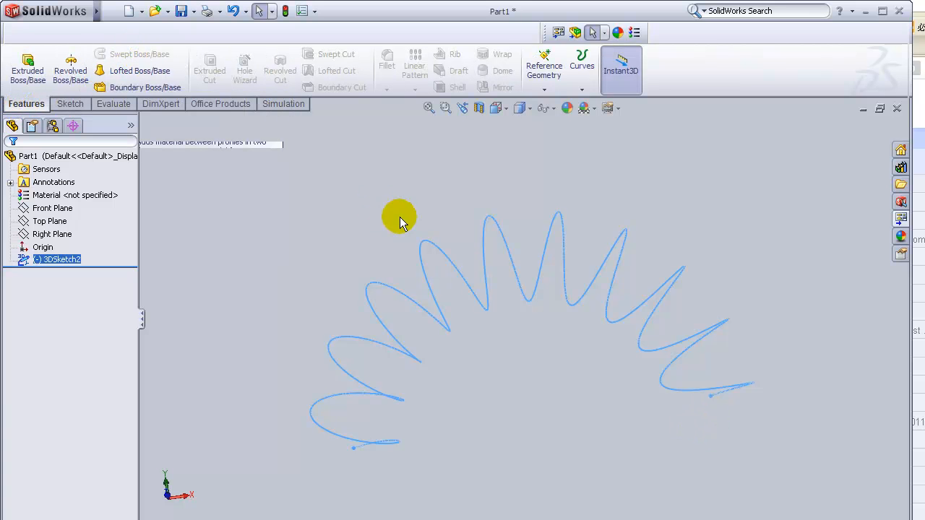
mouse_move(448, 299)
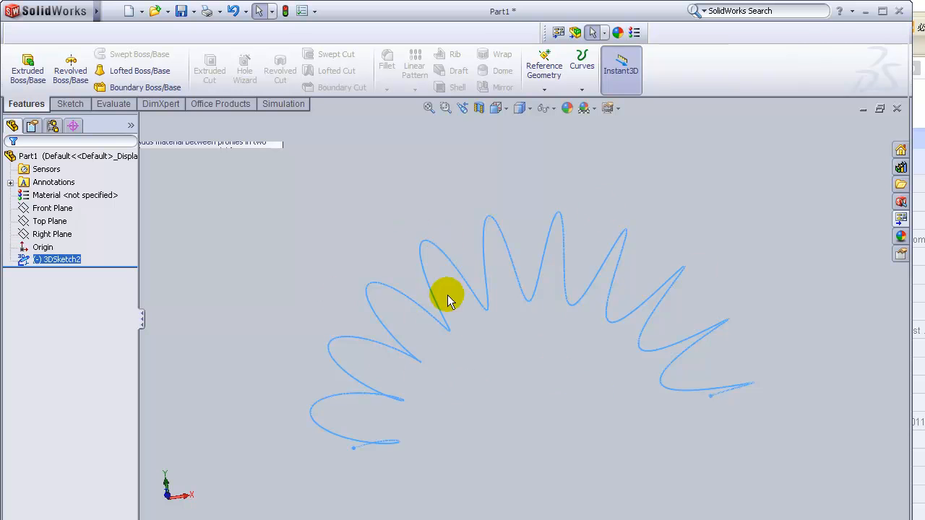
mouse_move(372, 148)
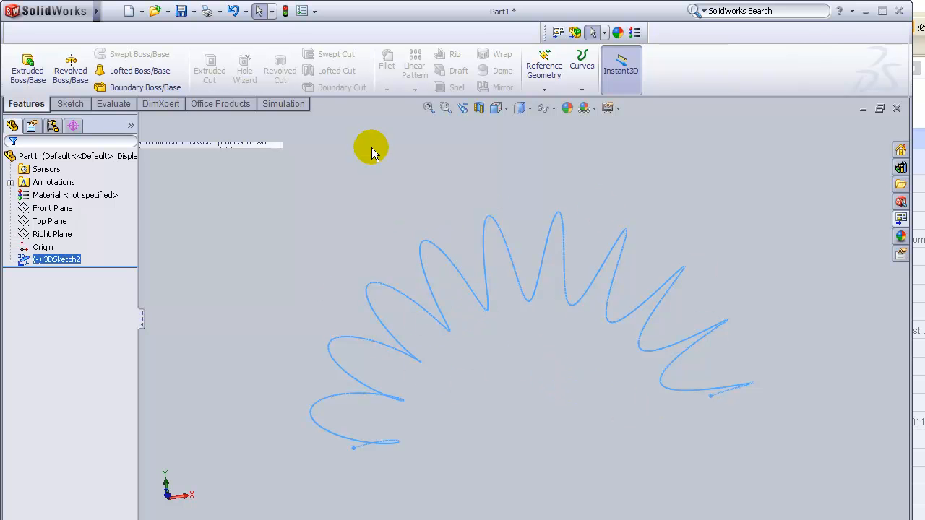
mouse_move(705, 403)
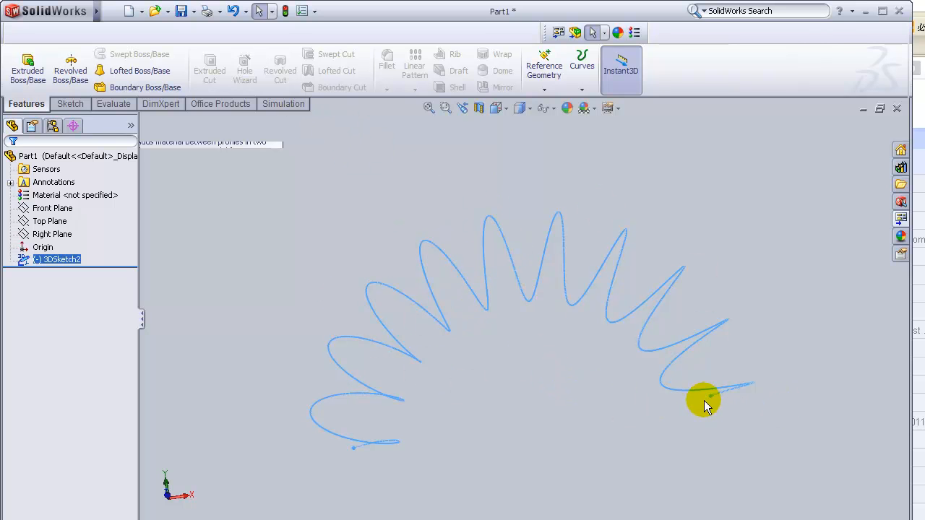
mouse_move(734, 402)
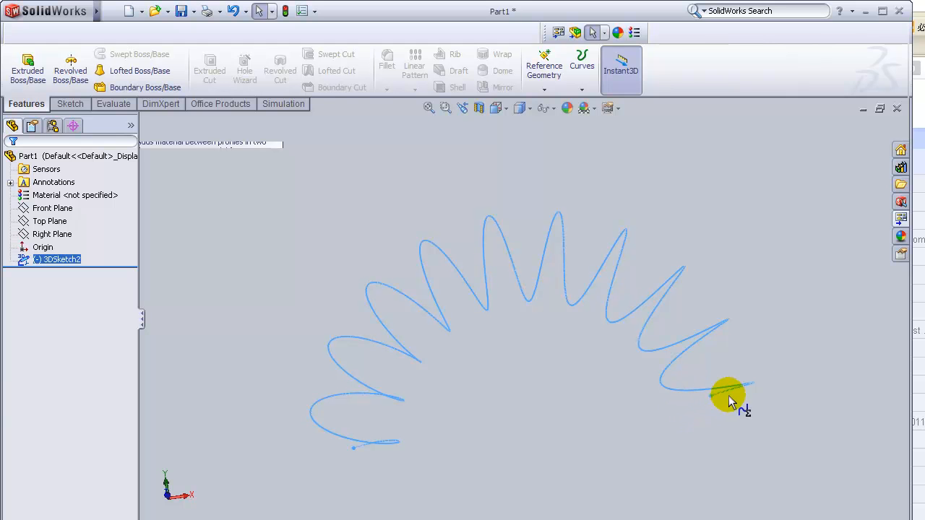
mouse_move(484, 402)
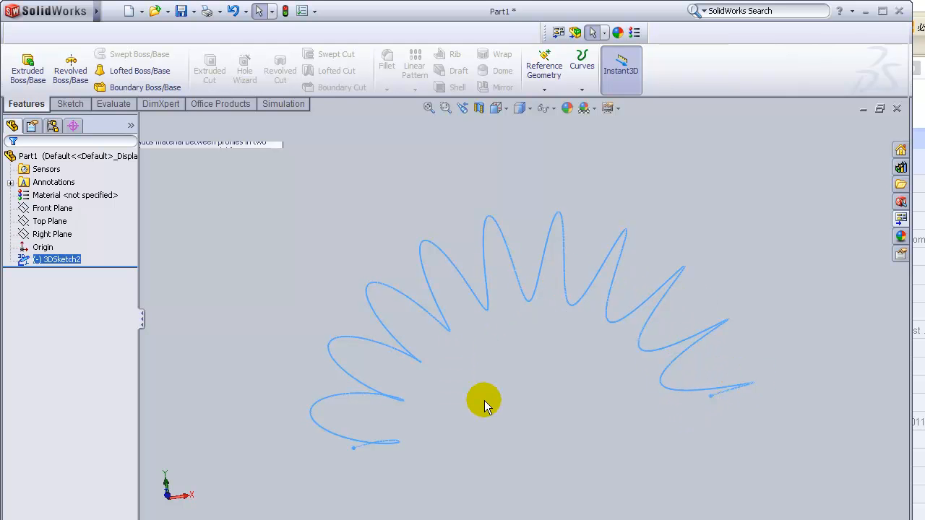
mouse_move(676, 416)
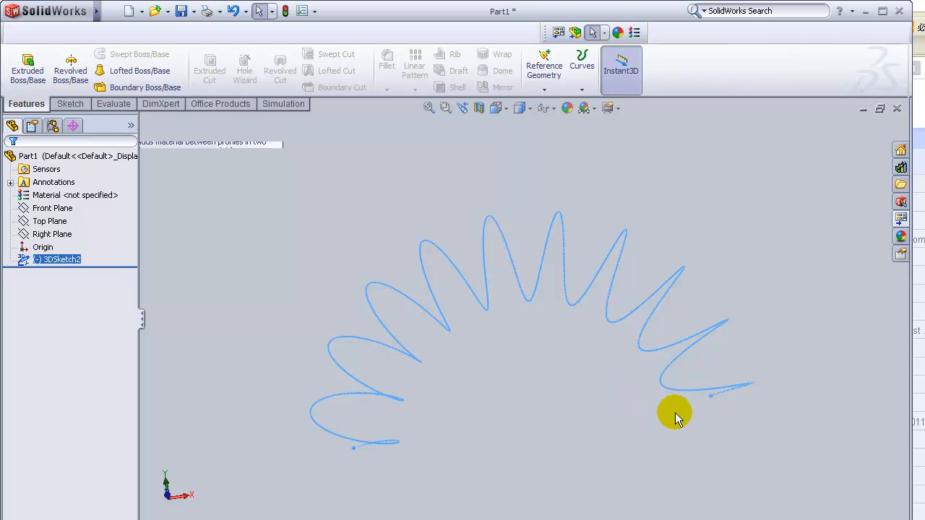
mouse_move(169, 87)
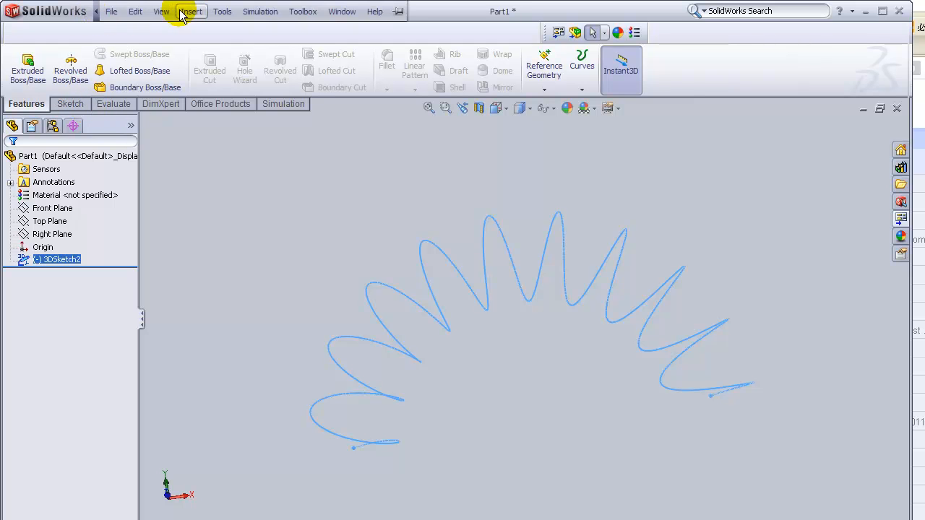
Step: Create a reference plane through the spiral's end point, perpendicular to the curve
left_click(190, 11)
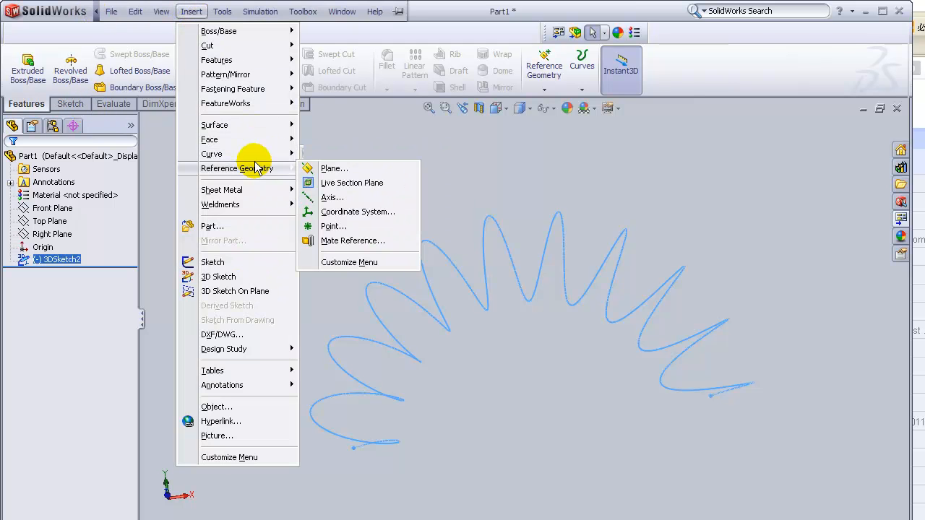
mouse_move(257, 168)
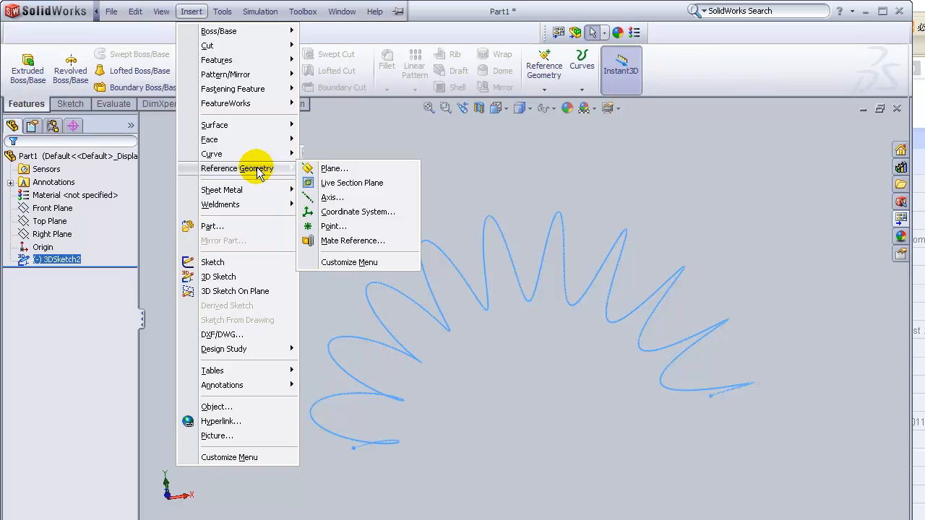
left_click(332, 167)
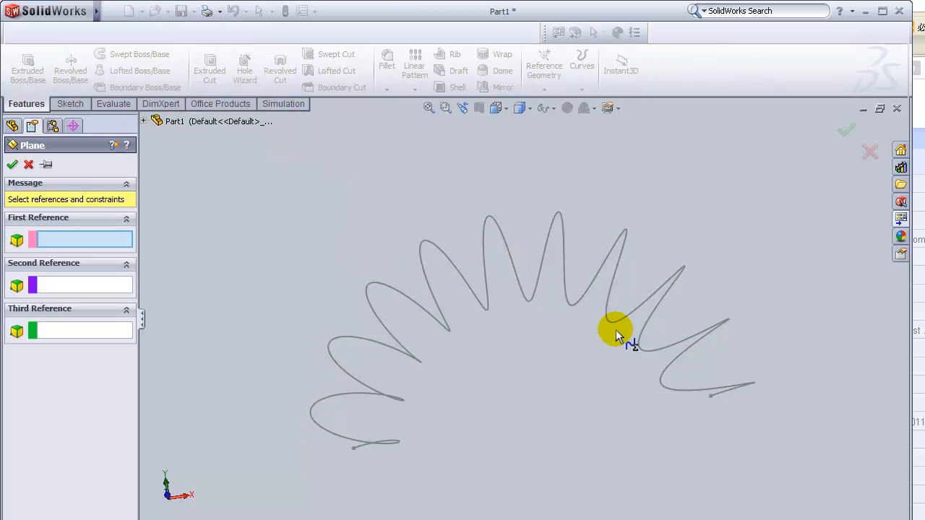
mouse_move(711, 399)
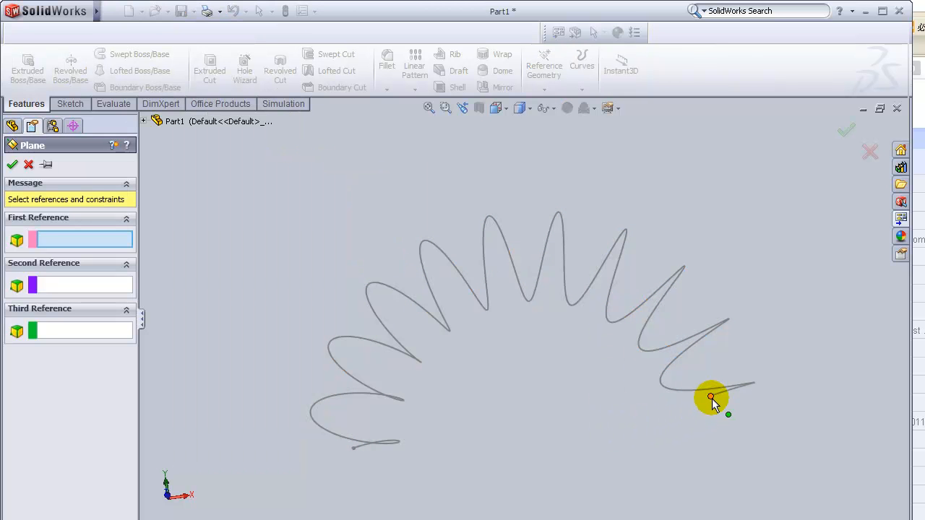
left_click(711, 399)
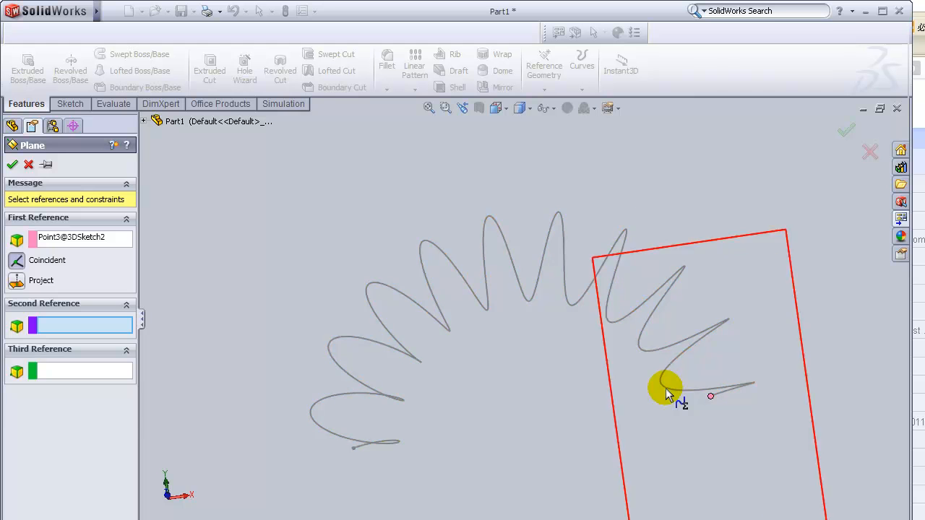
left_click(668, 388)
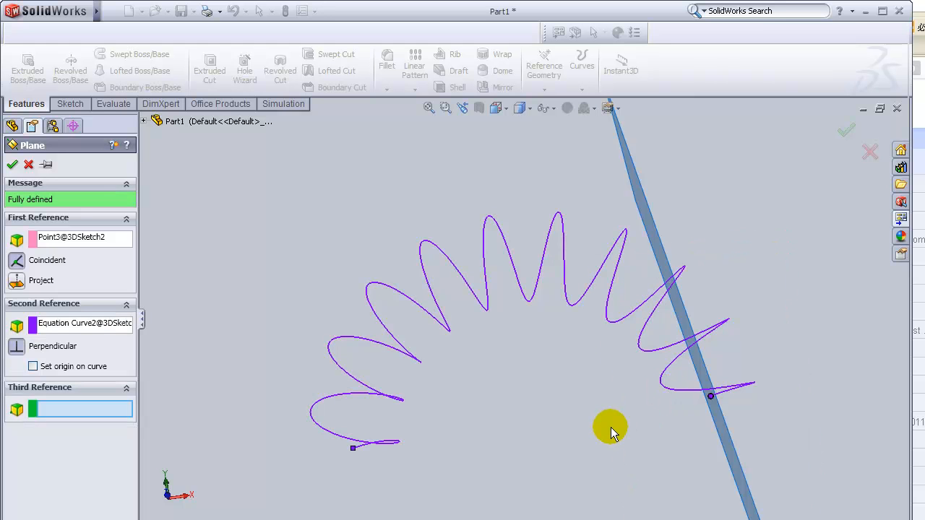
left_click_drag(610, 426, 676, 373)
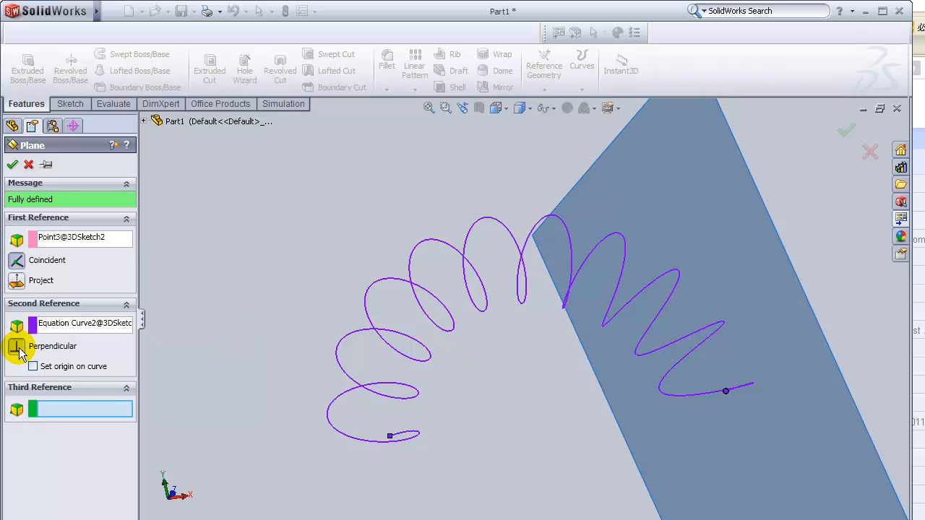
mouse_move(12, 165)
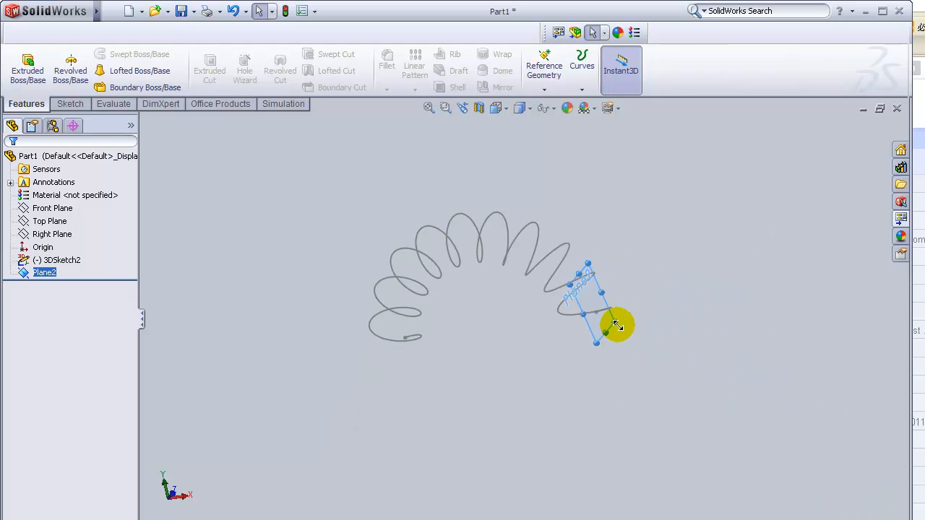
mouse_move(638, 330)
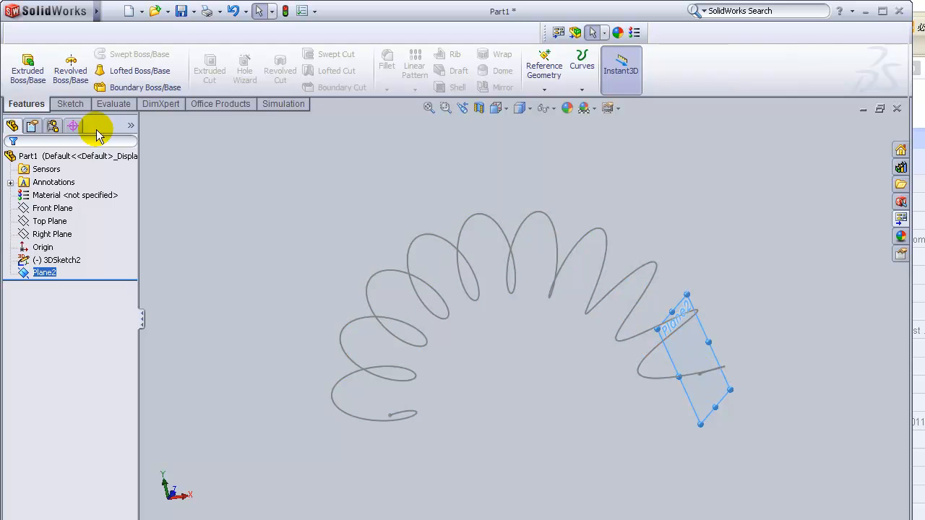
Step: Sketch a circle of radius 0.40 at the spiral's start on Plane2 and finish the sketch
left_click(69, 104)
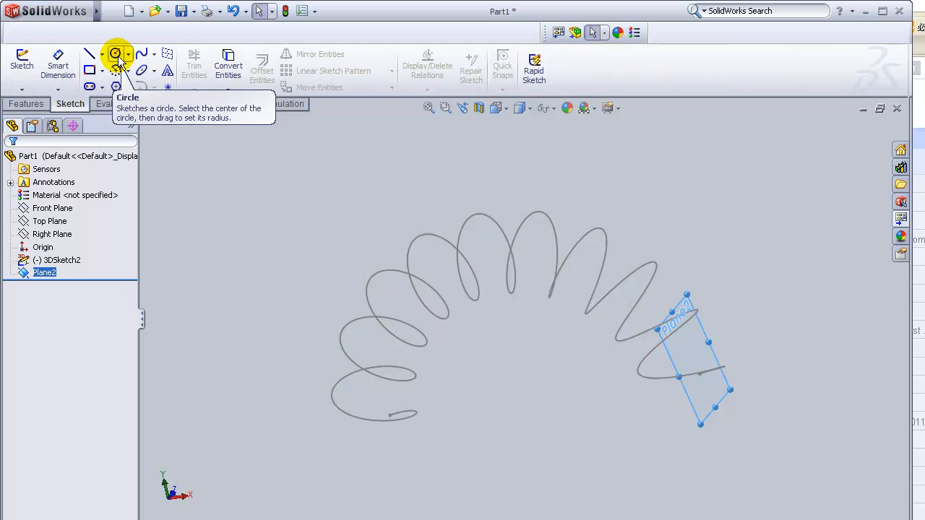
mouse_move(100, 153)
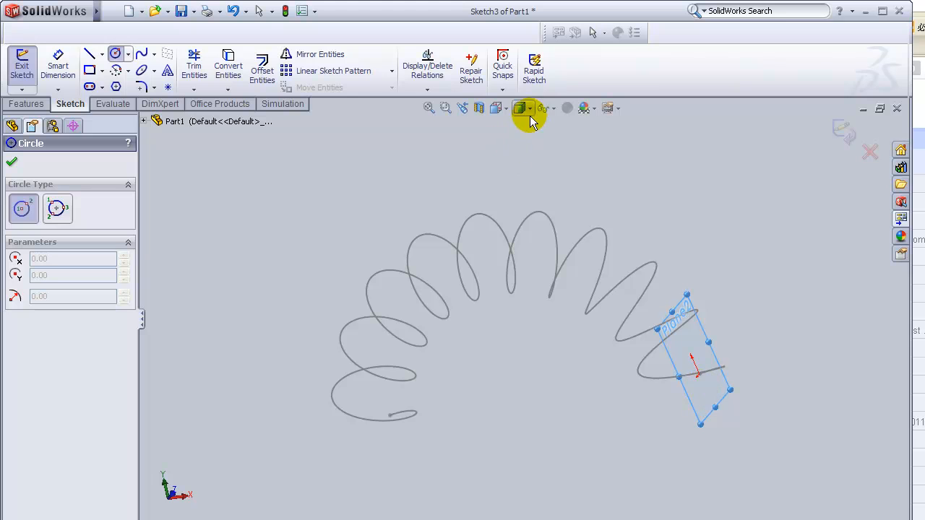
mouse_move(497, 108)
type("0")
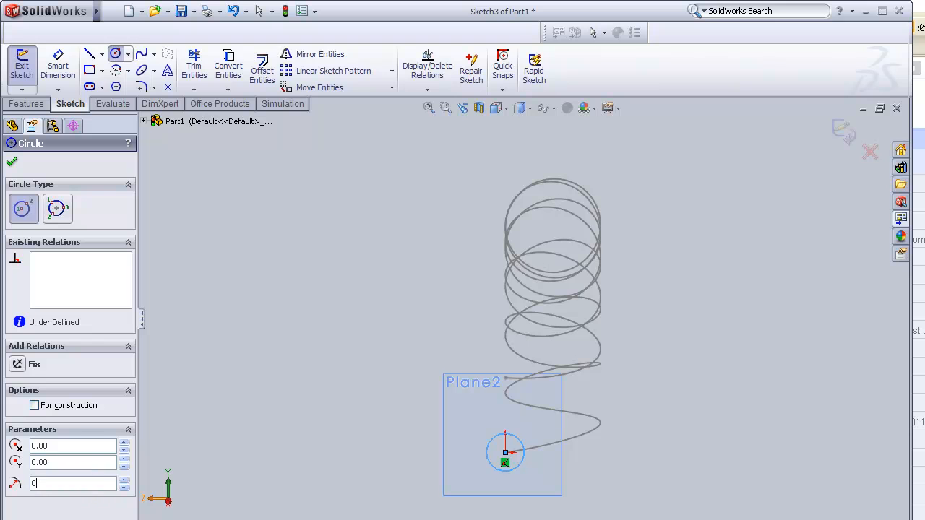
type(".40")
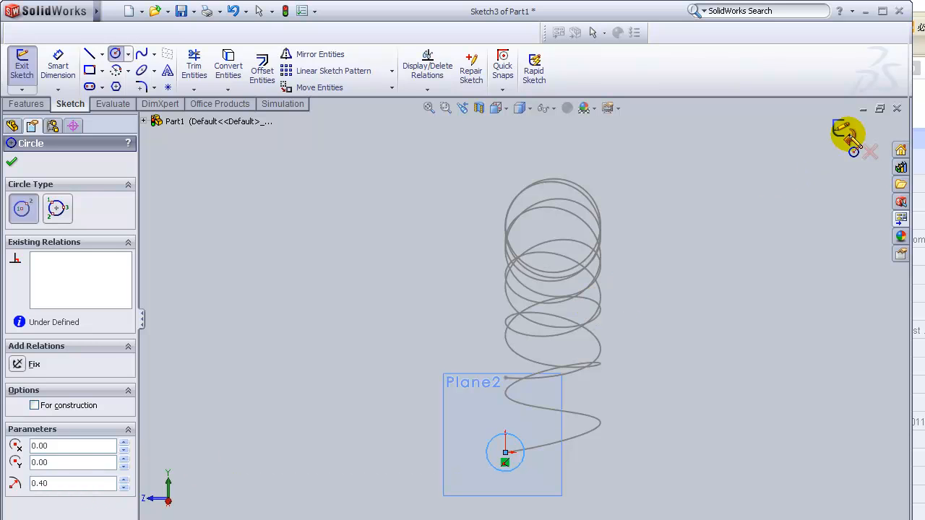
left_click(12, 162)
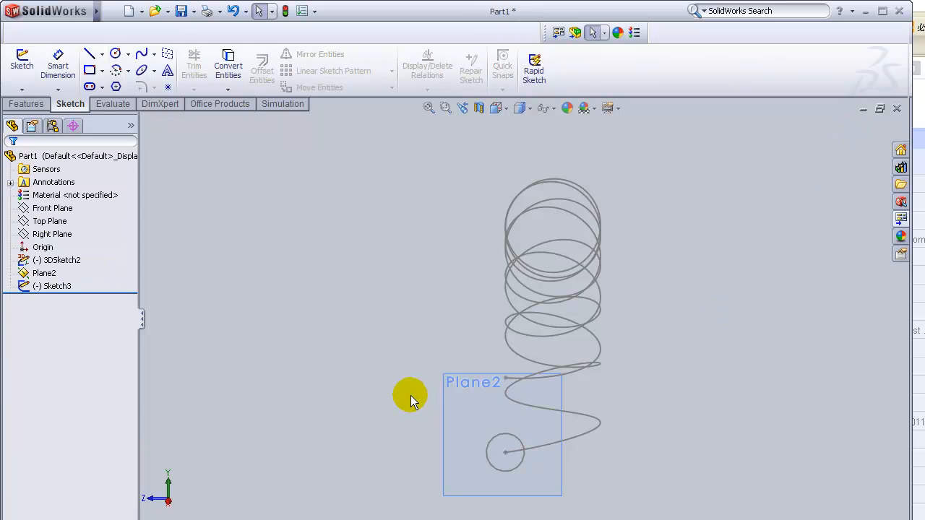
mouse_move(220, 361)
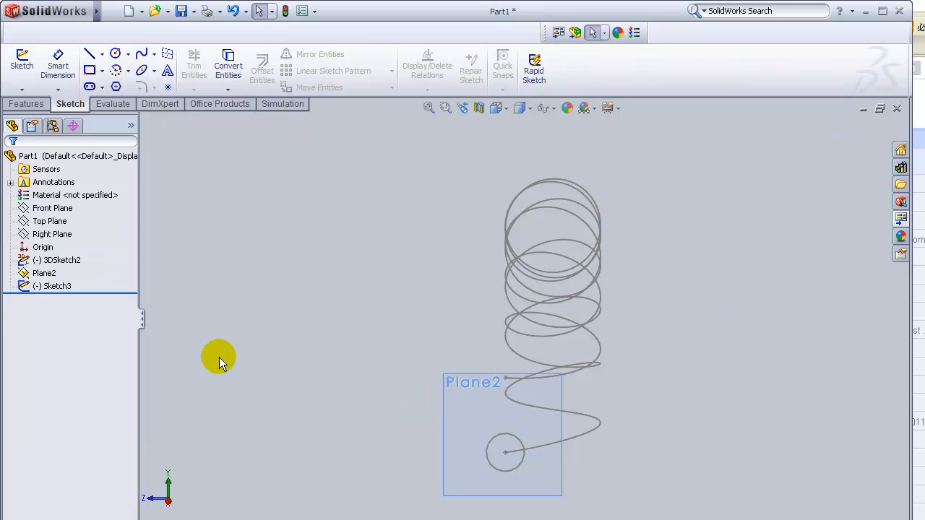
mouse_move(26, 104)
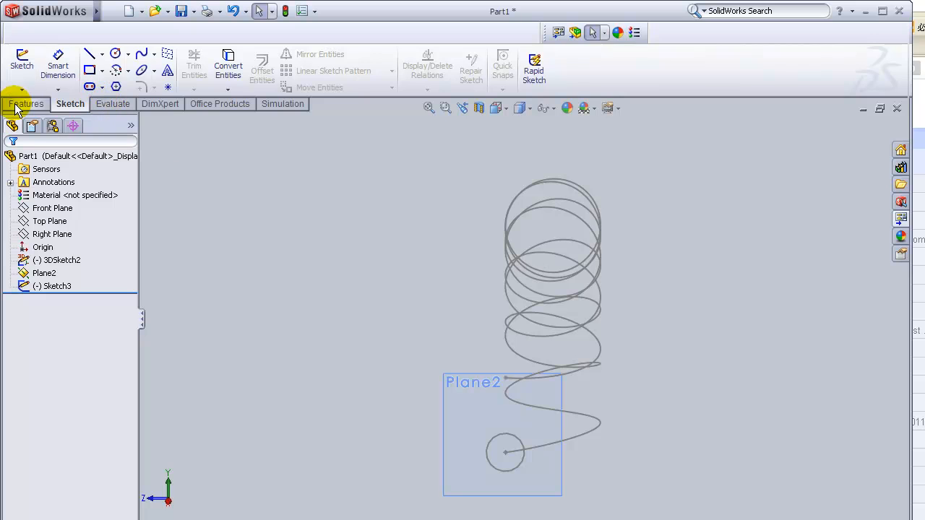
Step: Sweep the circle profile along the spiral path to form a solid tube
left_click(26, 104)
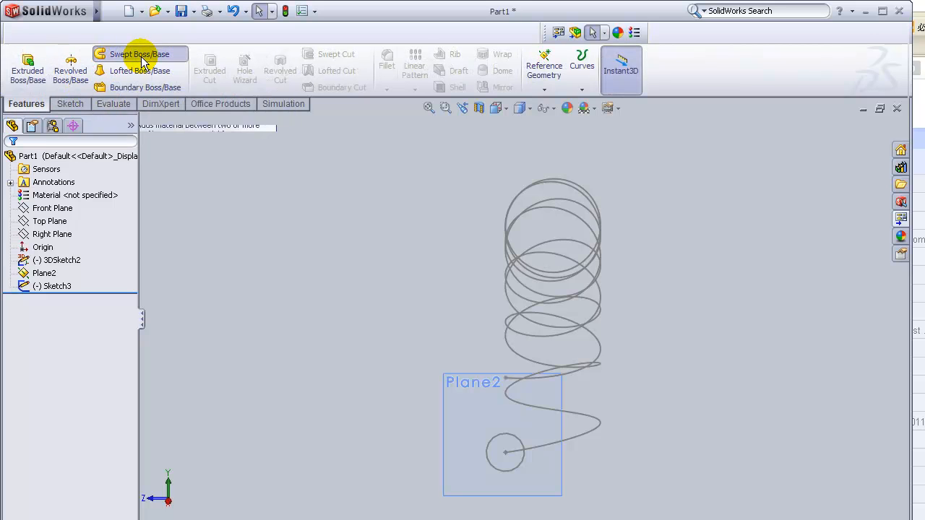
left_click(139, 55)
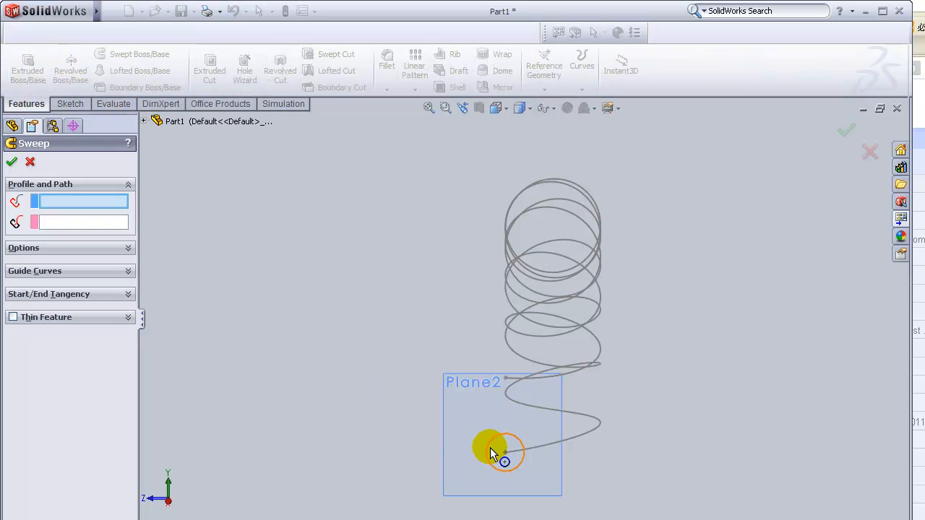
left_click(494, 447)
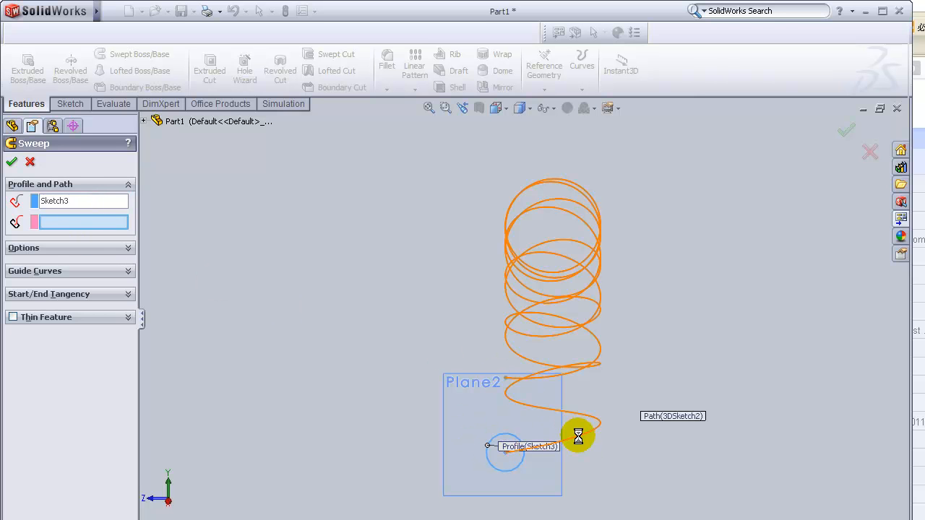
left_click(577, 434)
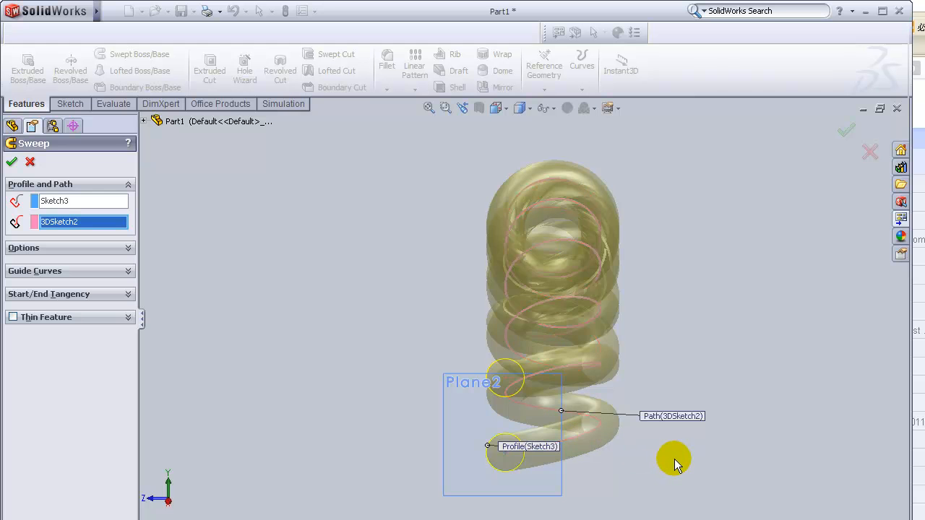
left_click_drag(674, 461, 219, 298)
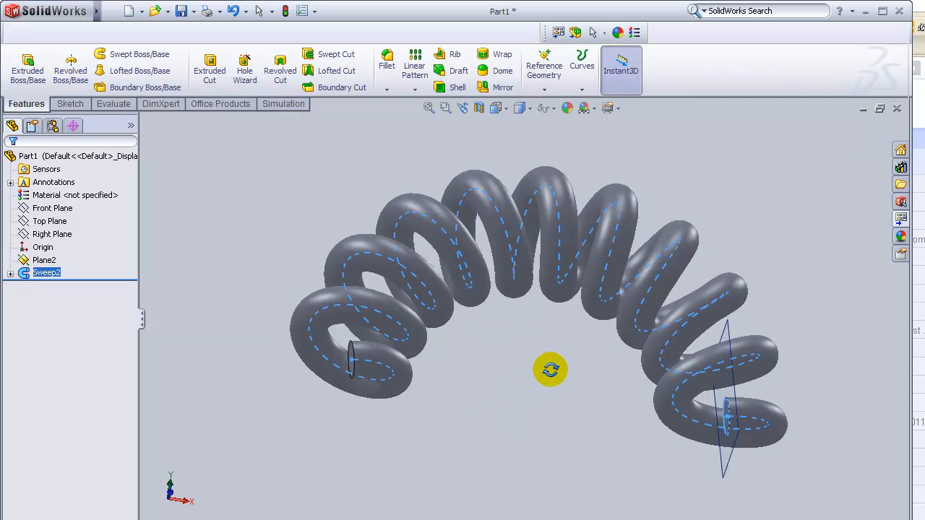
left_click_drag(549, 370, 555, 422)
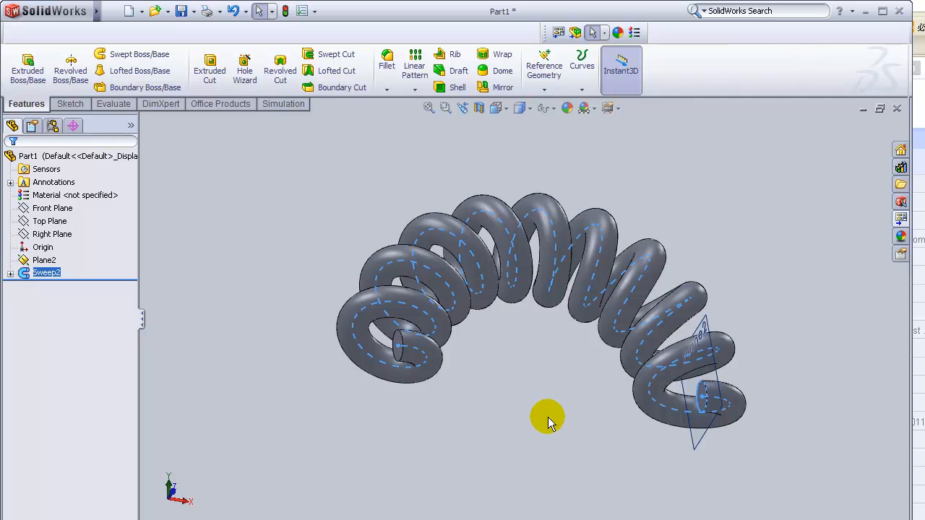
mouse_move(521, 428)
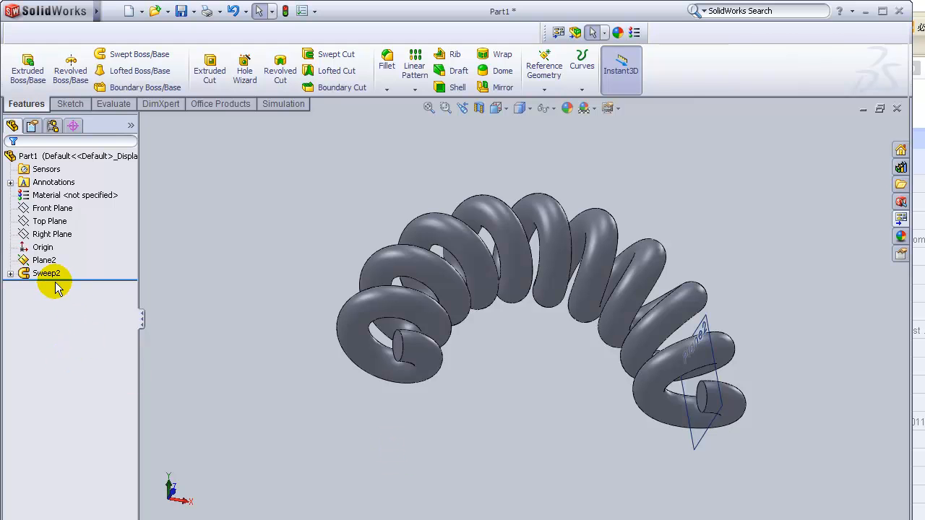
Step: Delete Sweep2 and its circle sketch, keeping only the spiral 3D sketch and Plane2
right_click(46, 272)
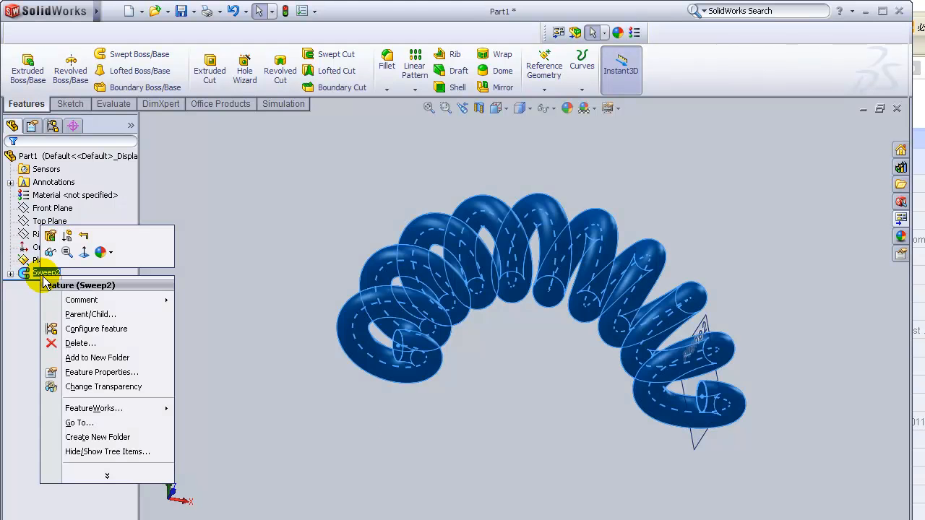
left_click(81, 343)
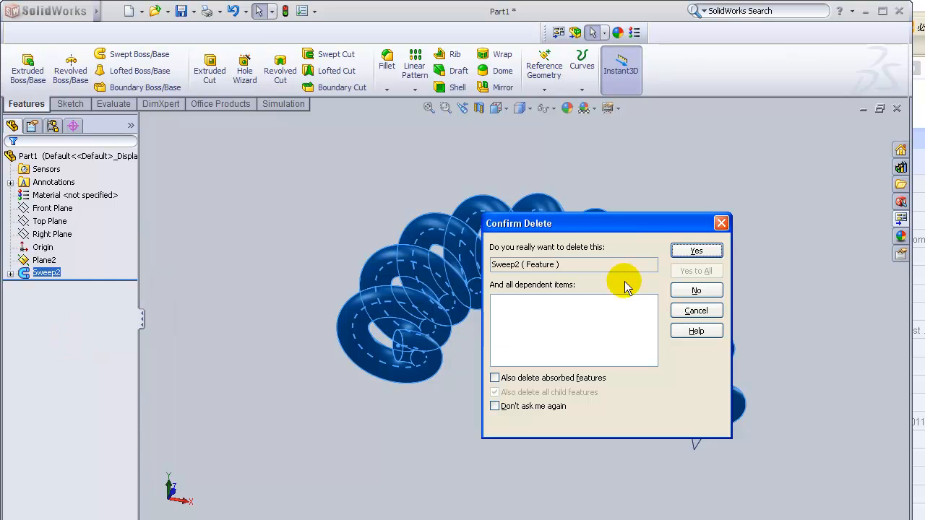
left_click(695, 250)
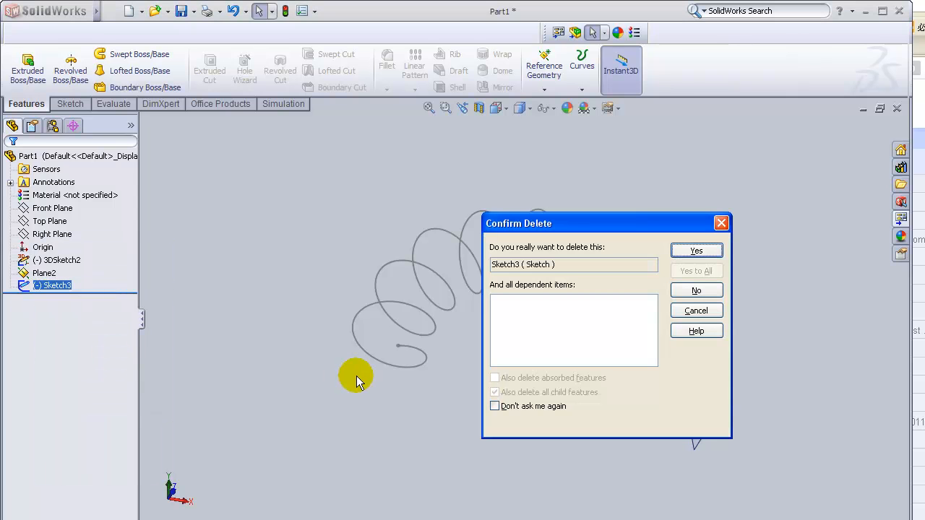
left_click(695, 251)
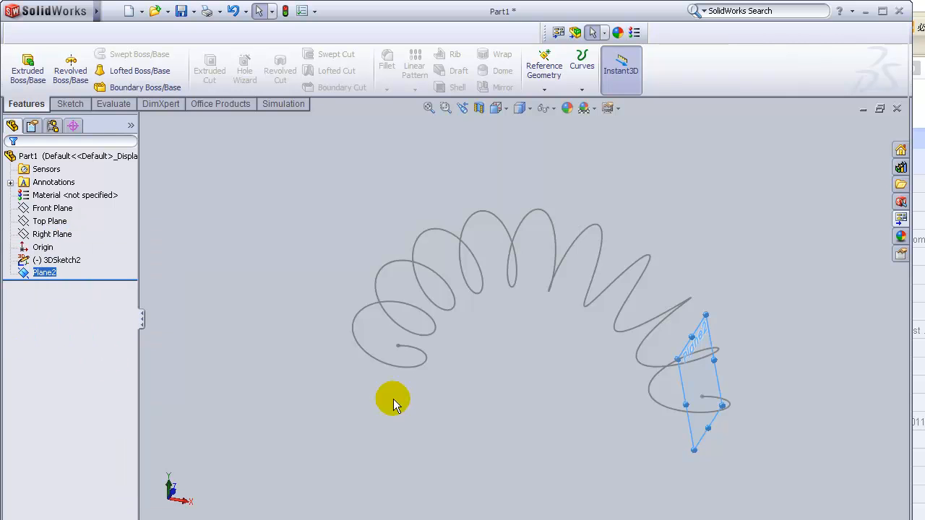
left_click(61, 260)
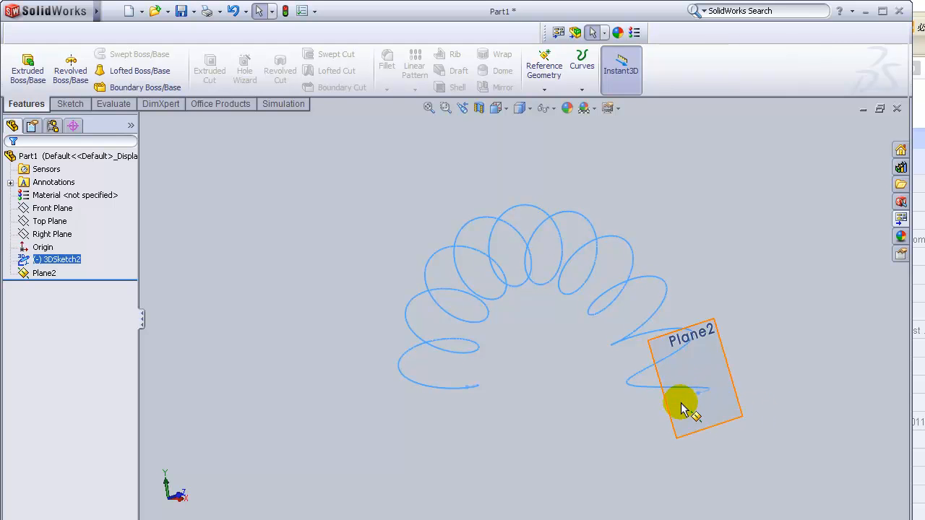
mouse_move(705, 402)
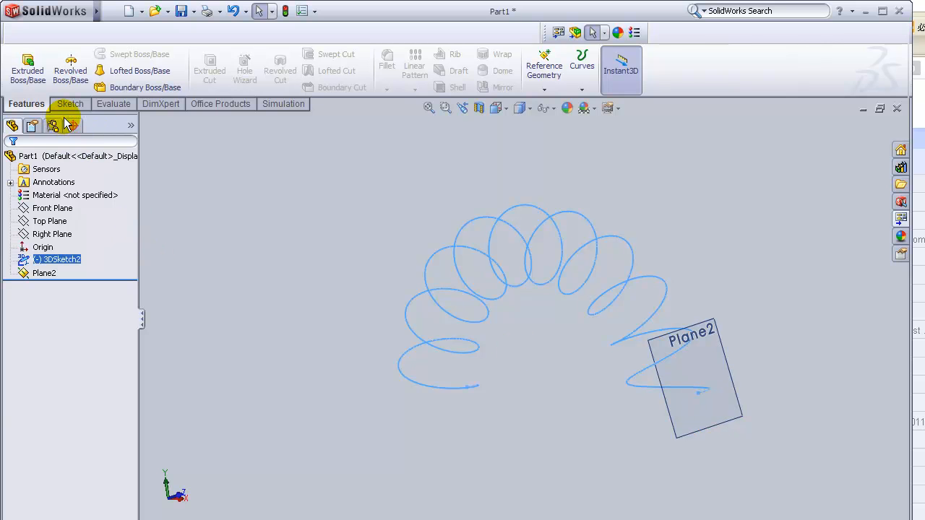
Step: Start a sketch on Plane2 and draw a centre-point semicircular arc
left_click(69, 104)
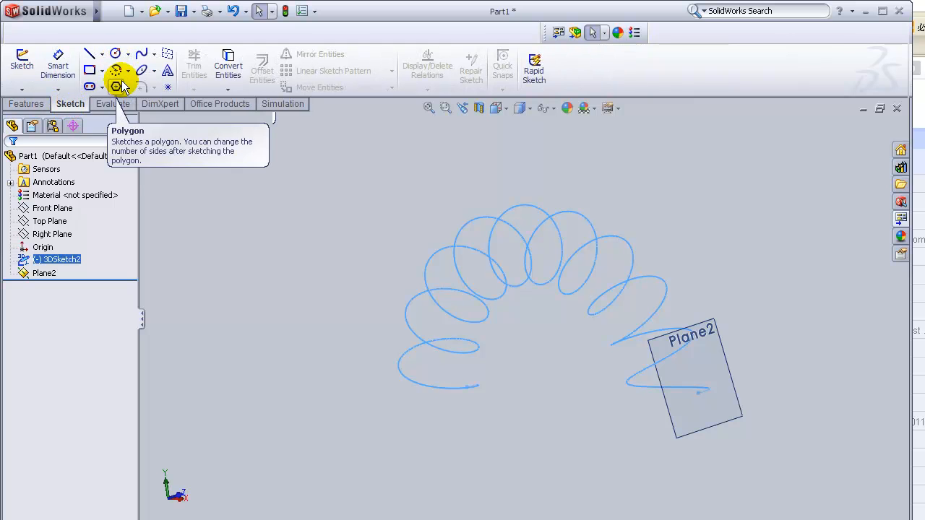
left_click(44, 271)
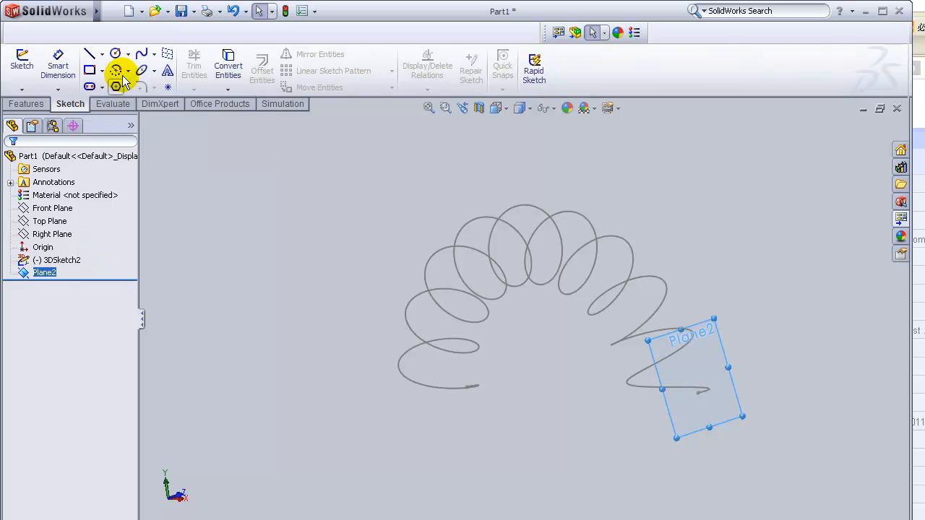
mouse_move(115, 69)
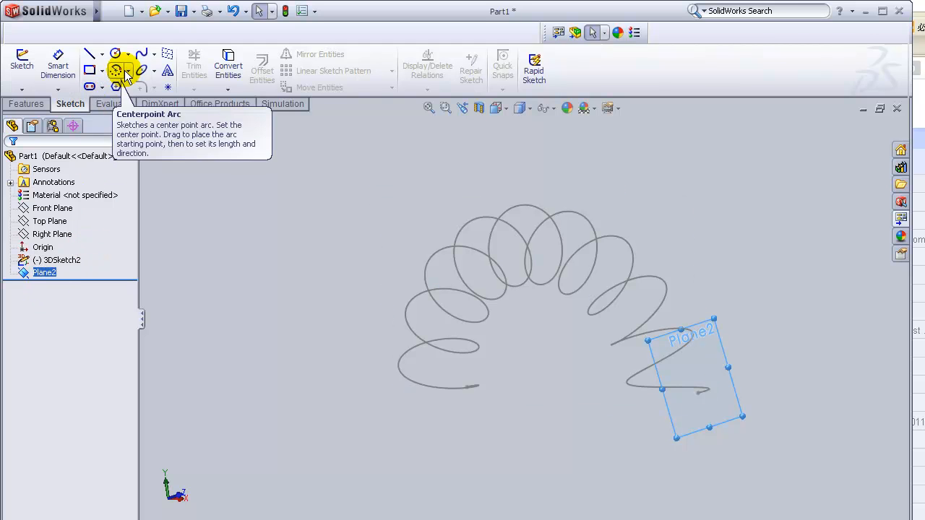
left_click(132, 69)
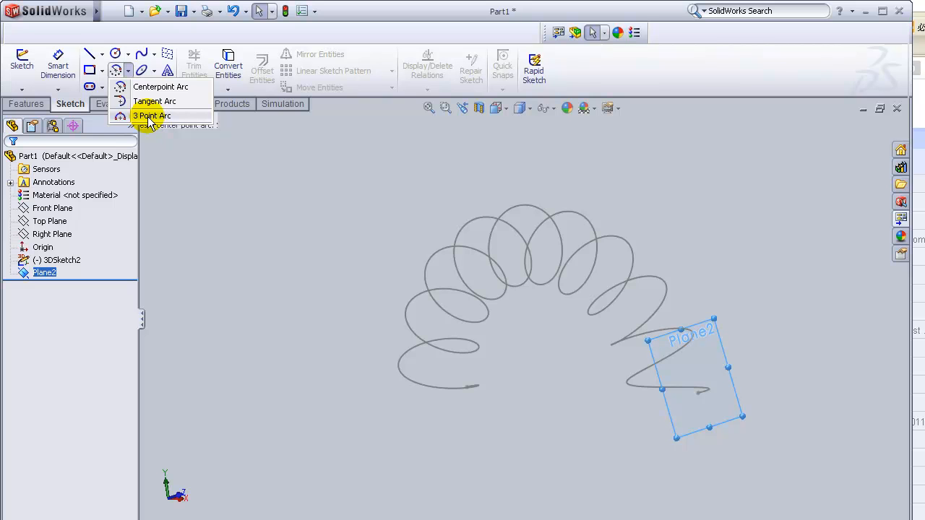
mouse_move(151, 90)
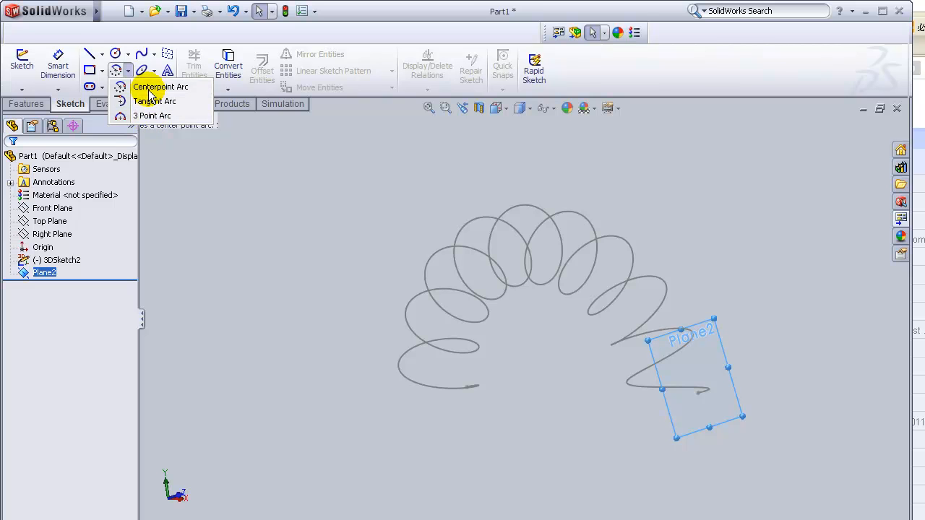
left_click(159, 87)
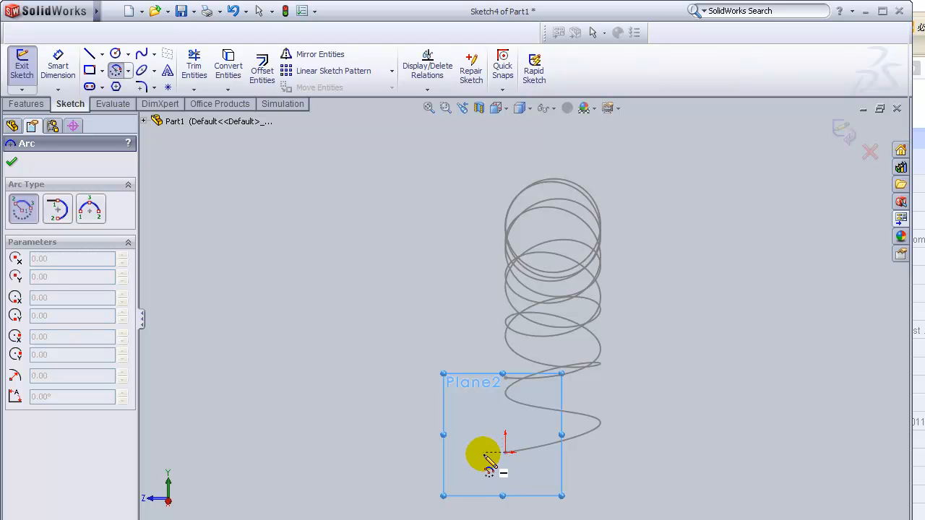
mouse_move(506, 453)
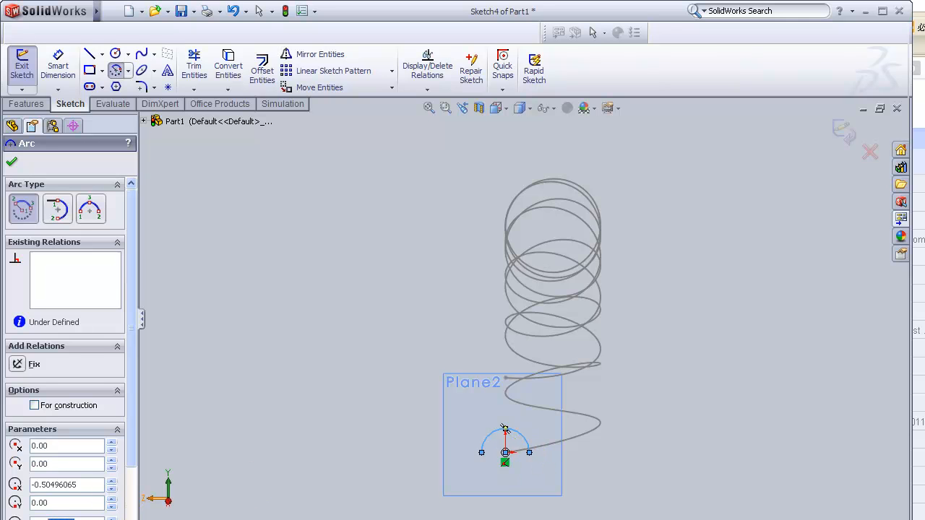
mouse_move(32, 329)
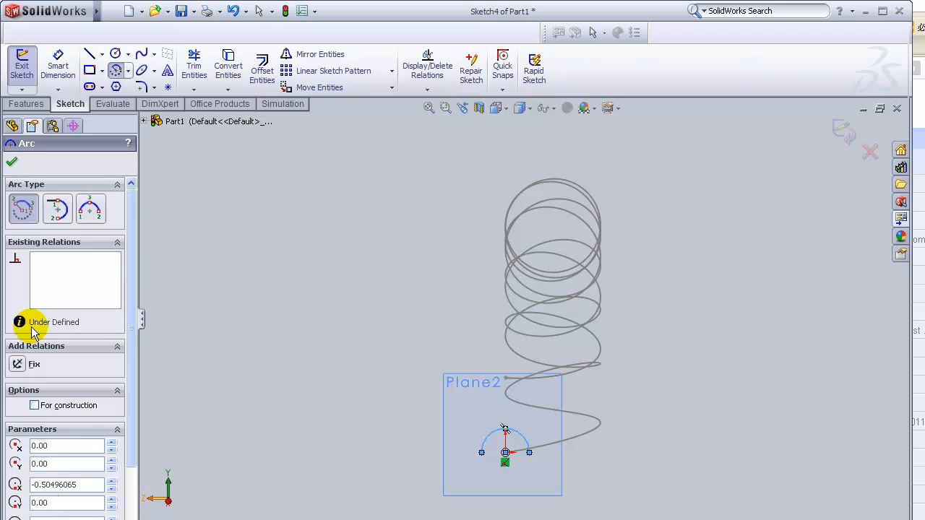
left_click(12, 162)
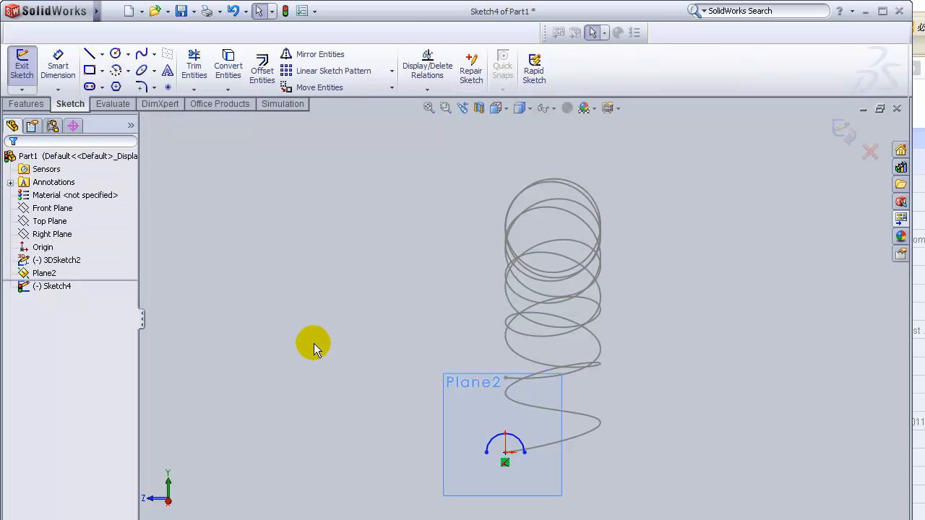
mouse_move(98, 56)
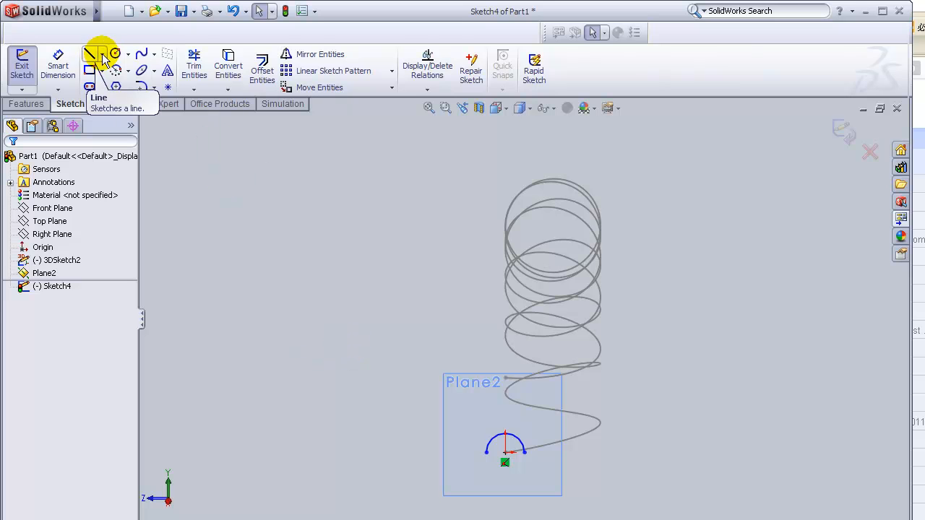
Step: Add a construction centerline across the arc's diameter
left_click(90, 53)
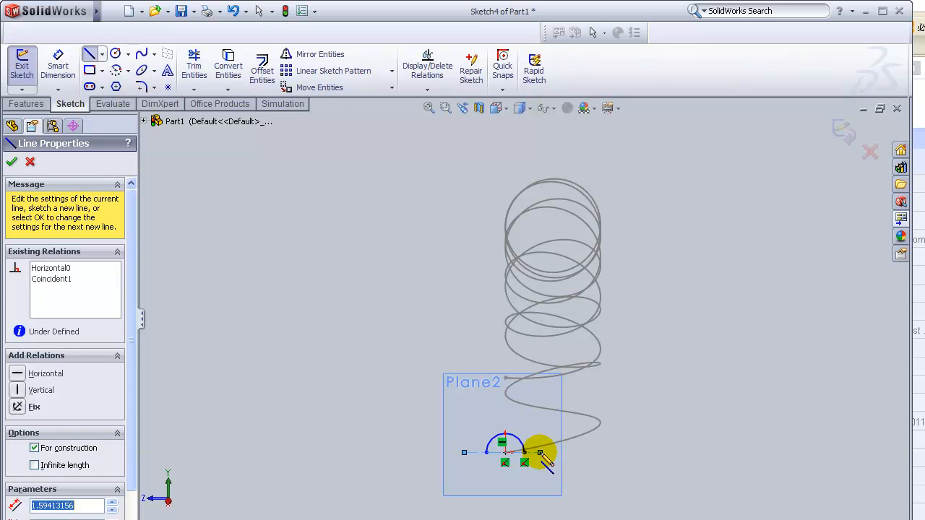
left_click(11, 161)
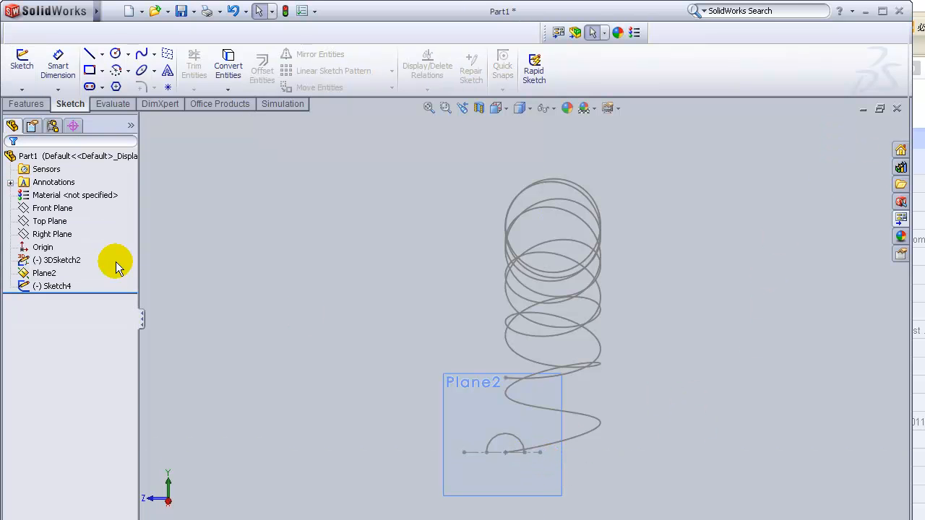
Step: Revolve the half-circle 360° about the centerline (no auto-close) to form sphere Revolve-Thin1
left_click(26, 104)
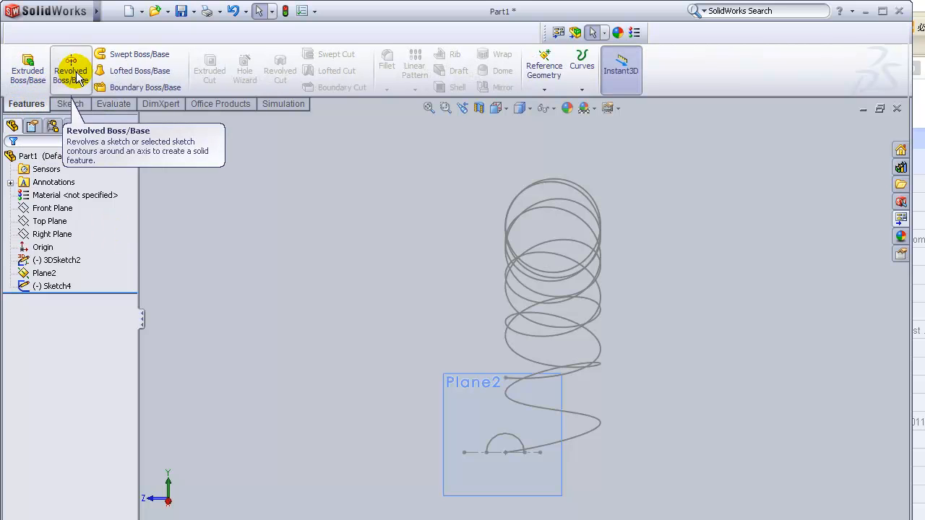
left_click(71, 69)
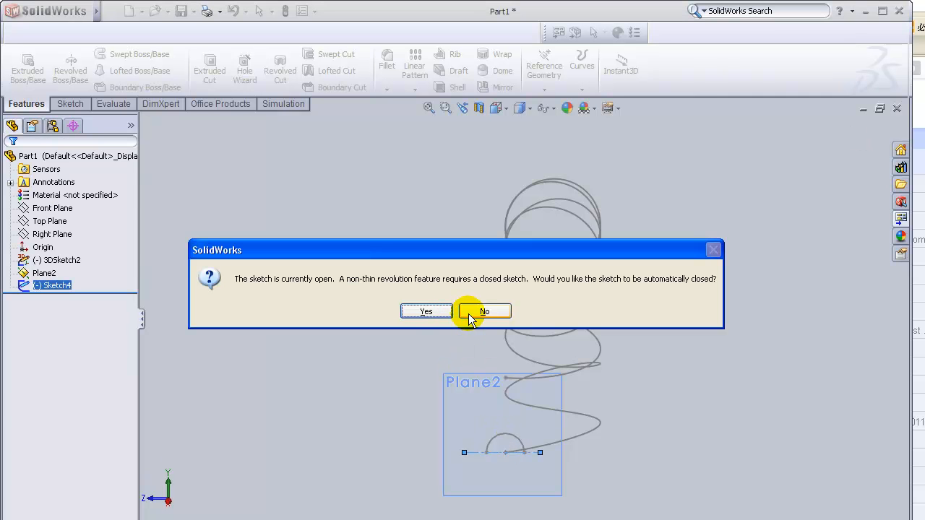
left_click(482, 311)
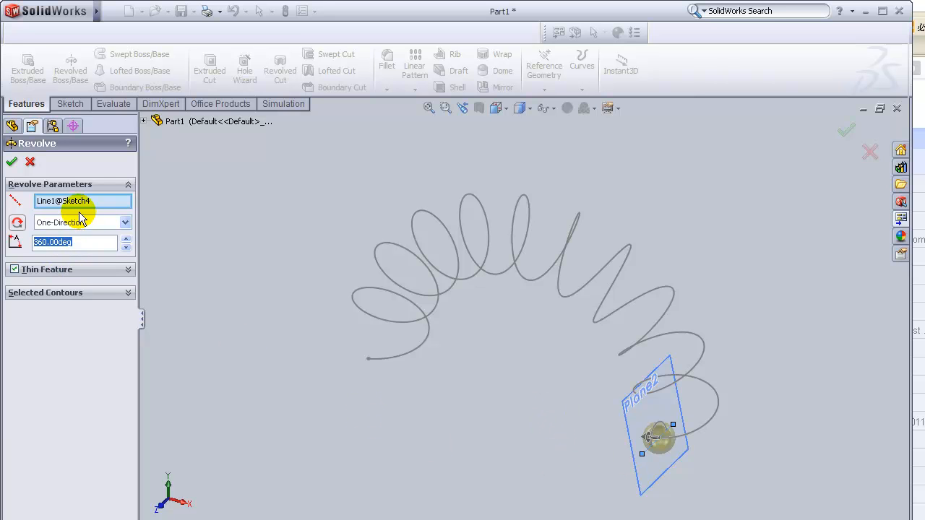
mouse_move(671, 448)
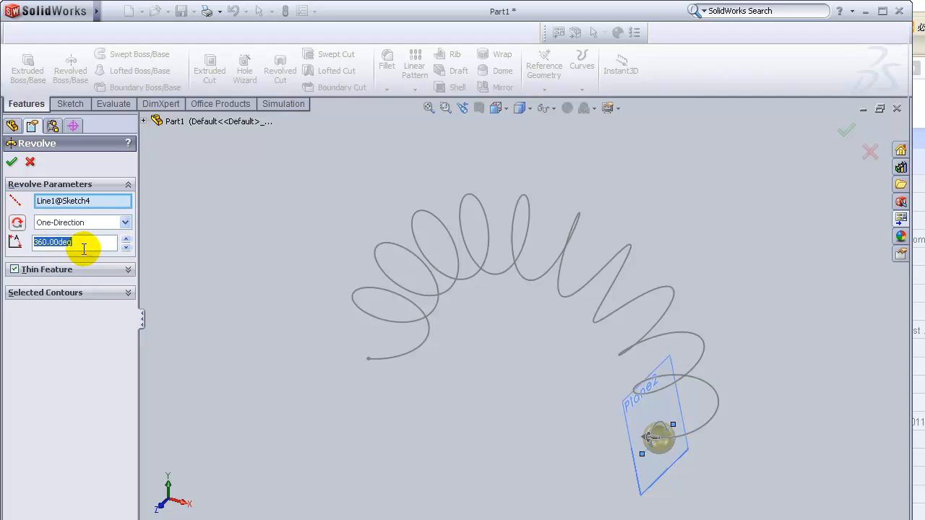
left_click(12, 162)
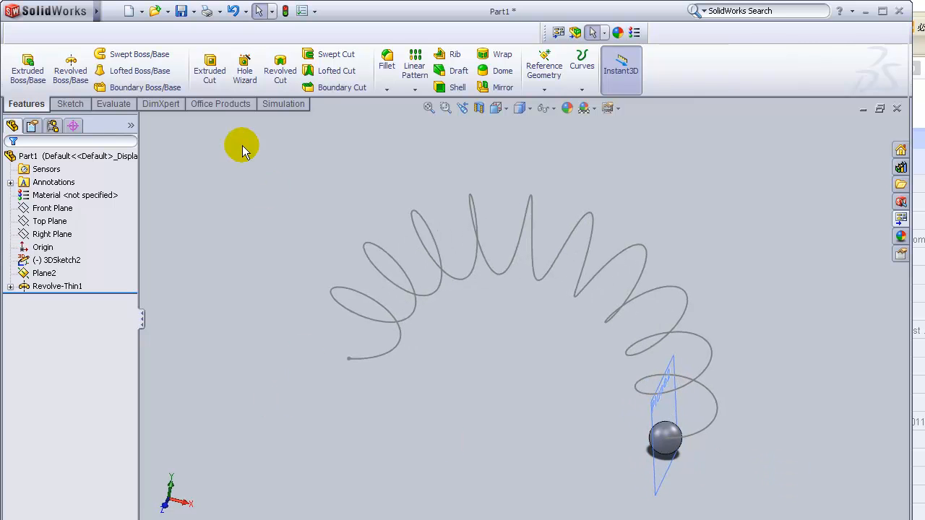
Step: Create a curve driven pattern of 15 equally spaced sphere copies along the spiral
left_click(414, 92)
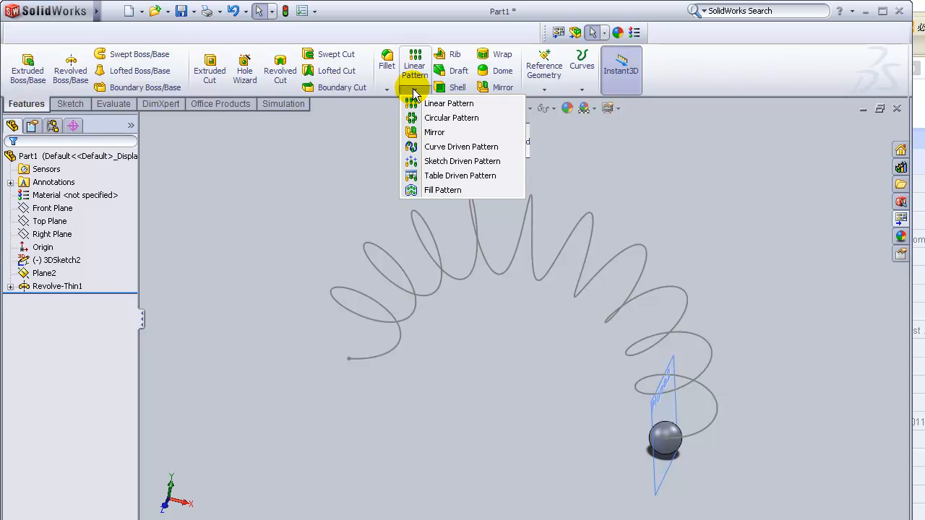
mouse_move(454, 147)
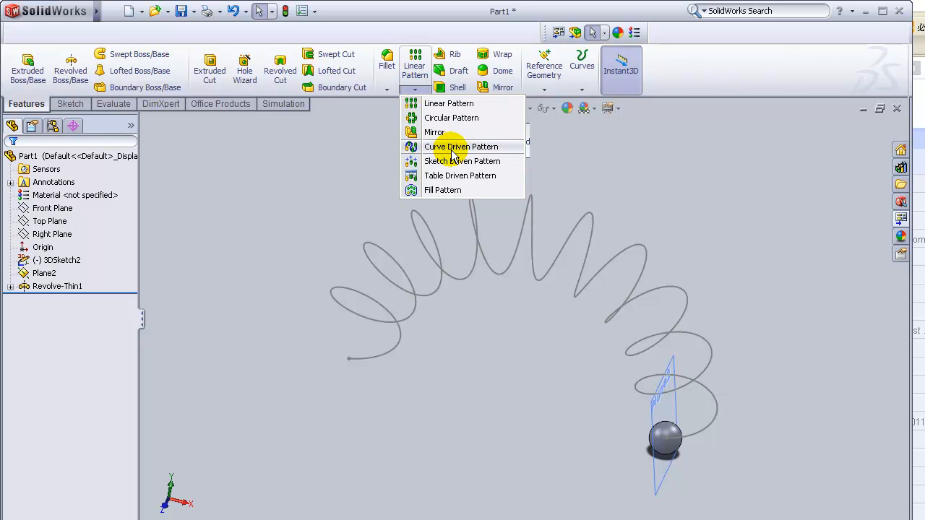
left_click(462, 146)
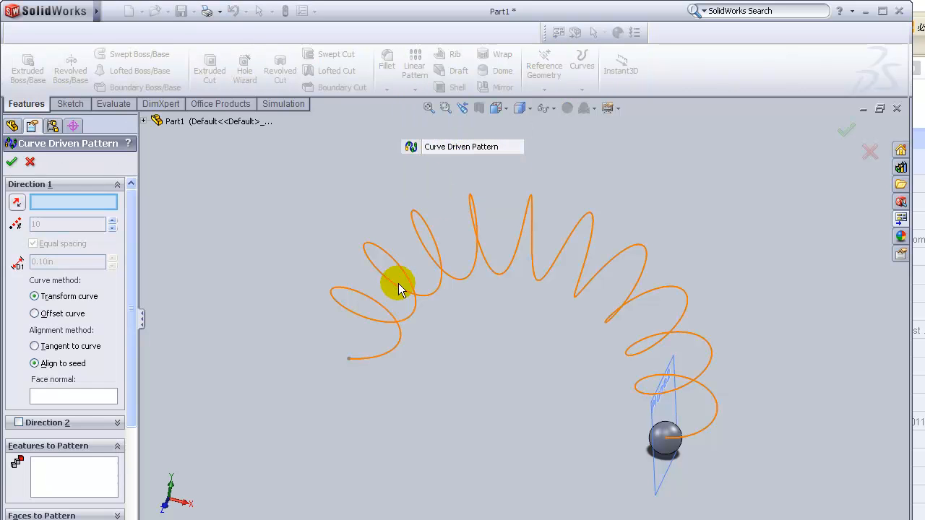
left_click(72, 203)
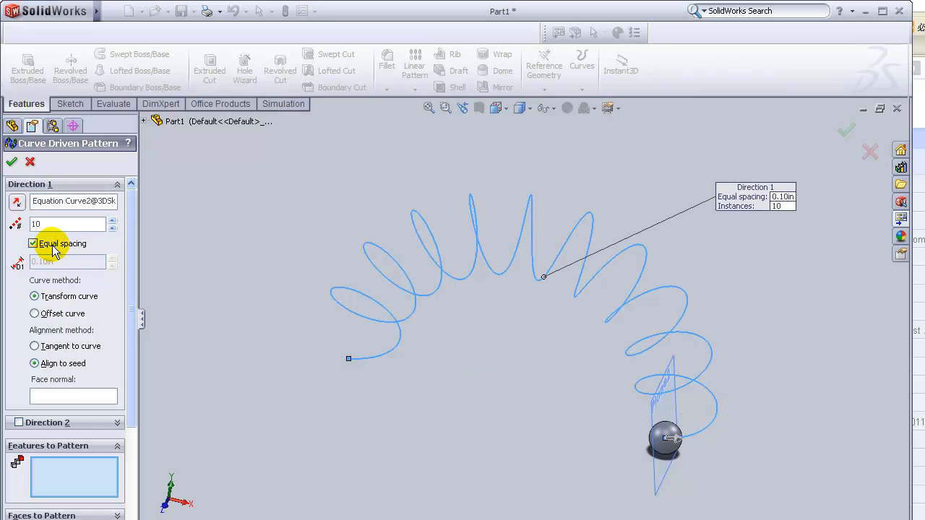
left_click(69, 223)
type("15")
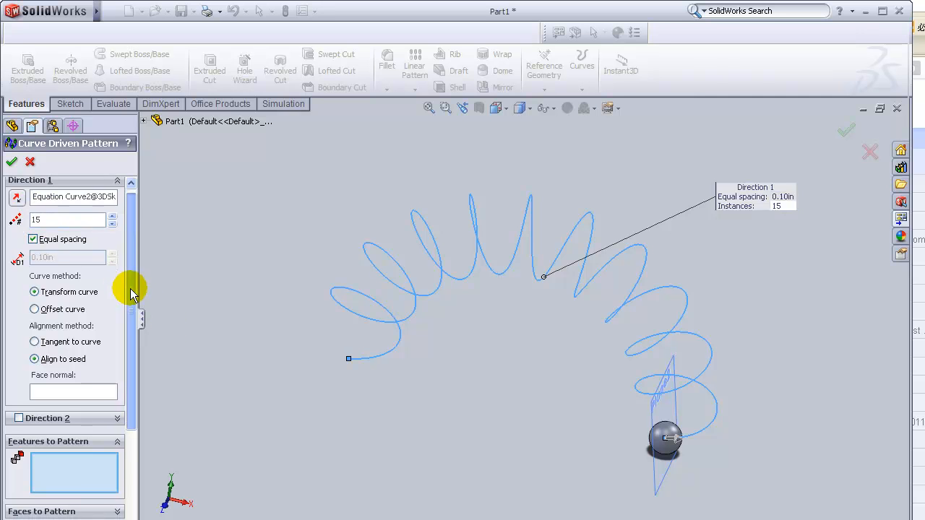
scroll("down", 3)
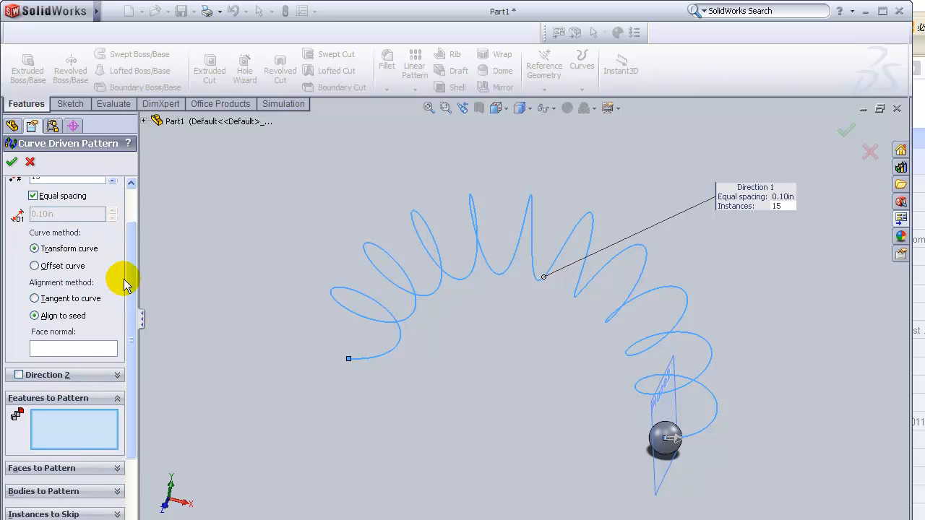
scroll("down", 3)
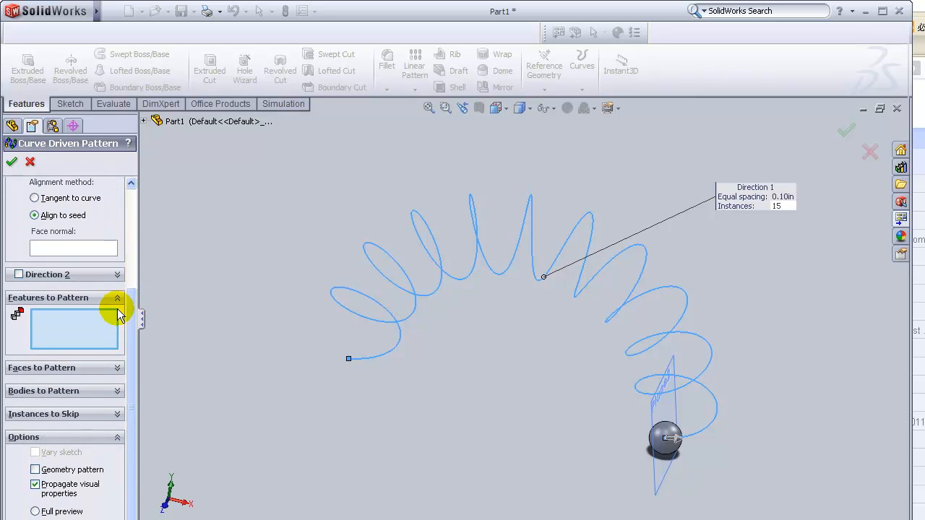
mouse_move(119, 304)
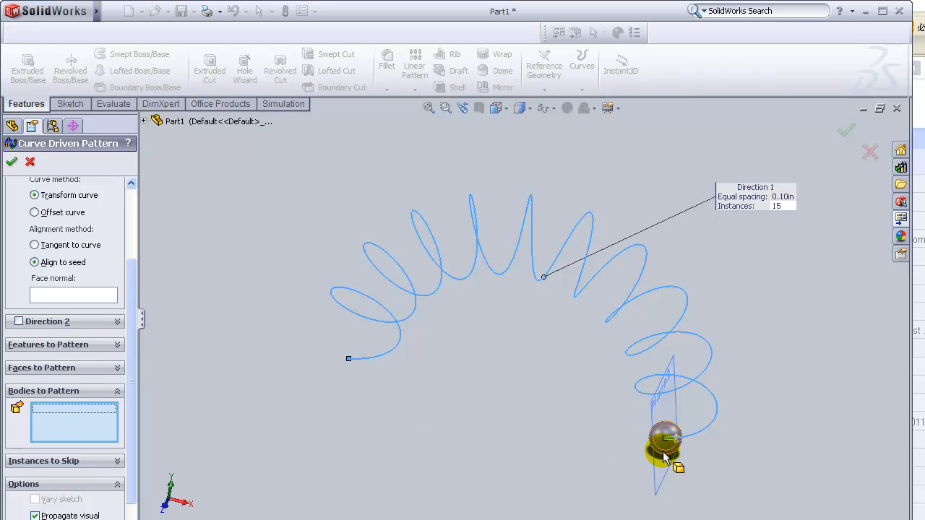
left_click(665, 441)
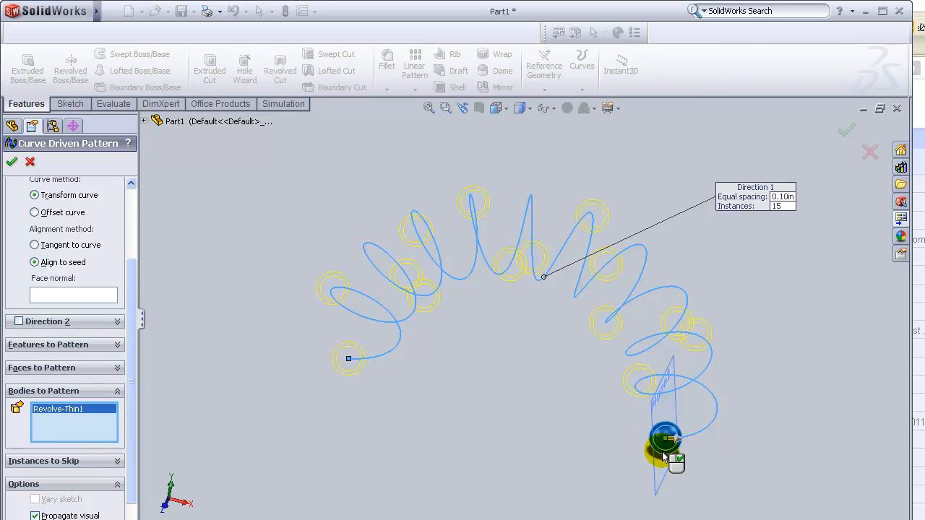
mouse_move(195, 321)
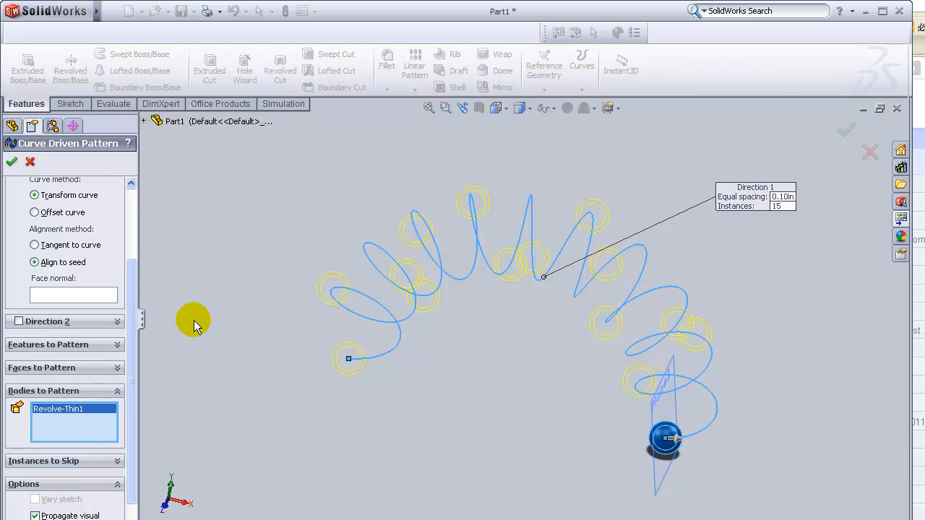
mouse_move(148, 143)
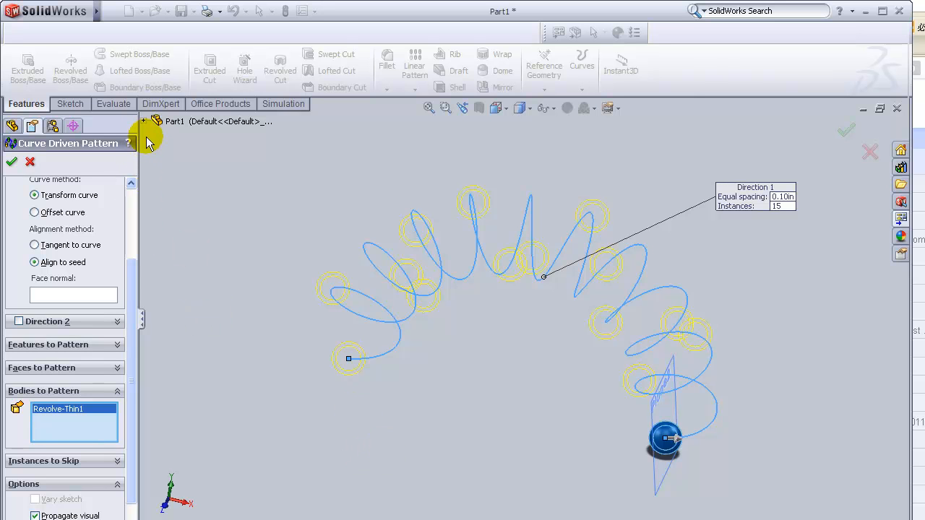
mouse_move(12, 162)
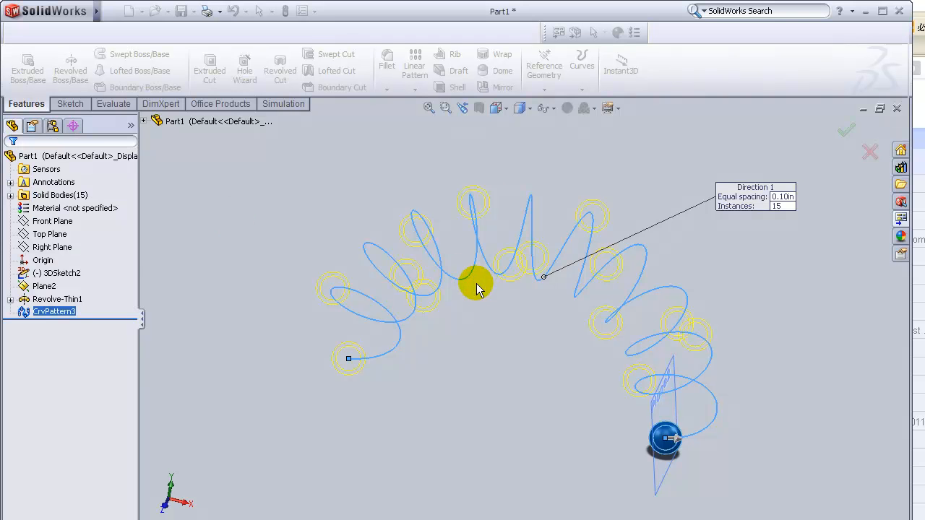
left_click(845, 130)
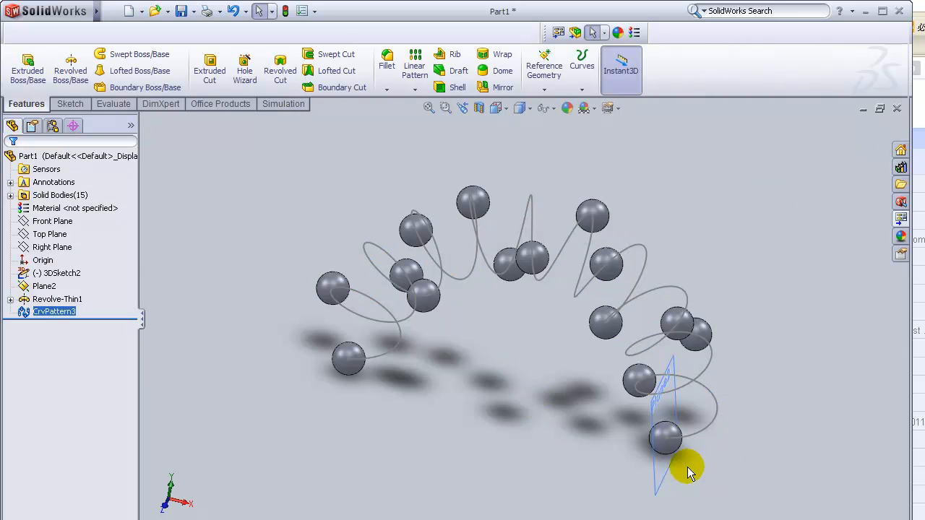
mouse_move(749, 436)
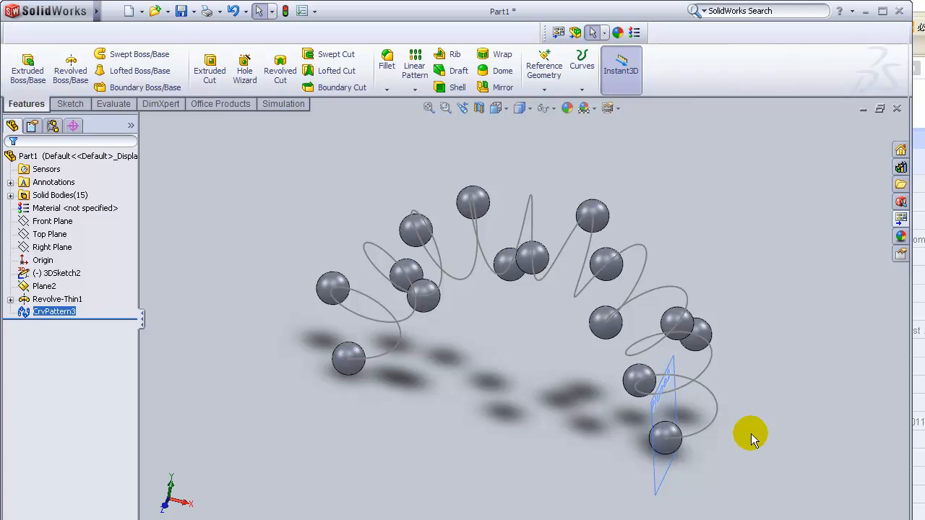
left_click_drag(749, 436, 758, 364)
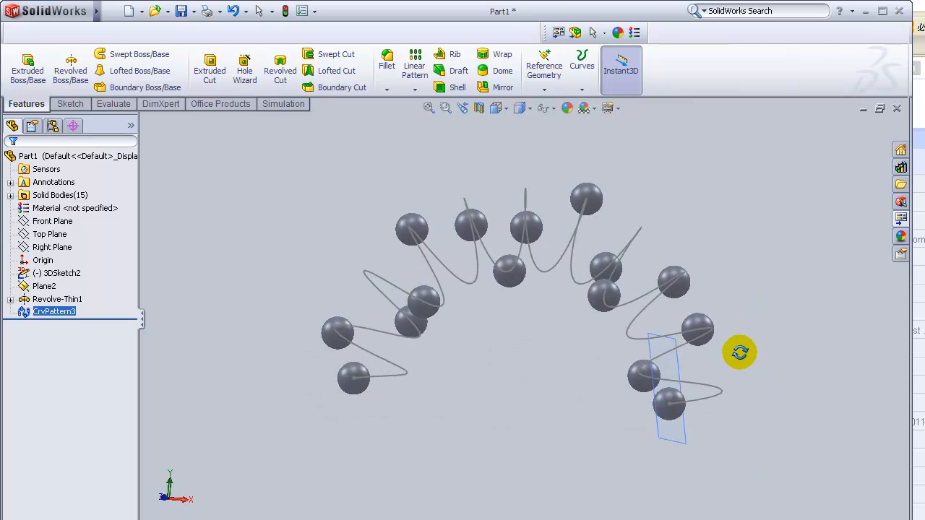
left_click_drag(740, 352, 714, 425)
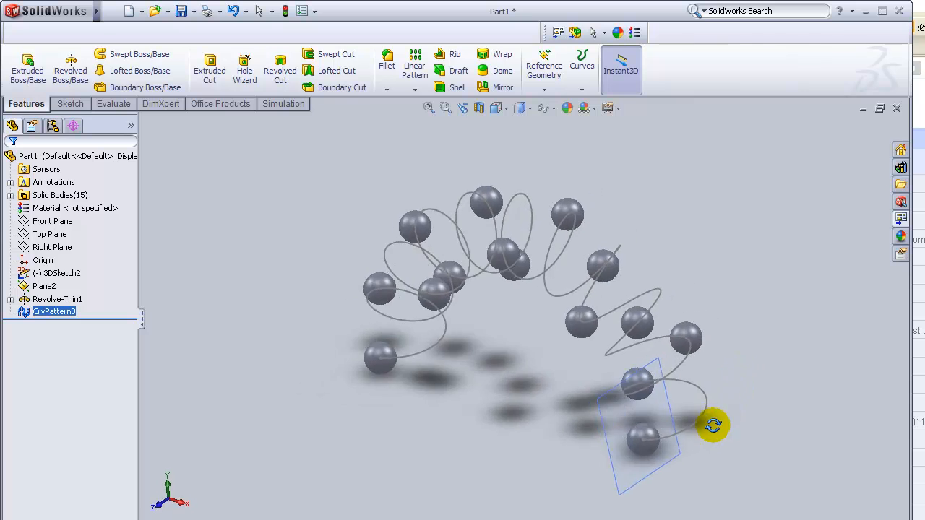
left_click_drag(711, 425, 754, 346)
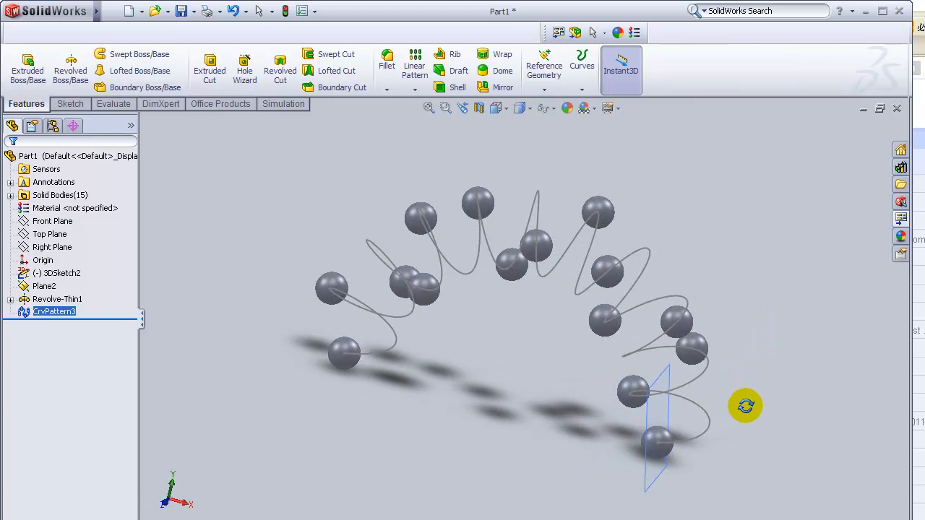
mouse_move(421, 413)
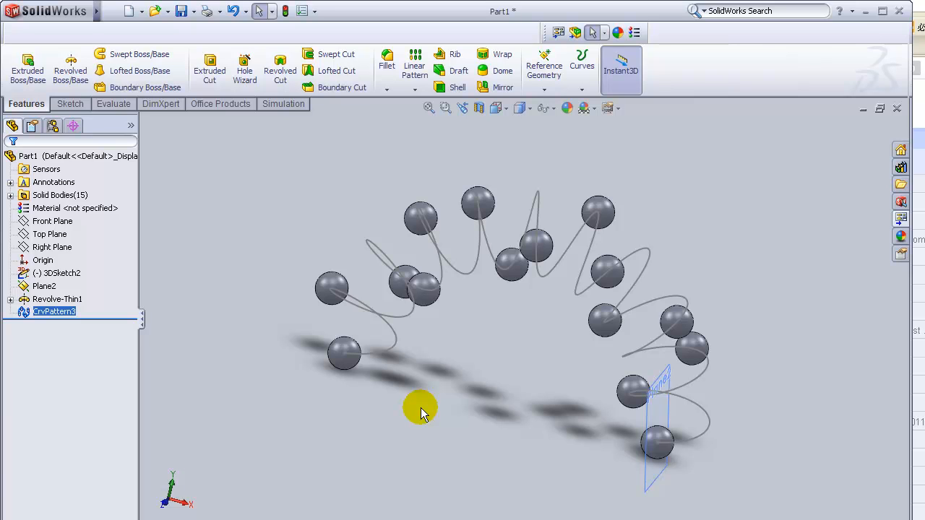
mouse_move(453, 393)
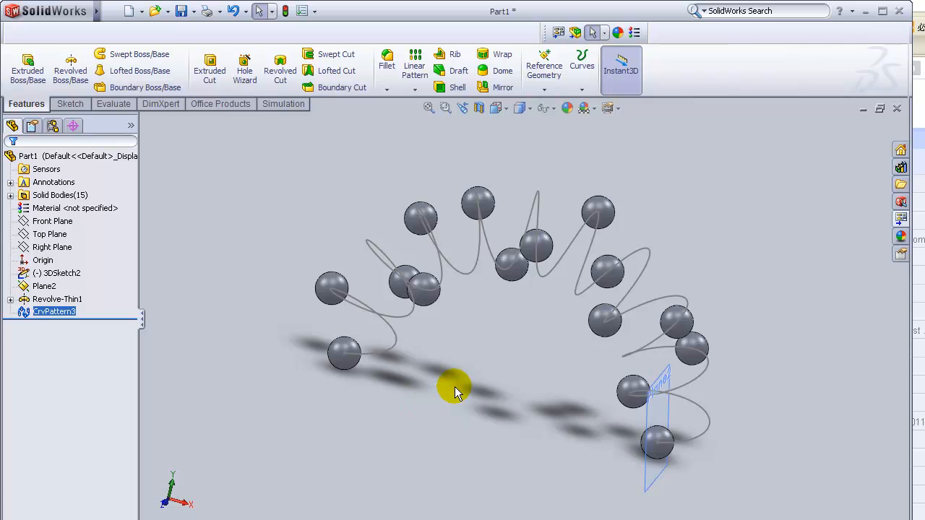
mouse_move(734, 227)
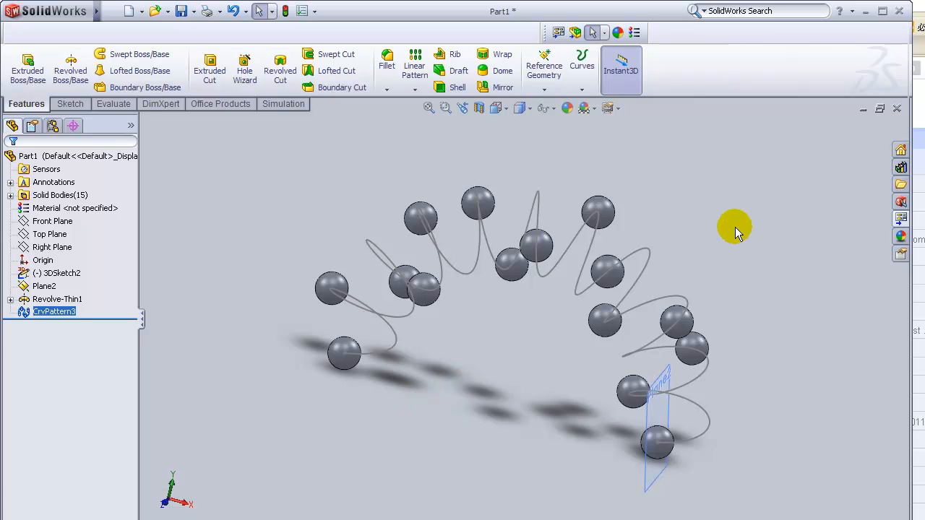
mouse_move(750, 244)
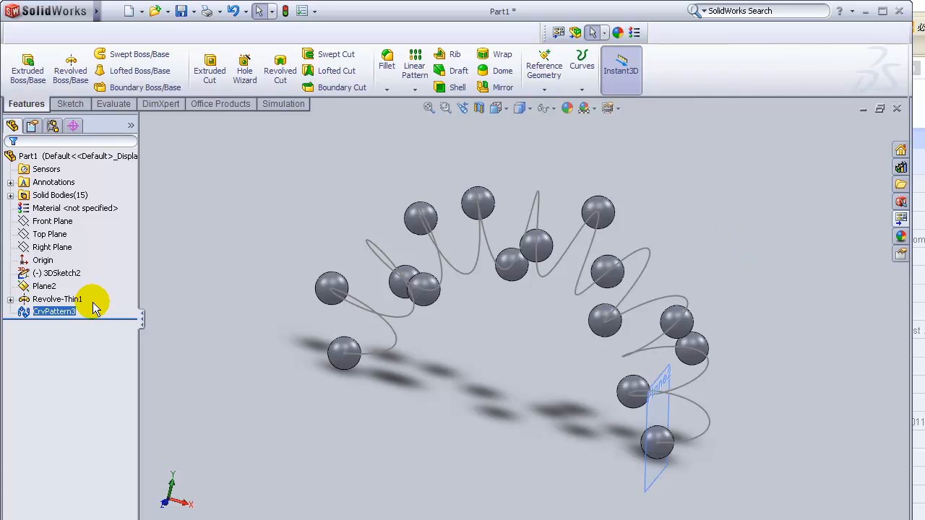
mouse_move(211, 315)
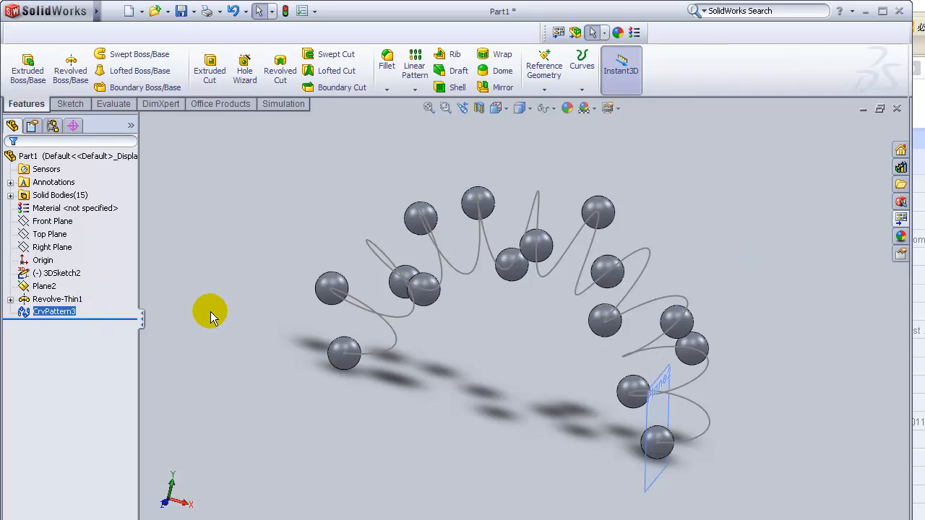
mouse_move(271, 237)
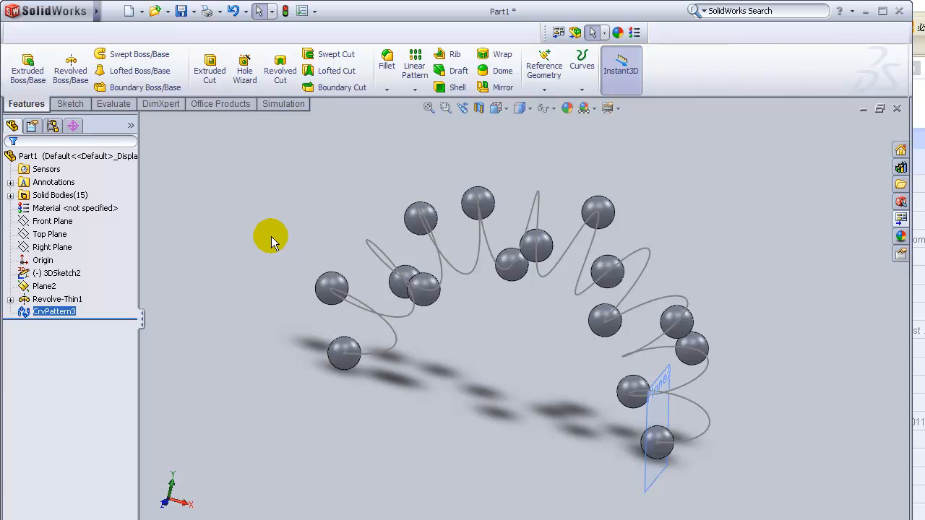